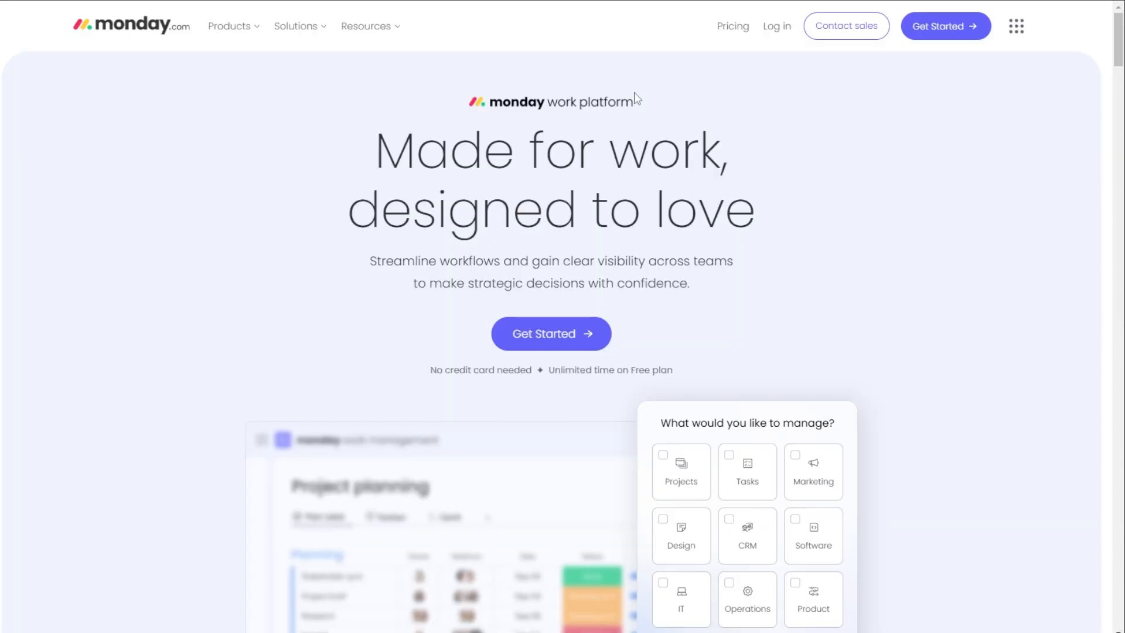
mouse_move(454, 71)
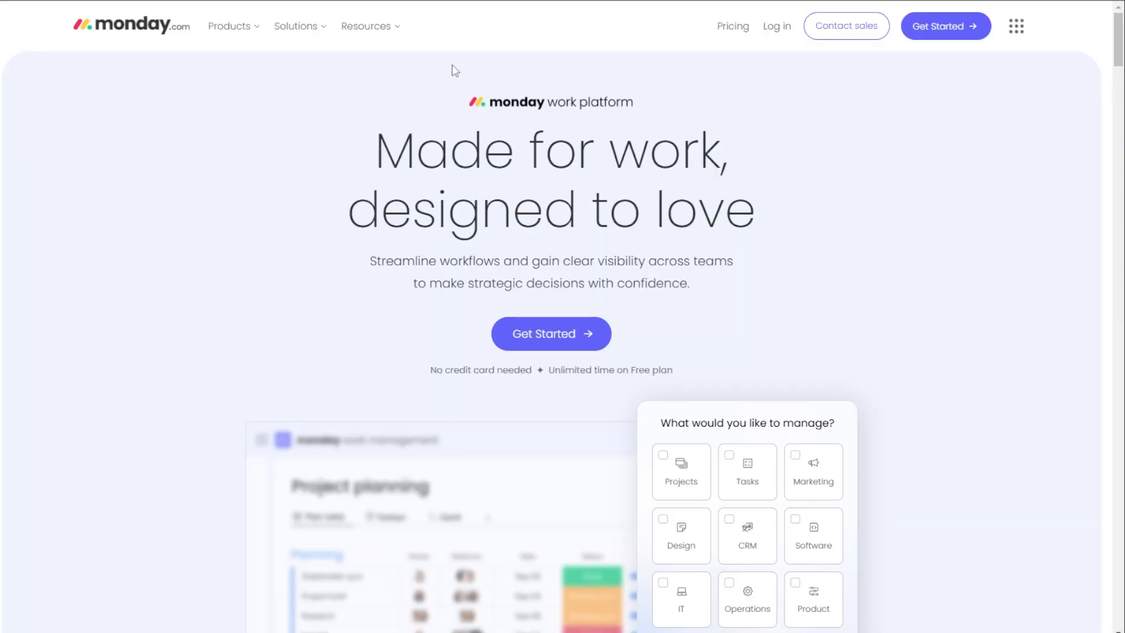
mouse_move(786, 65)
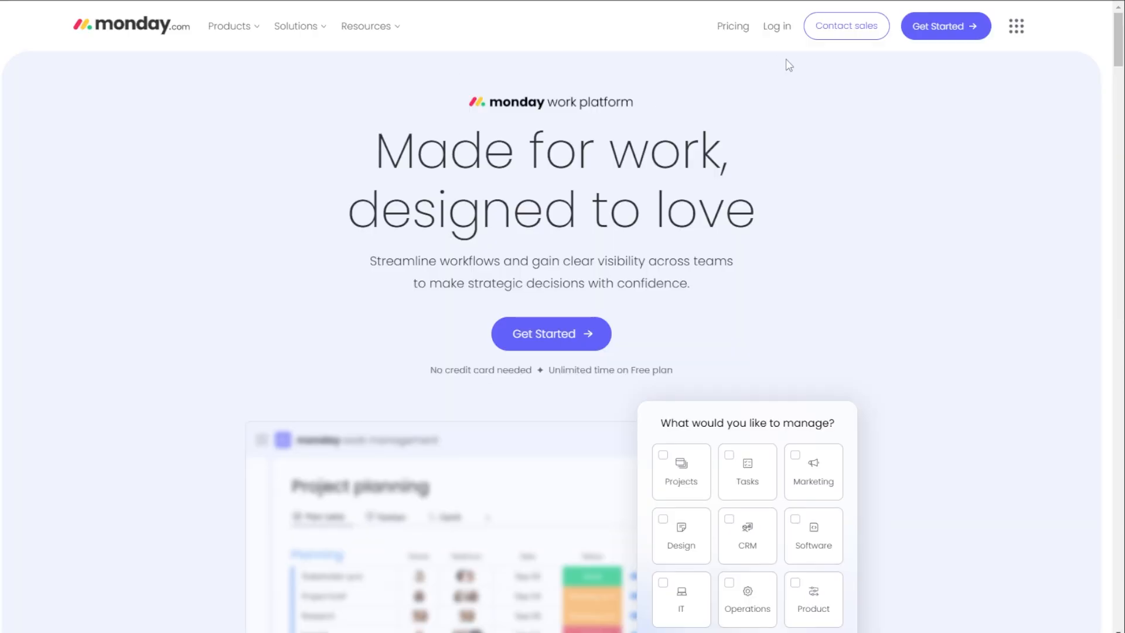
Begin free account creation with Get Started on the monday.com homepage
click(944, 26)
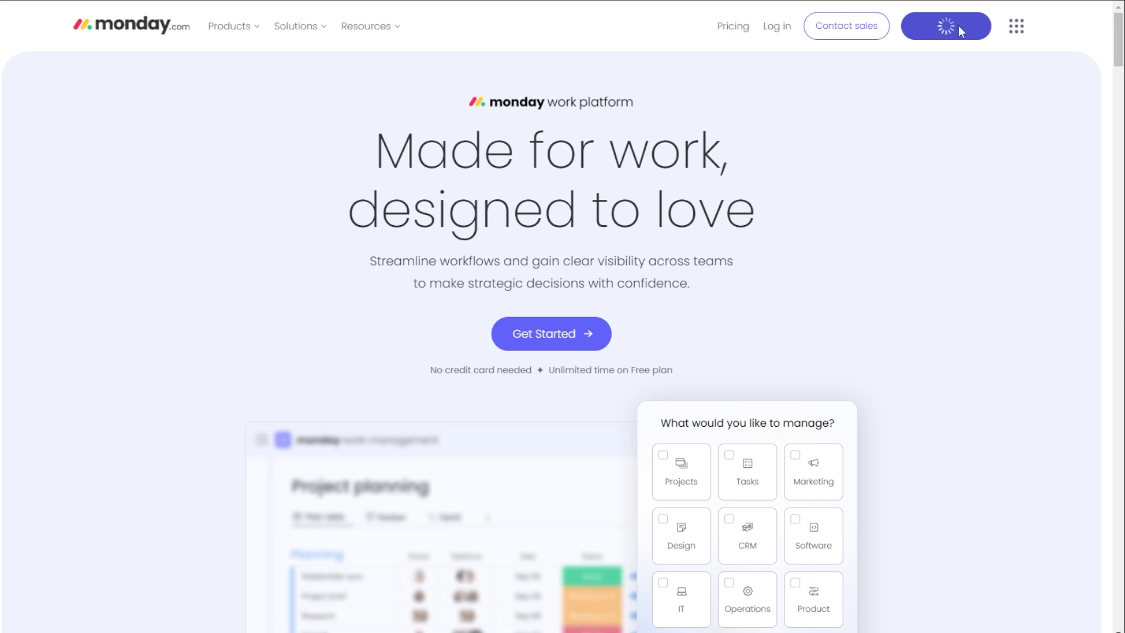
Continue with the sign-up email, enter name 'And', password and account name, and submit
click(550, 332)
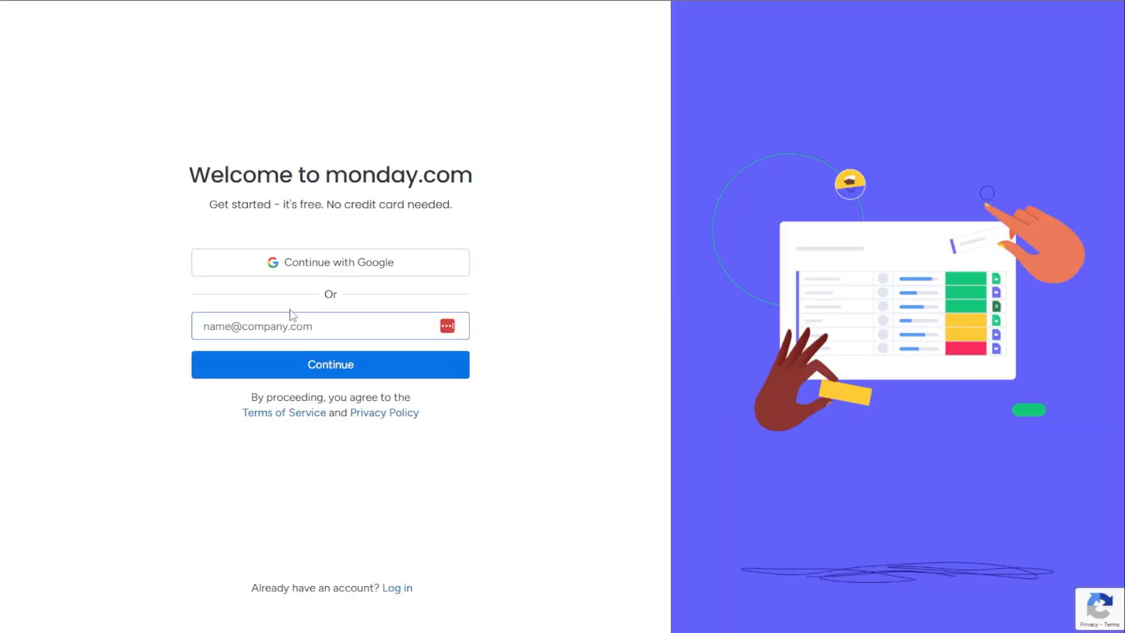
click(330, 326)
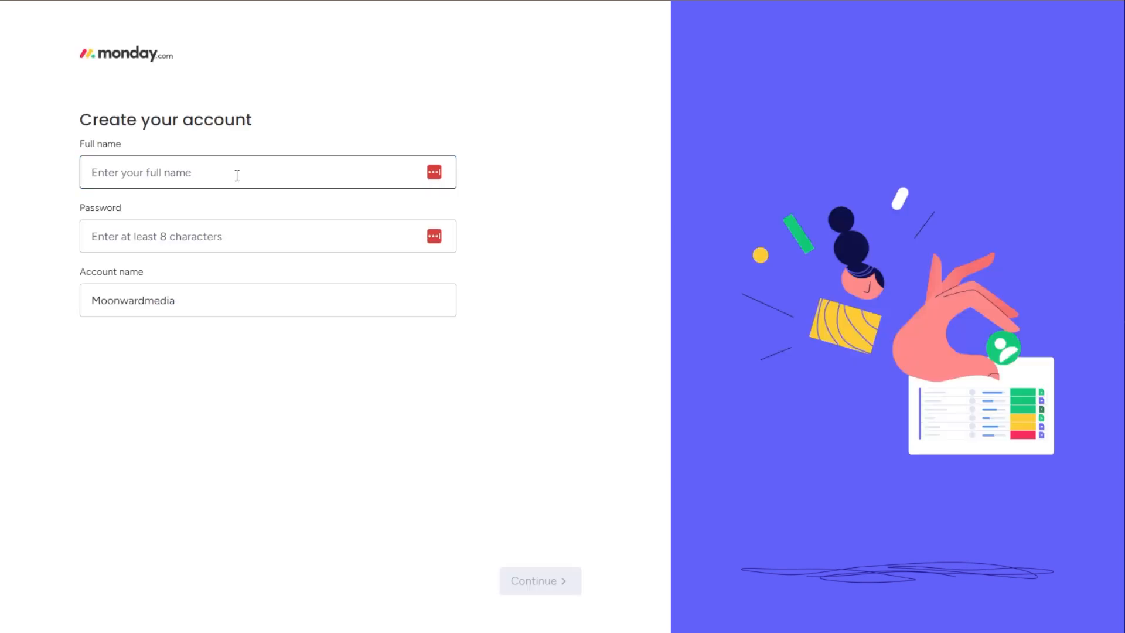
text(Andy Knode)
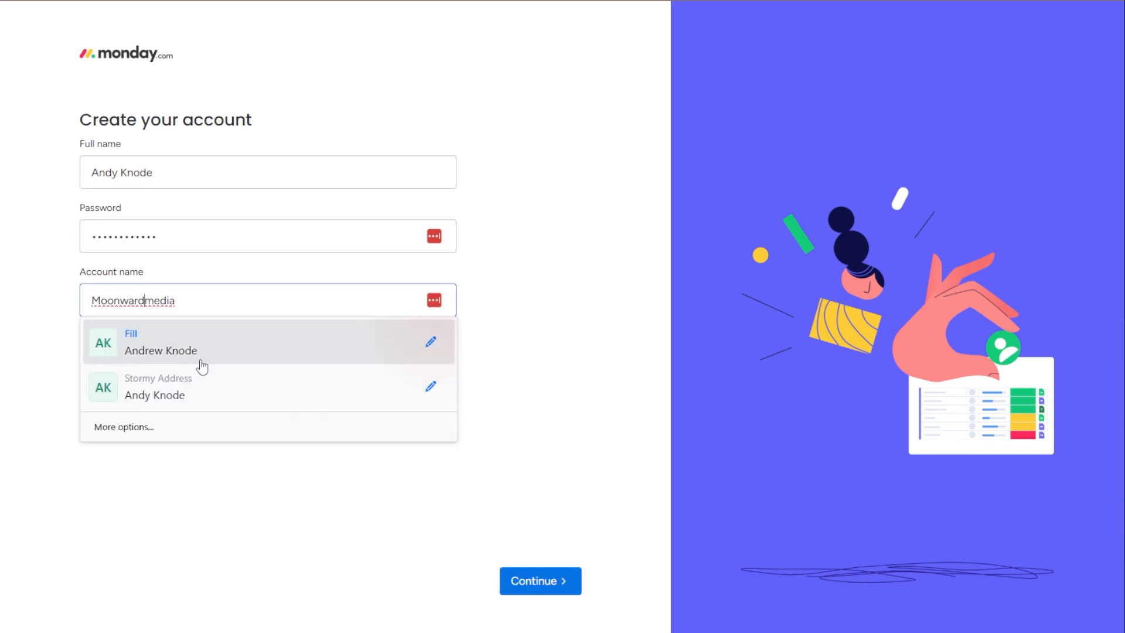
click(541, 580)
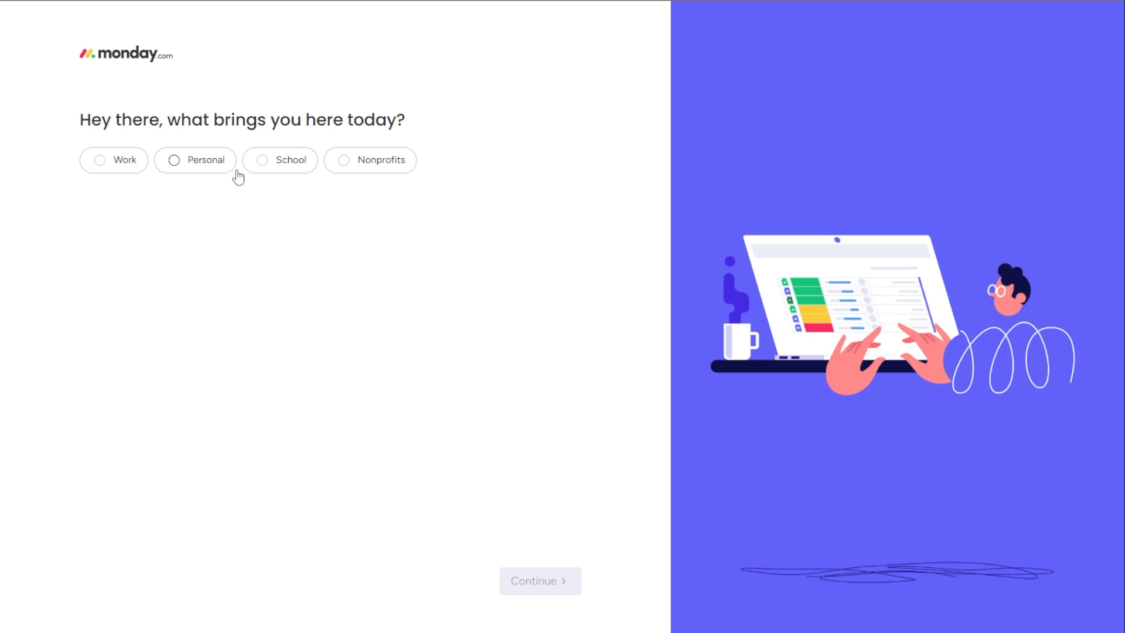
Answer the onboarding survey: account is for Work and the team is Only me
click(100, 159)
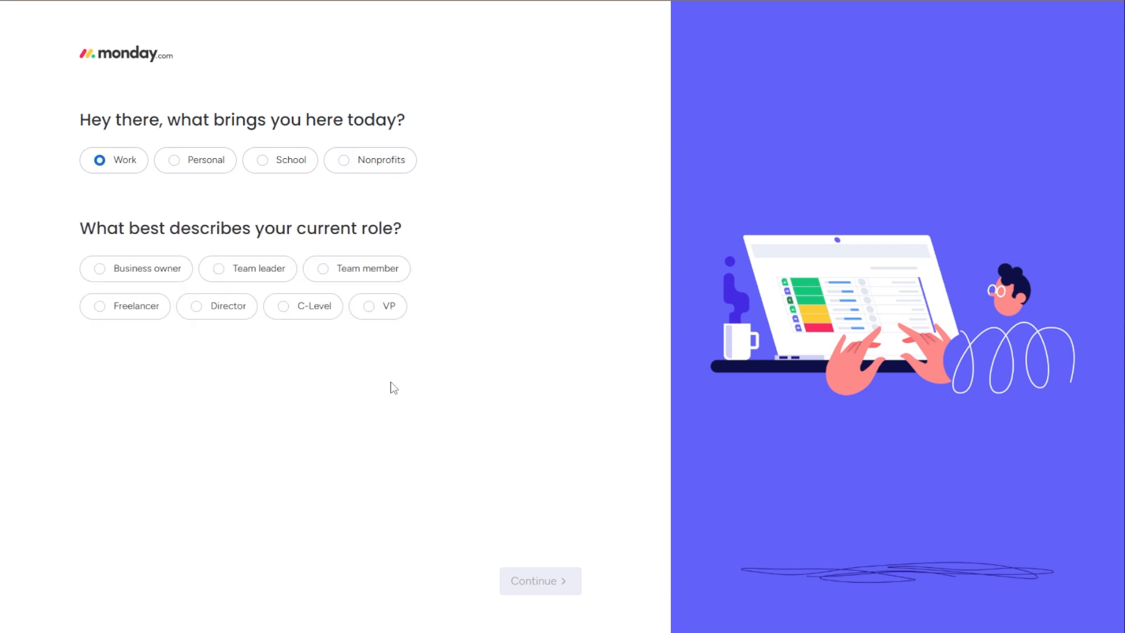
mouse_move(144, 302)
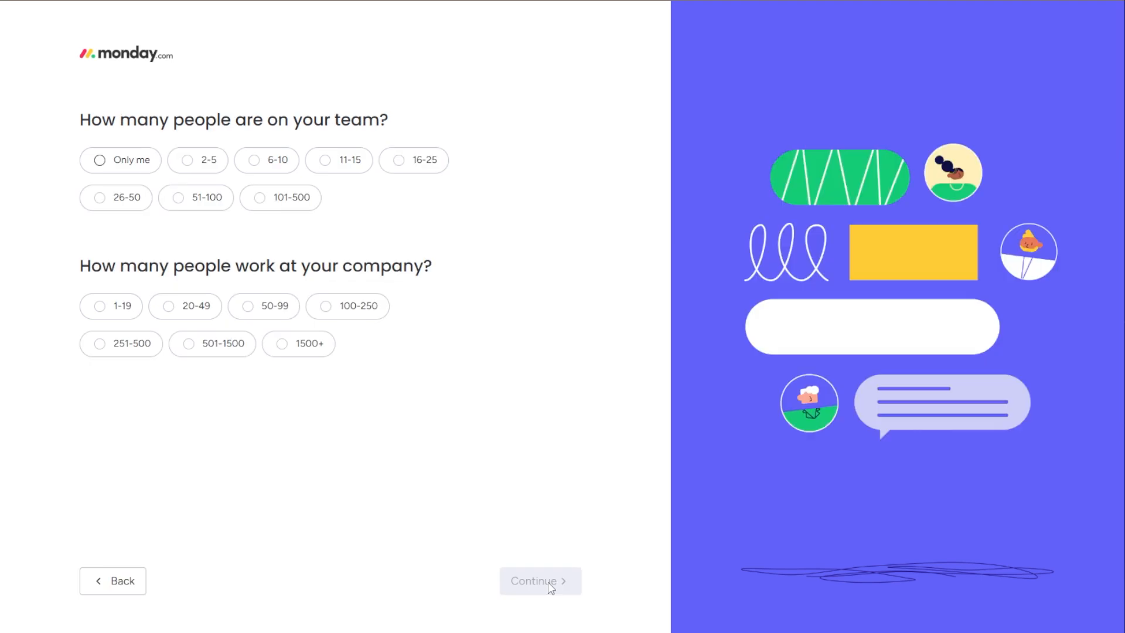
mouse_move(147, 166)
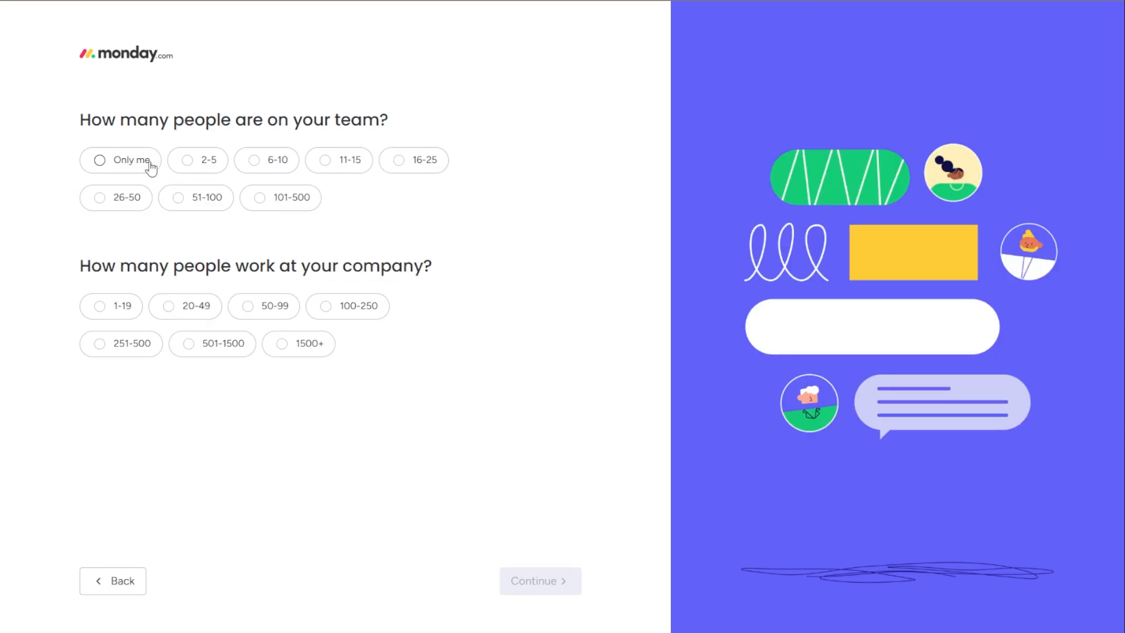
click(197, 159)
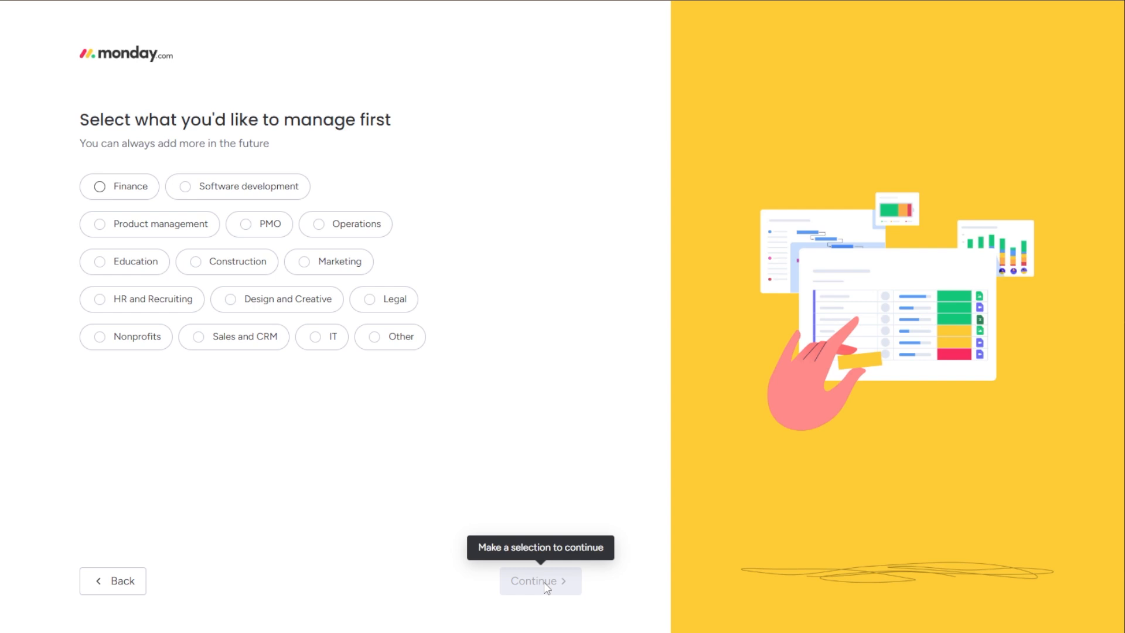
mouse_move(220, 263)
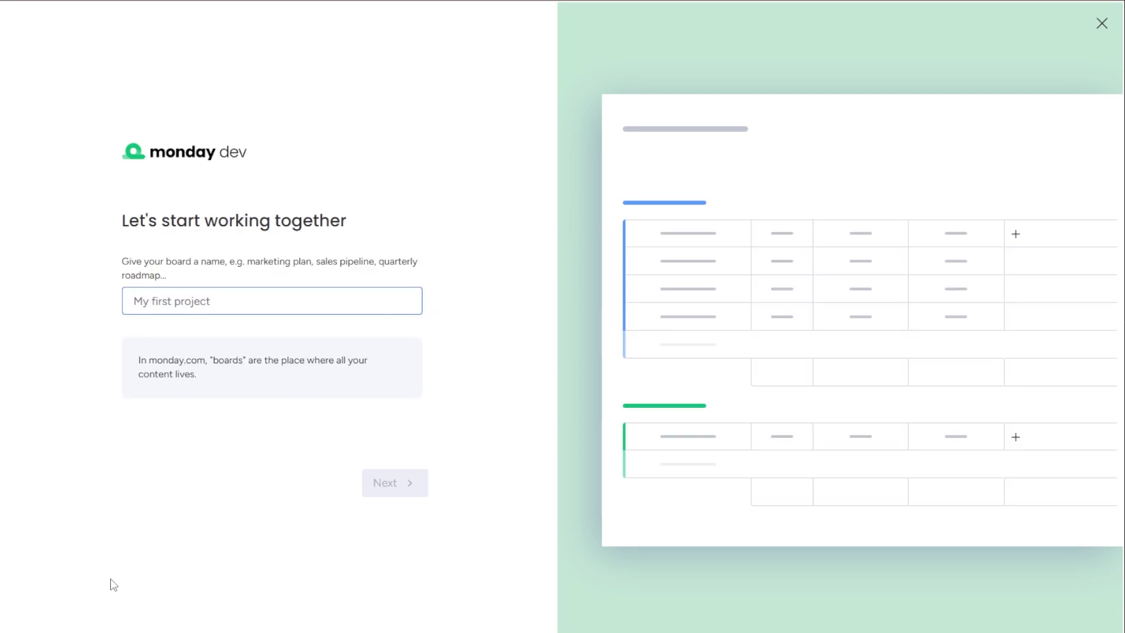
mouse_move(448, 232)
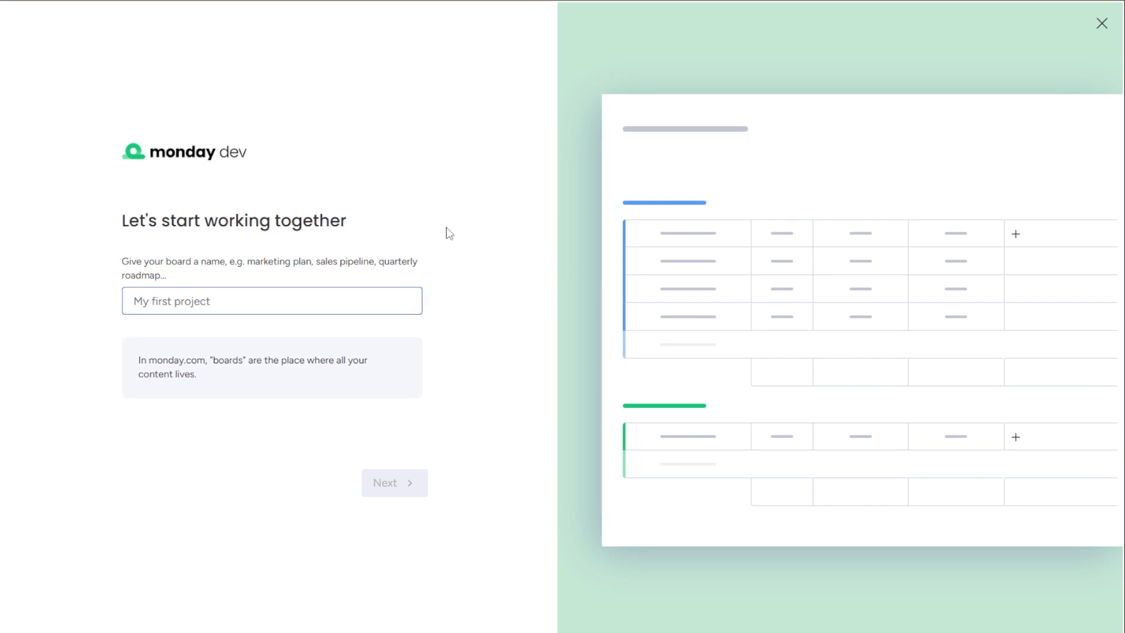
Name the new board 'Logo' Design and accept it to reach column choices
text(Logo)
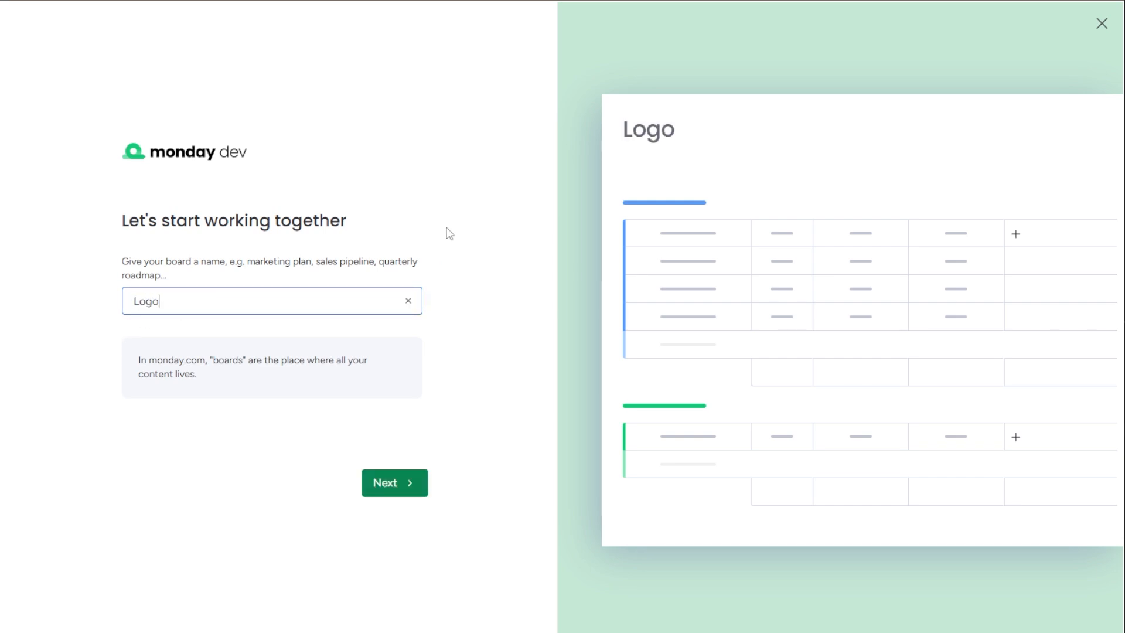
click(393, 483)
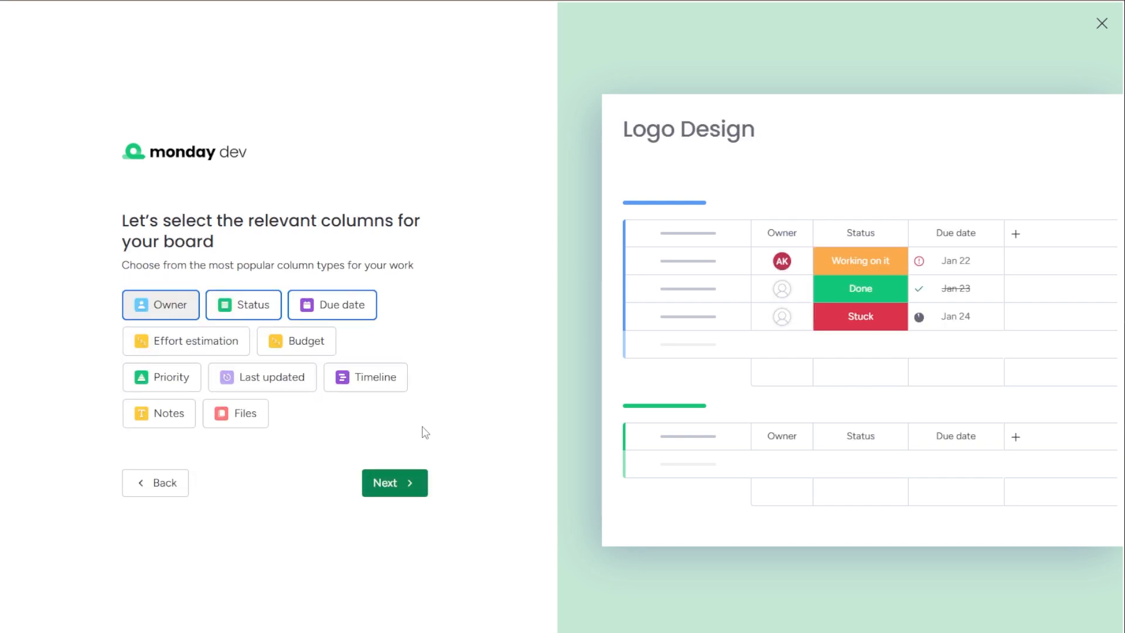
mouse_move(368, 366)
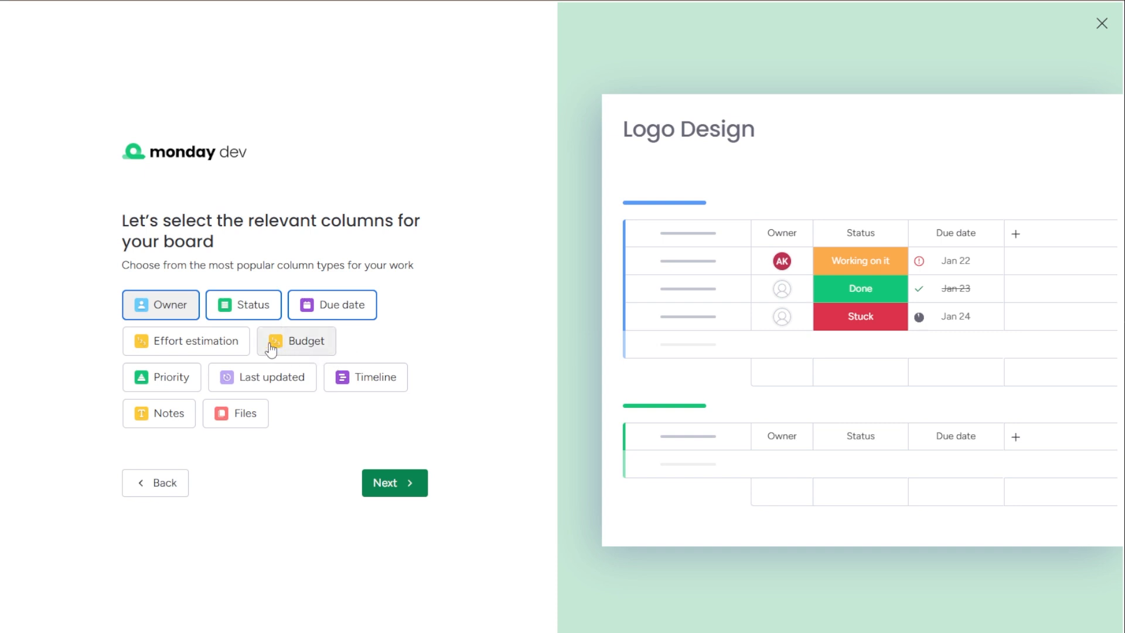
mouse_move(393, 490)
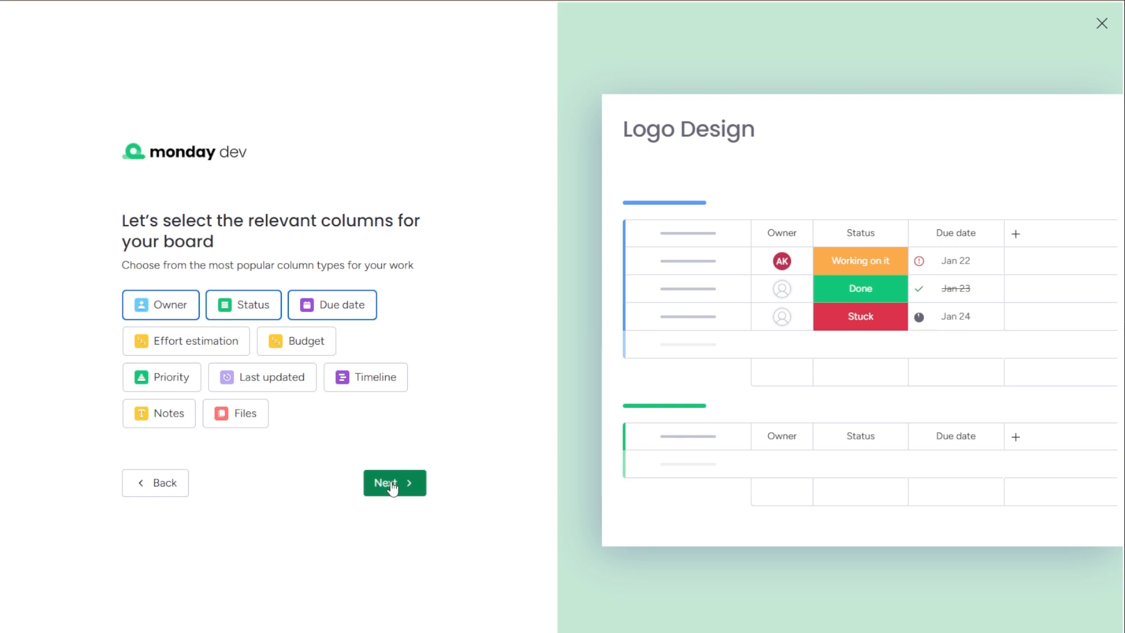
Keep Owner, Status and Due date columns and connect Gmail, Calendar, Slack and Zoom
click(394, 482)
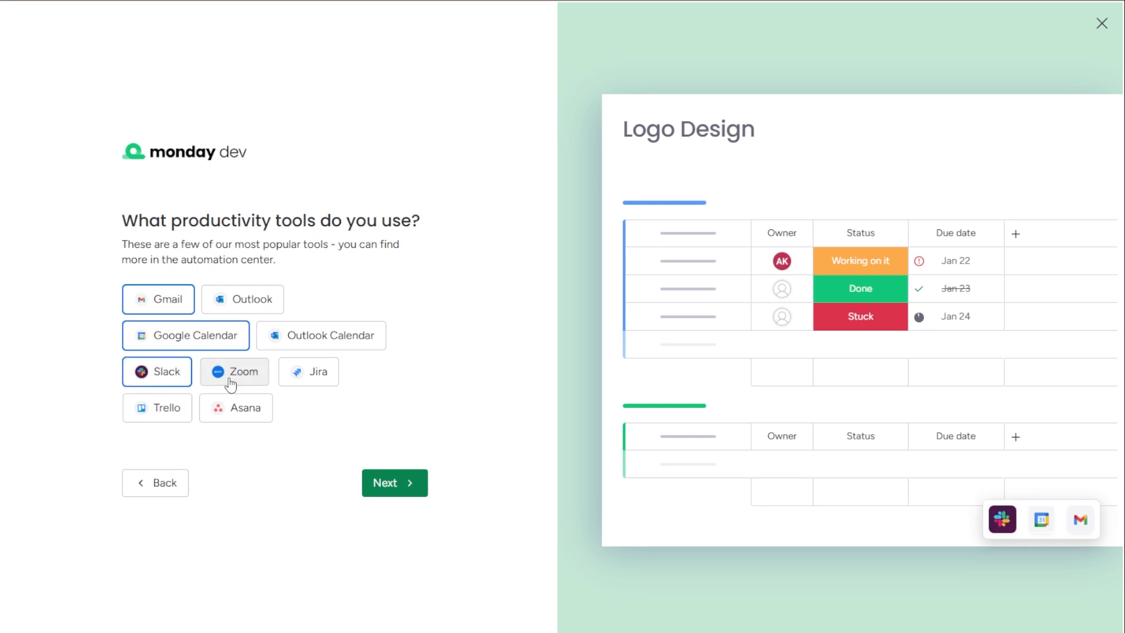
click(394, 483)
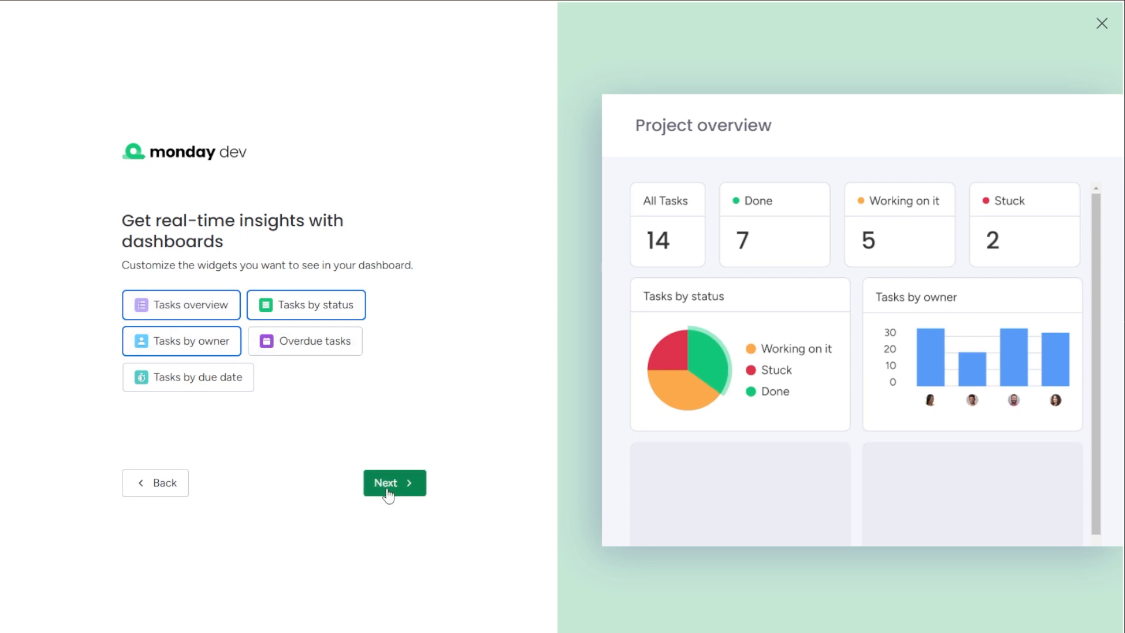
Accept the dashboard widgets and pick the Kanban layout for the board's view
click(394, 483)
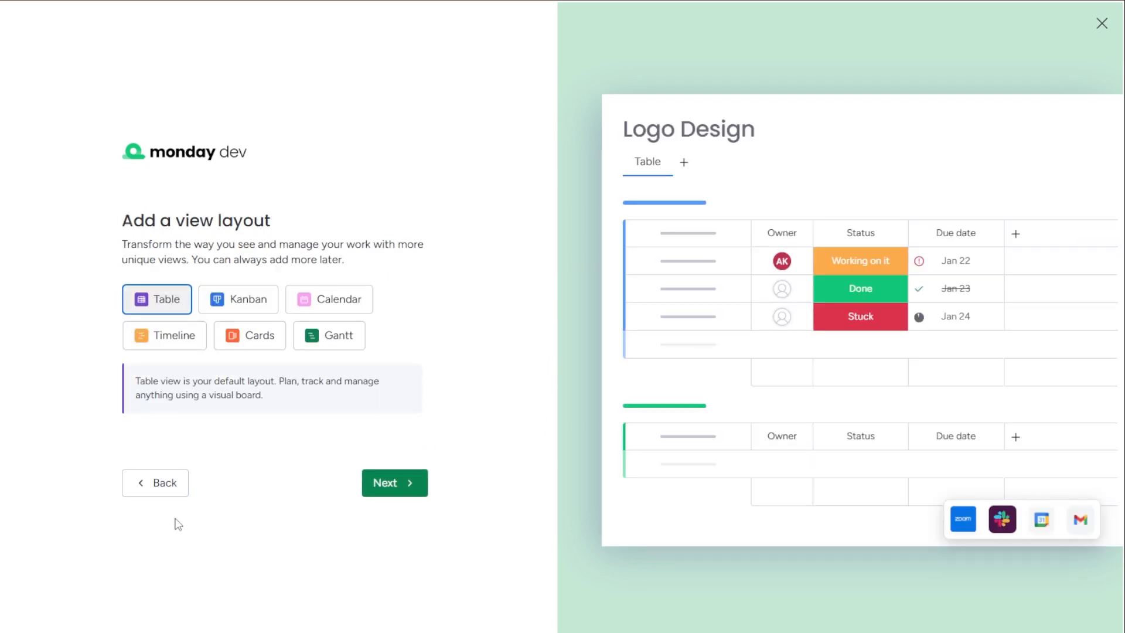
mouse_move(159, 324)
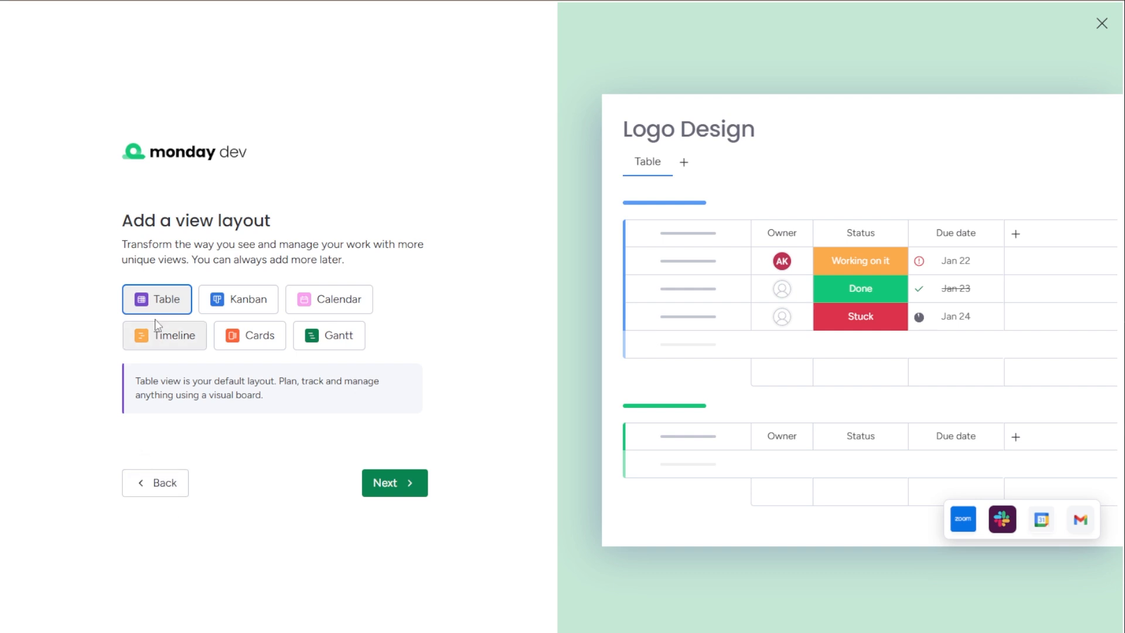
mouse_move(187, 310)
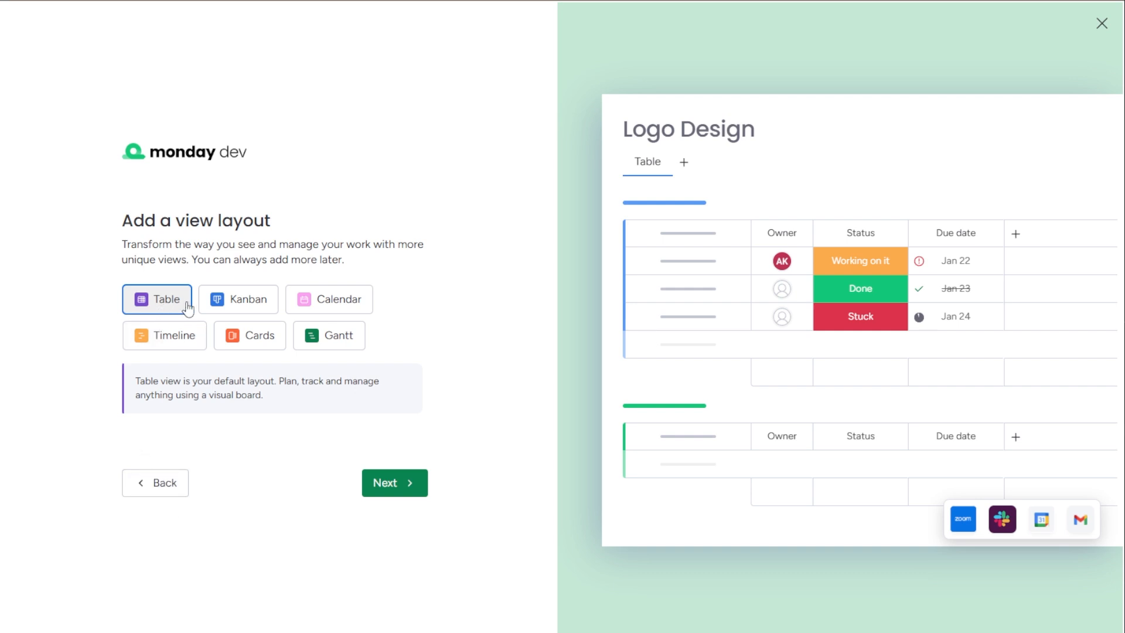
click(239, 299)
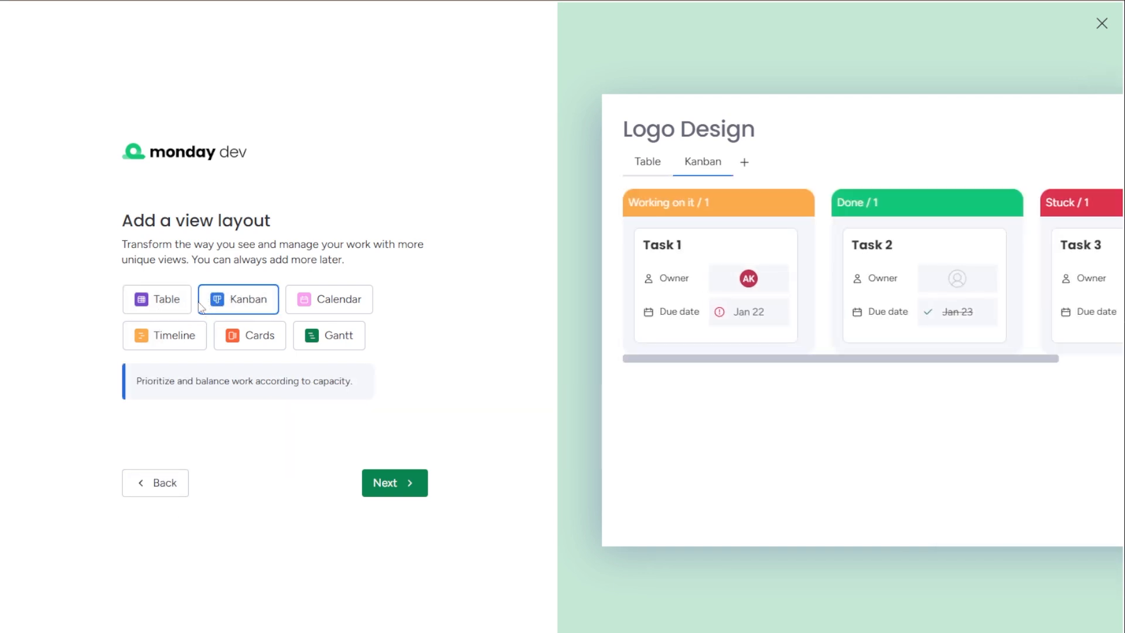
click(164, 335)
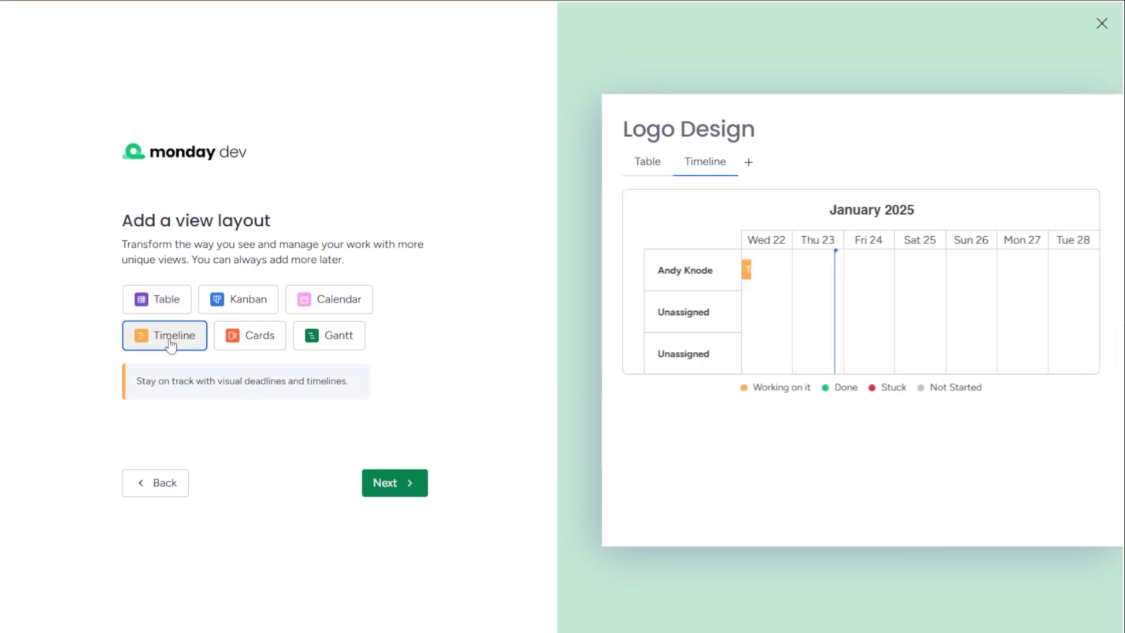
click(250, 336)
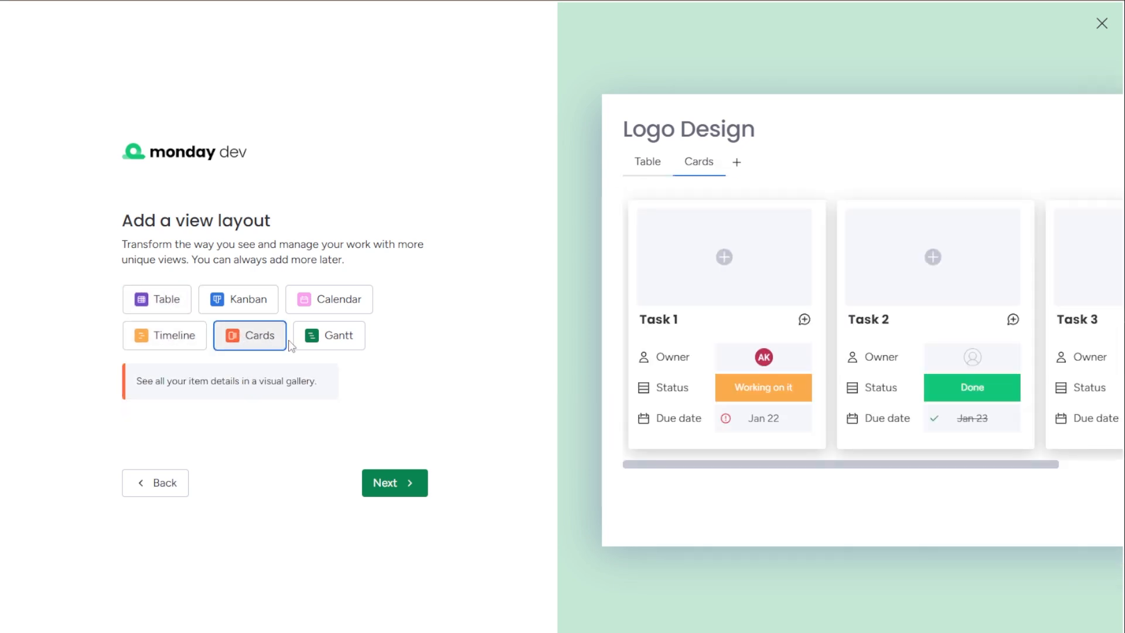
click(237, 299)
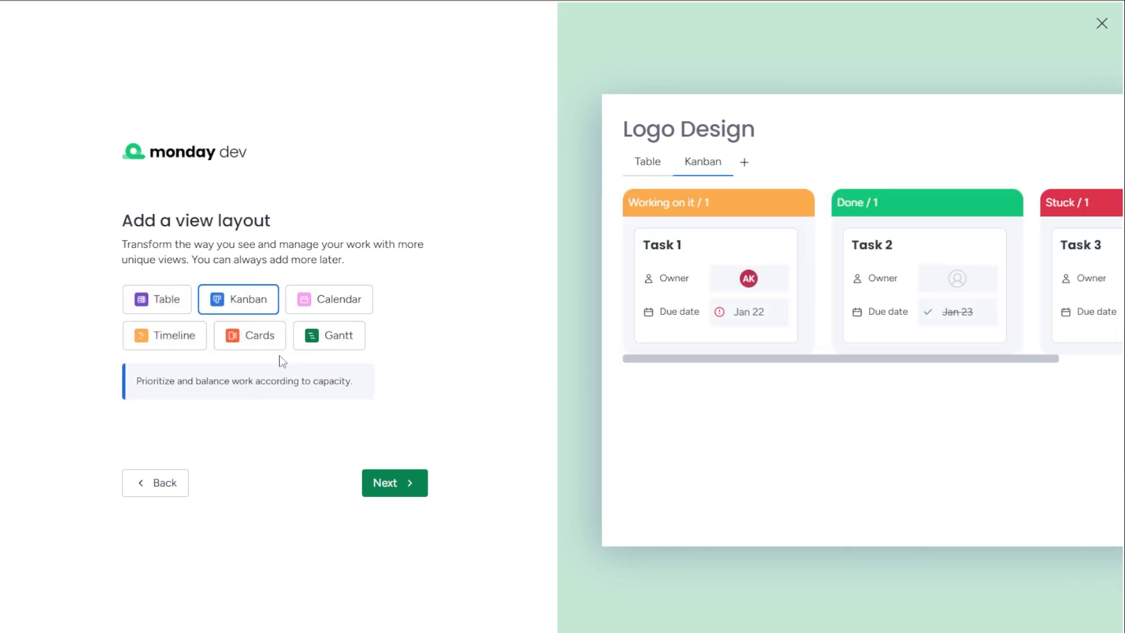
click(394, 482)
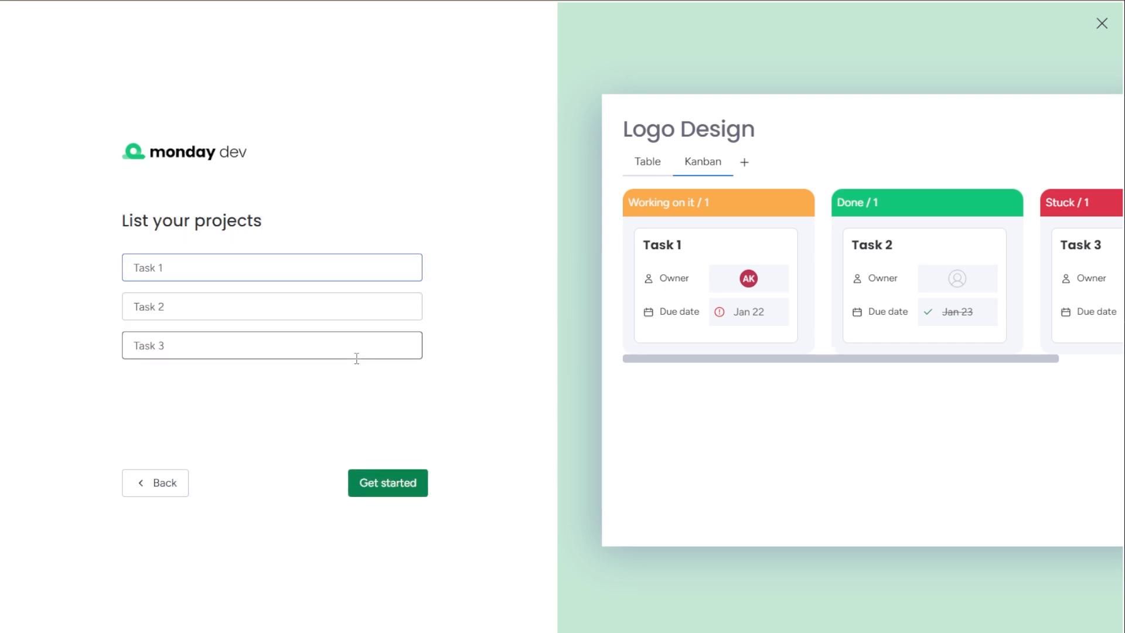
Name the projects Research, Brainstorm and Design and finish with Get started
click(271, 267)
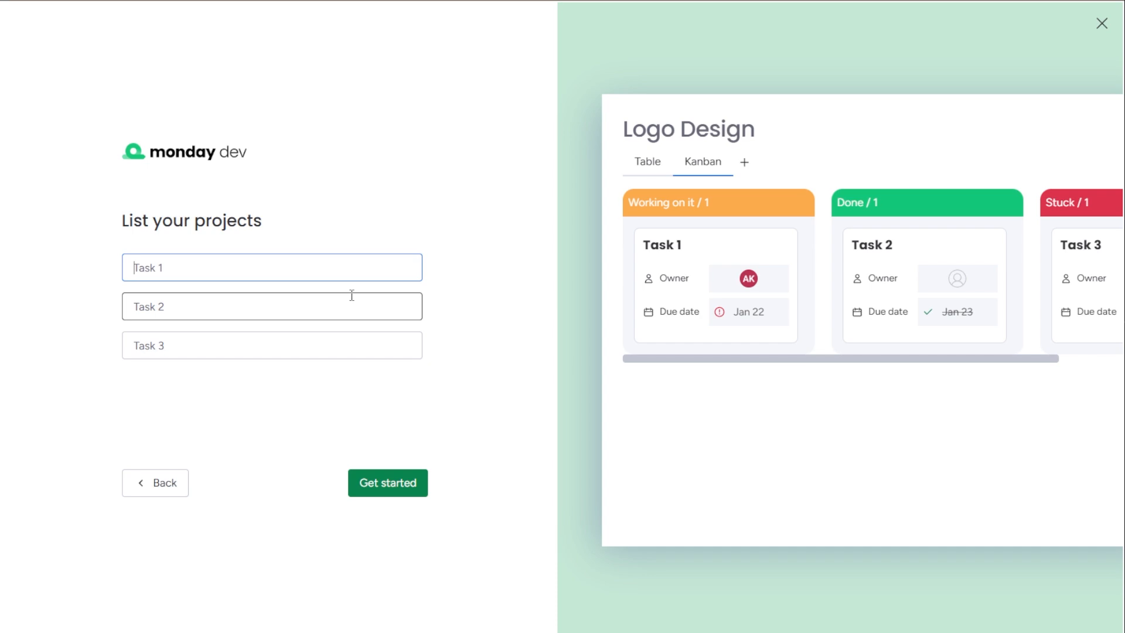
text(Brainstorm)
click(272, 346)
text(D)
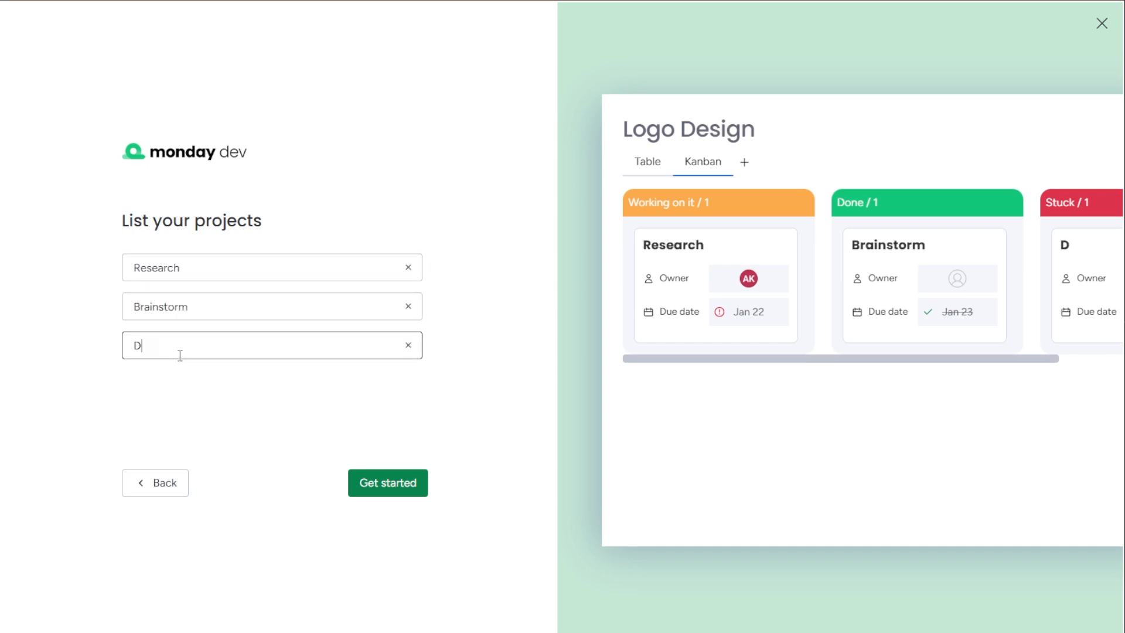
text(esign)
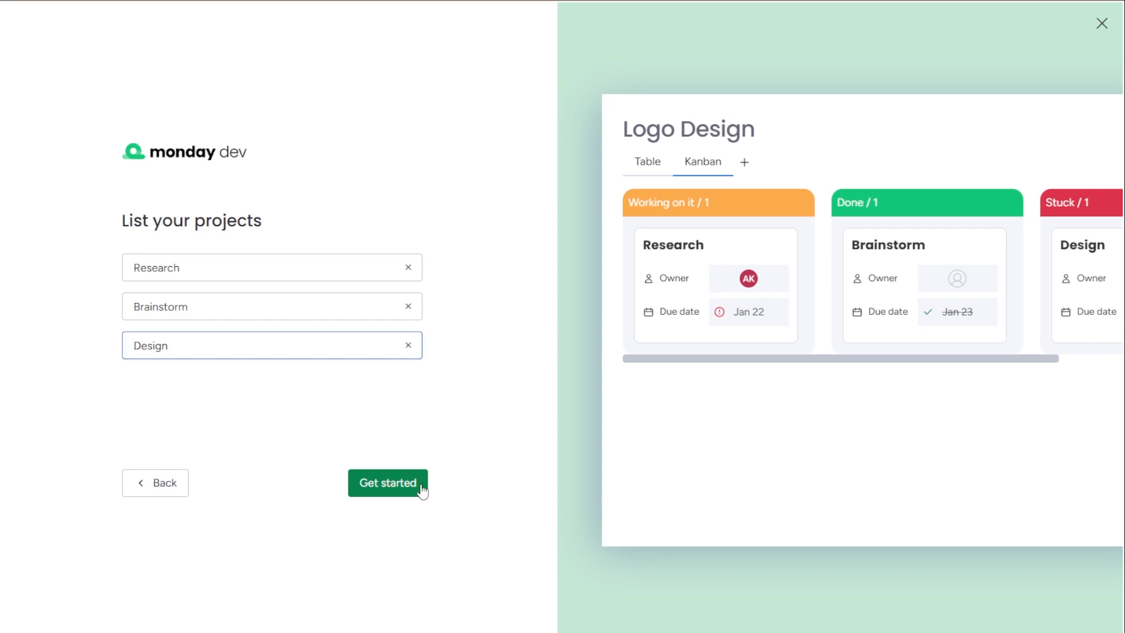
click(408, 483)
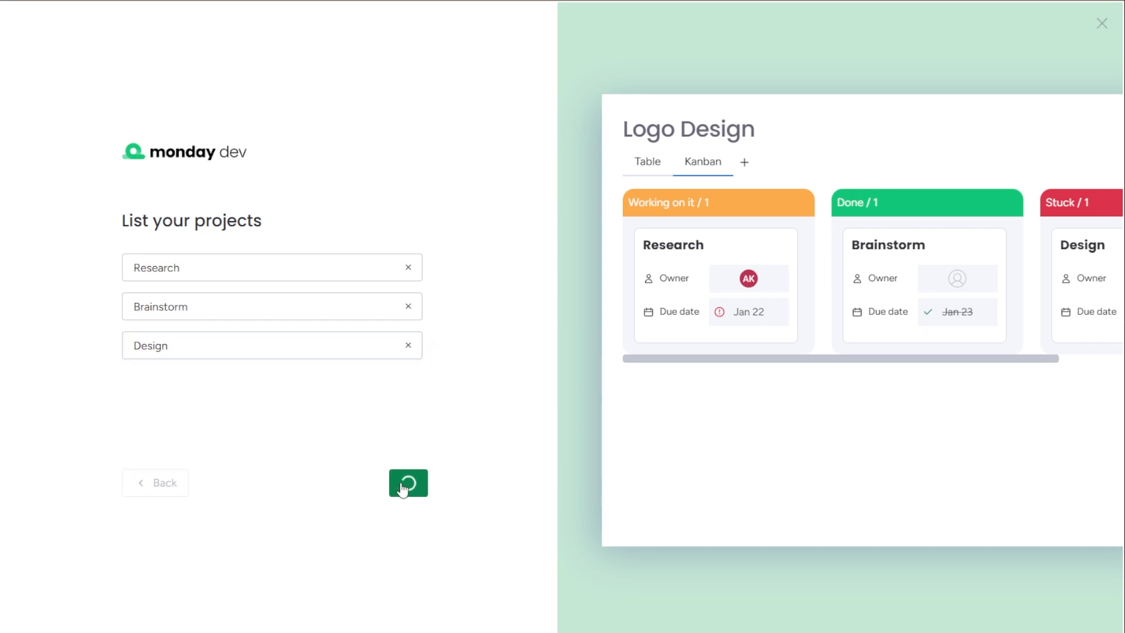
Dismiss the onboarding tour and view My Work showing the Research task
click(408, 483)
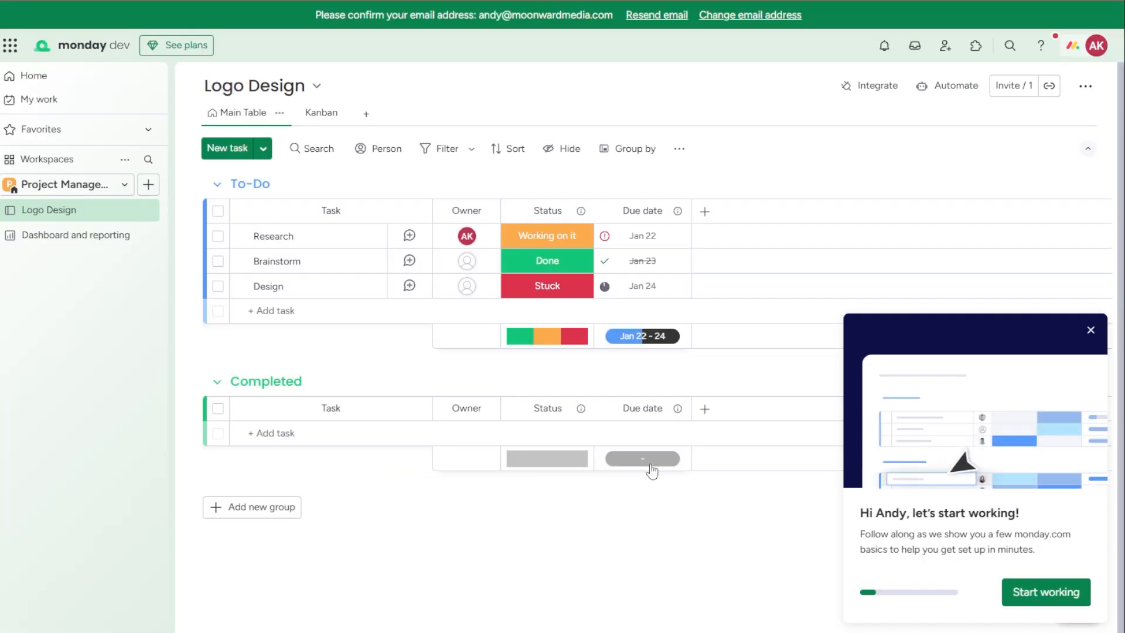
click(1090, 346)
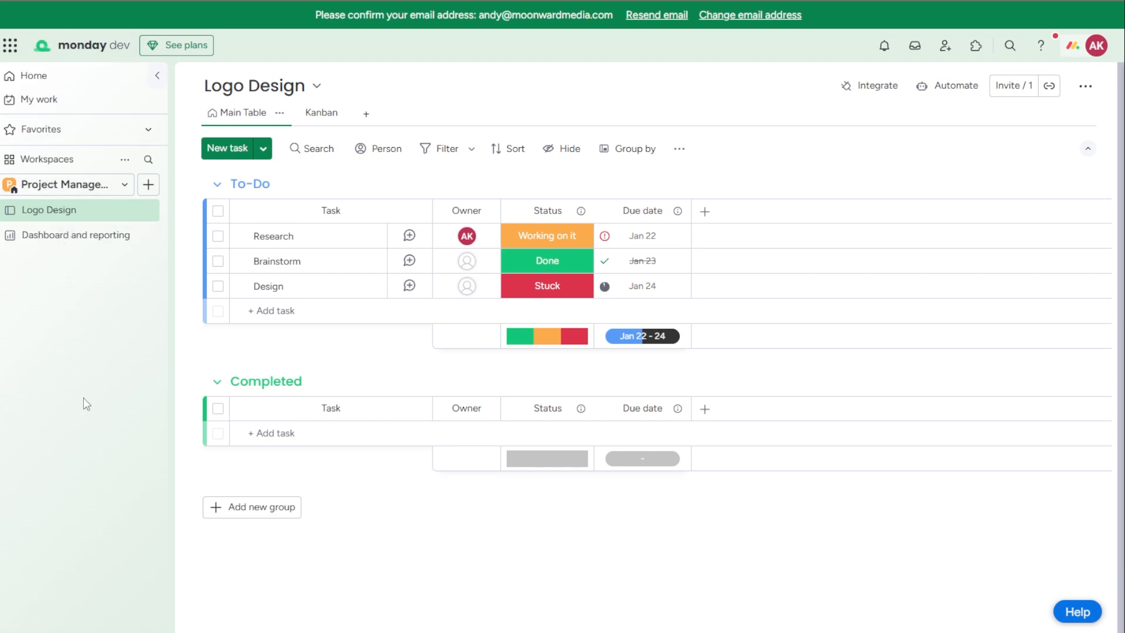
mouse_move(39, 102)
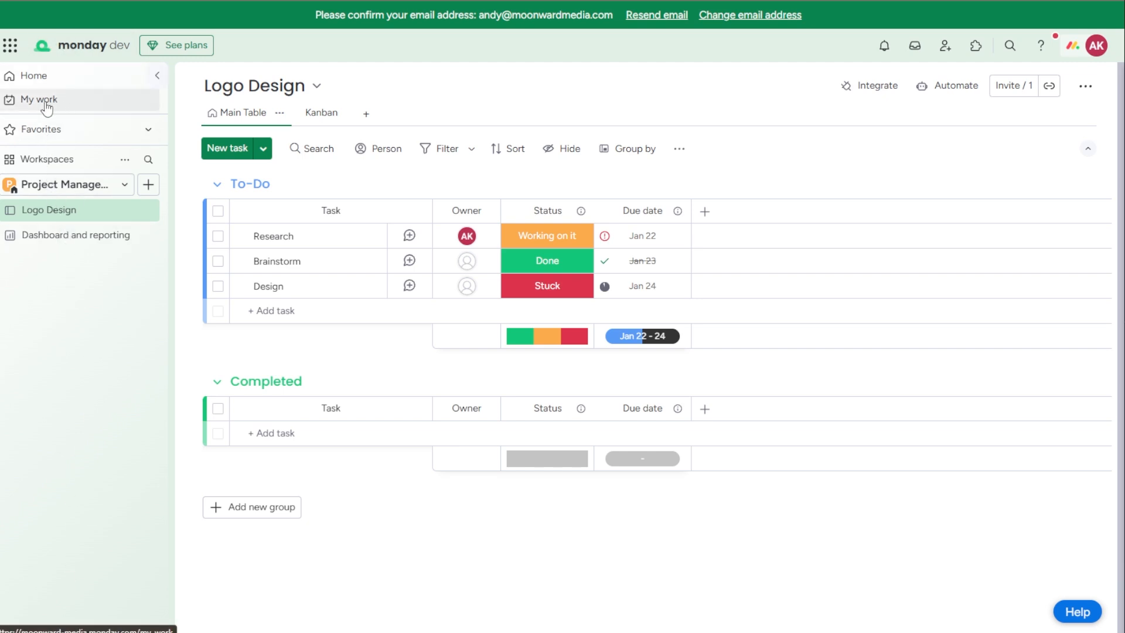
click(39, 98)
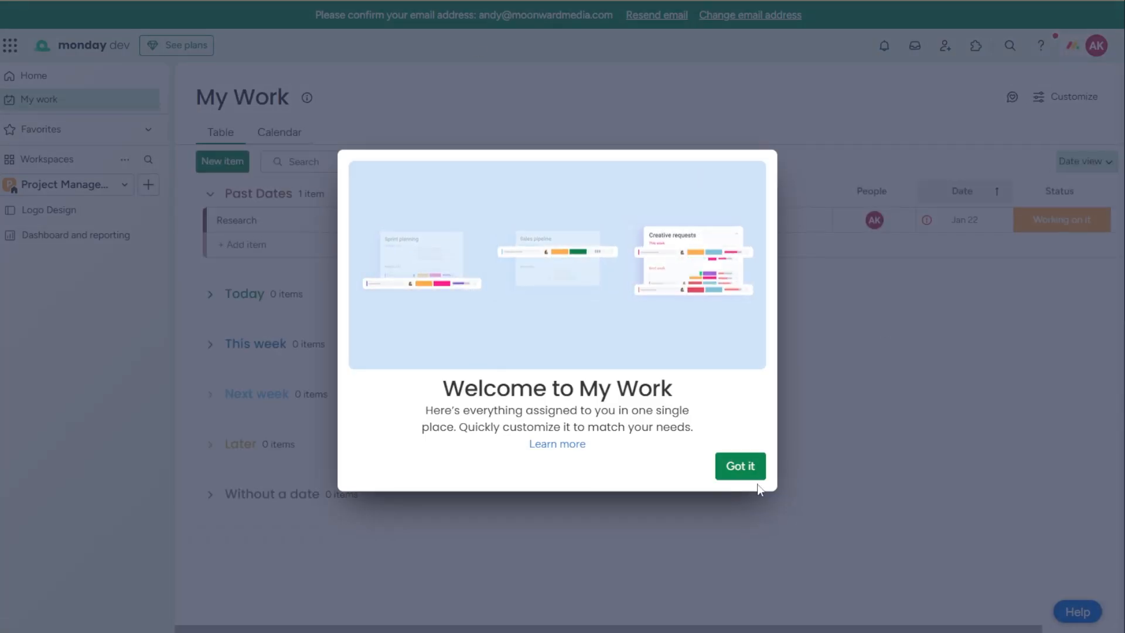
click(740, 466)
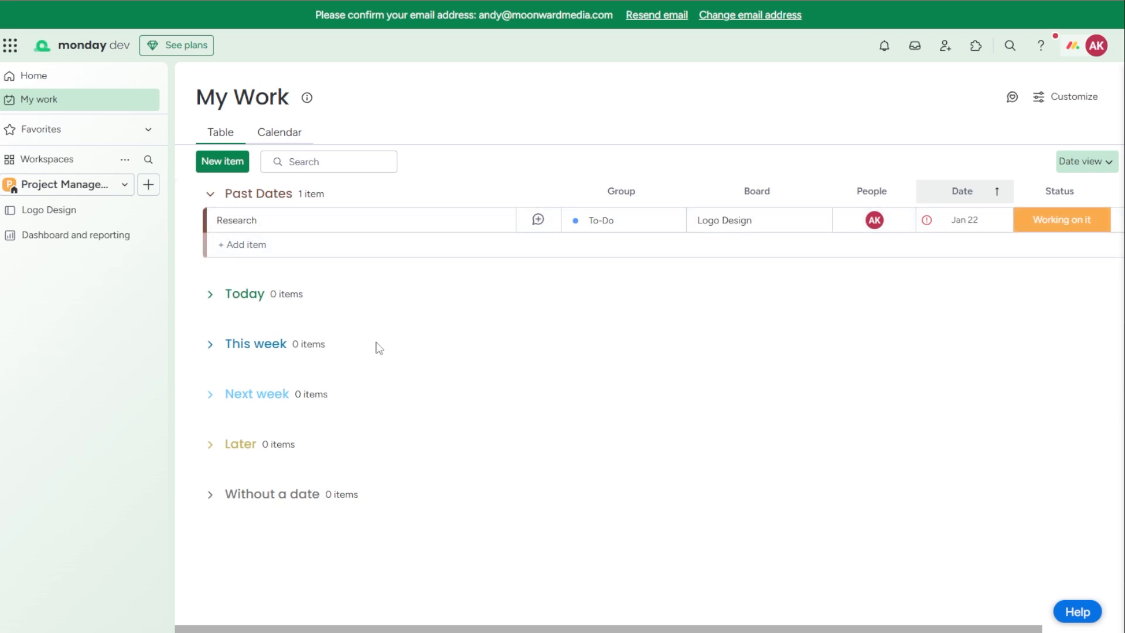
mouse_move(301, 308)
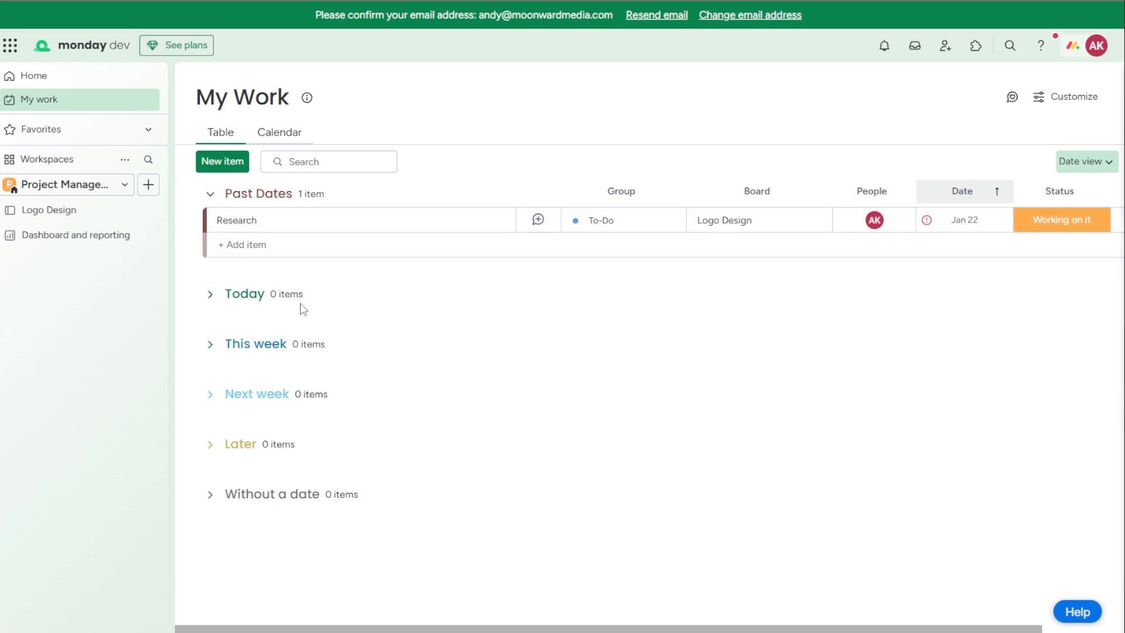
mouse_move(263, 399)
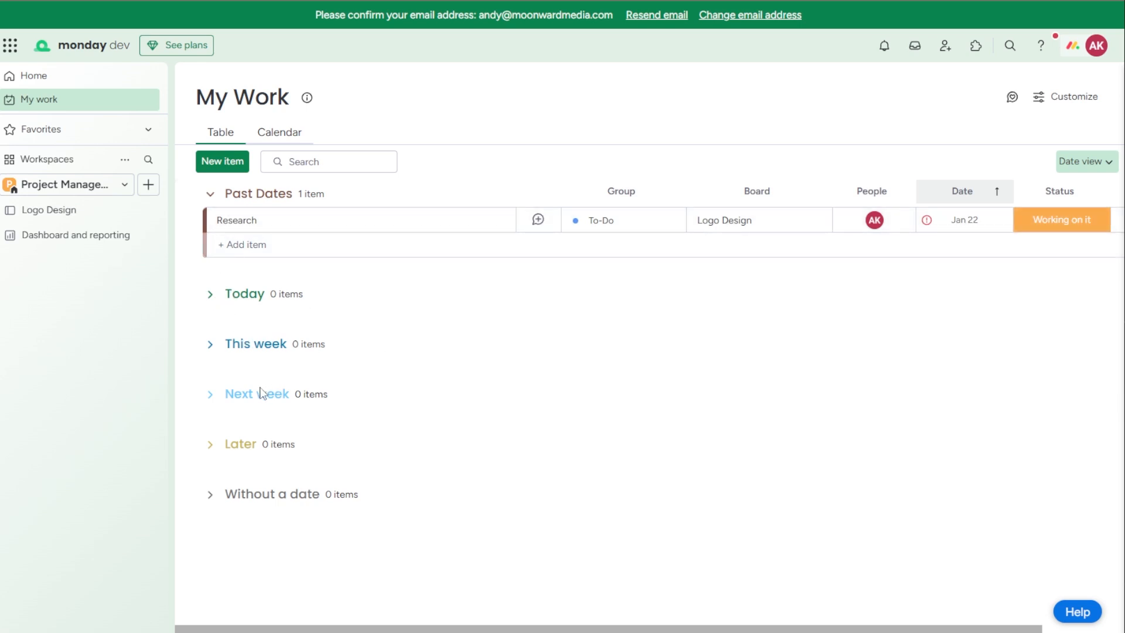
Reopen the Logo Design board's Main Table from the left sidebar
click(39, 129)
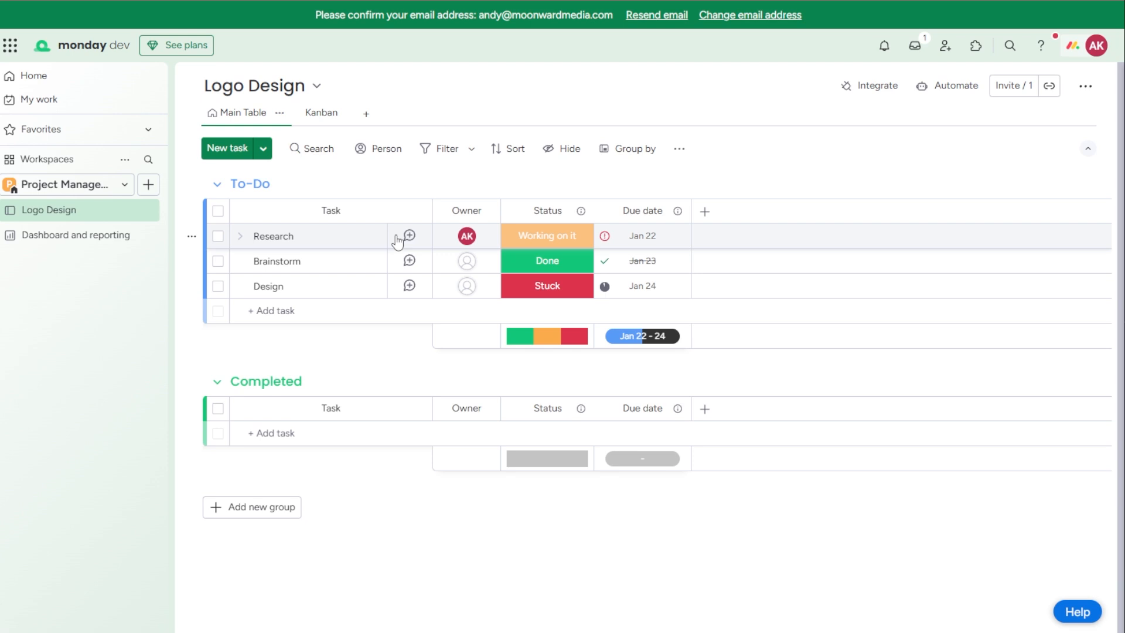
mouse_move(392, 241)
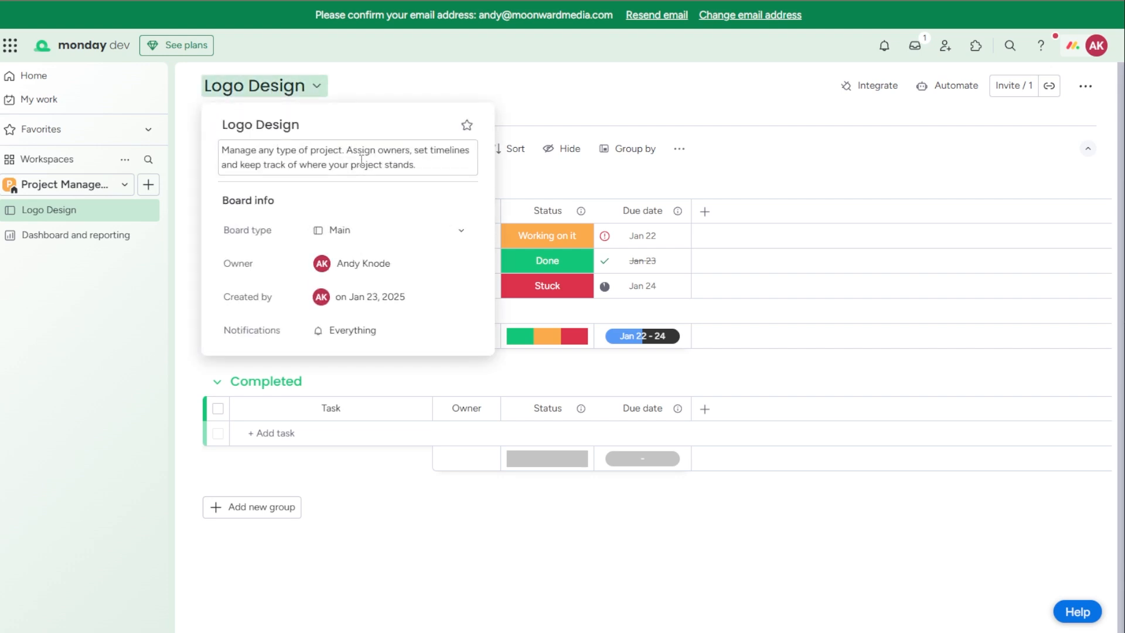
mouse_move(302, 168)
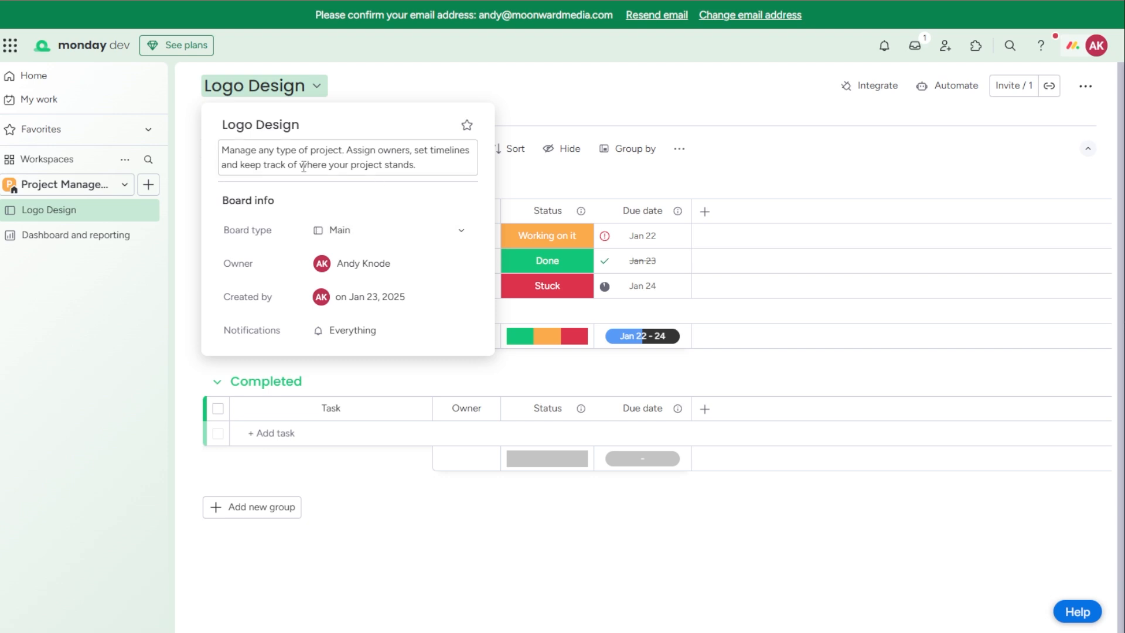
mouse_move(466, 124)
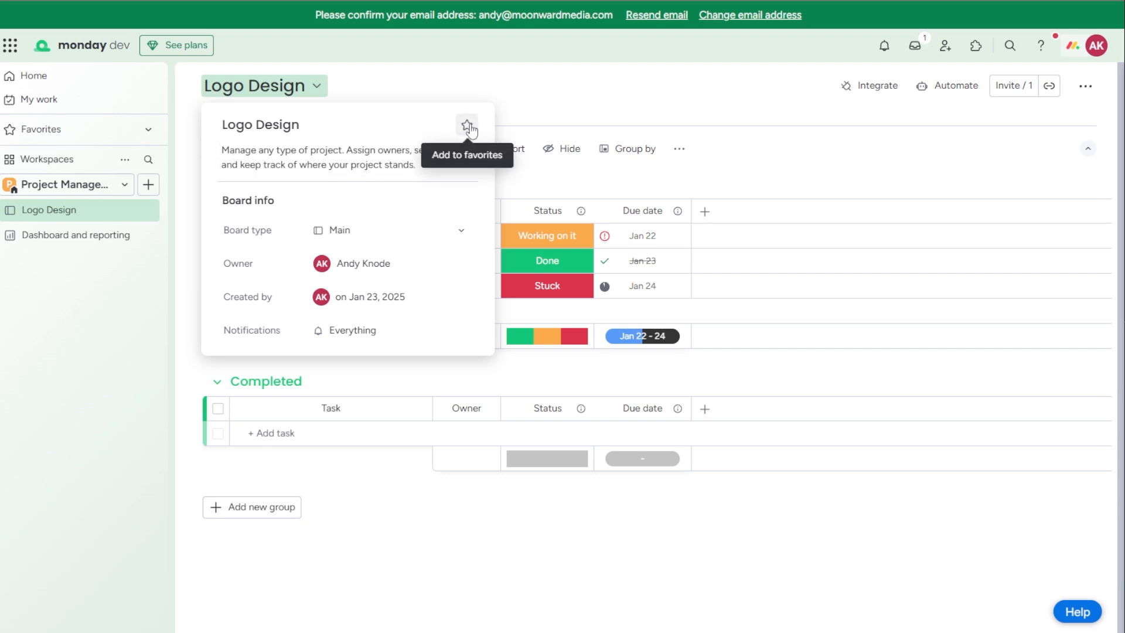
Star Logo Design as a favorite and glance at its board type options
click(466, 124)
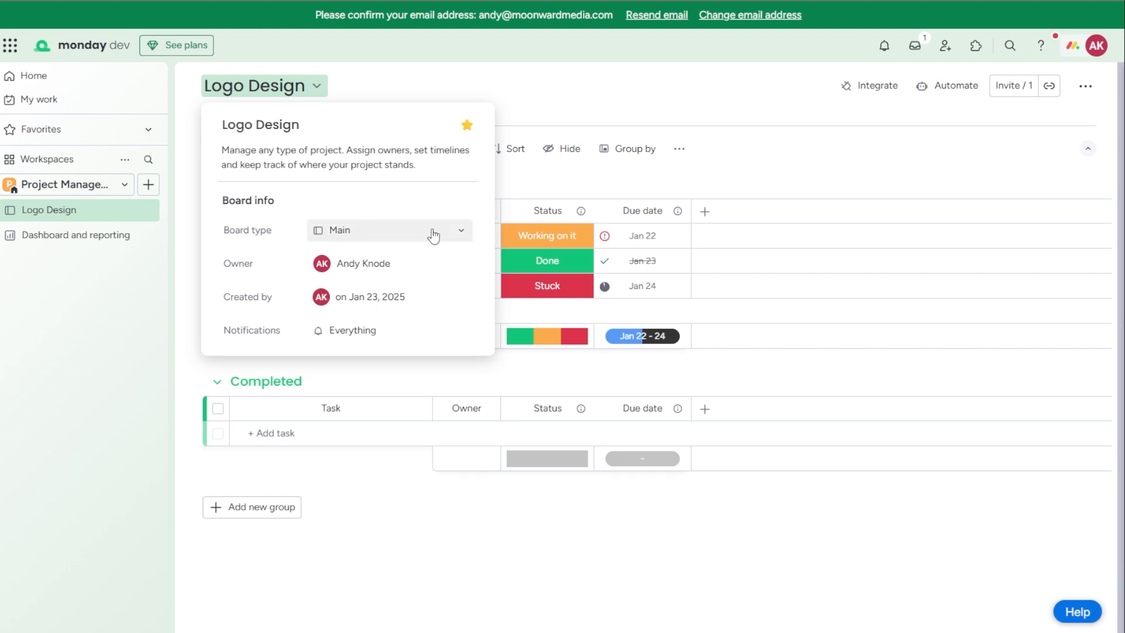
click(389, 230)
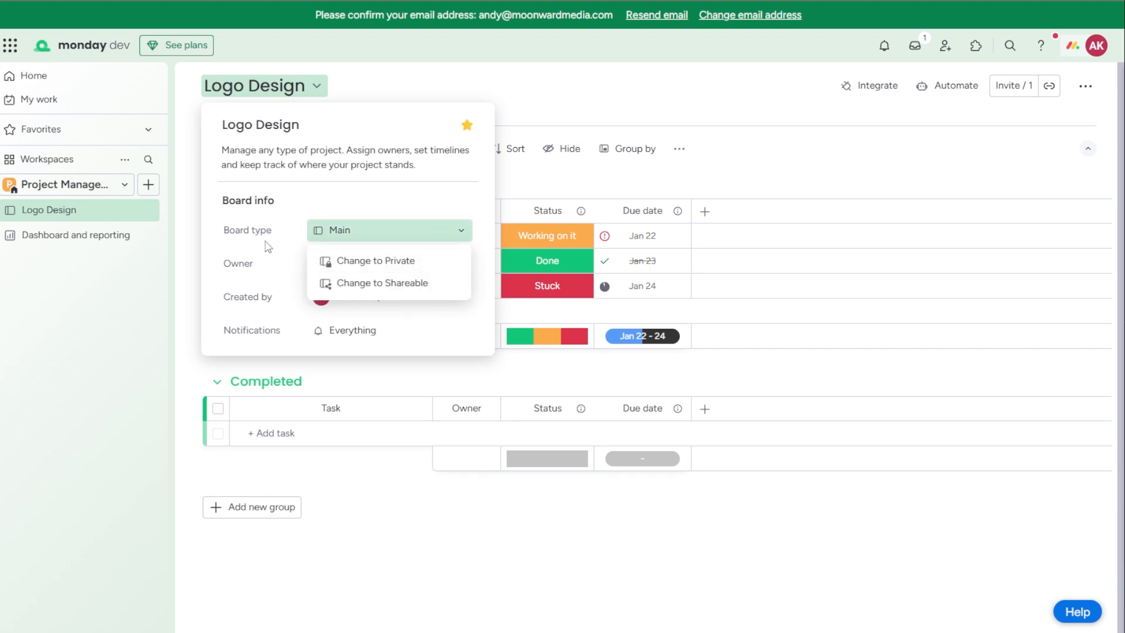
click(291, 352)
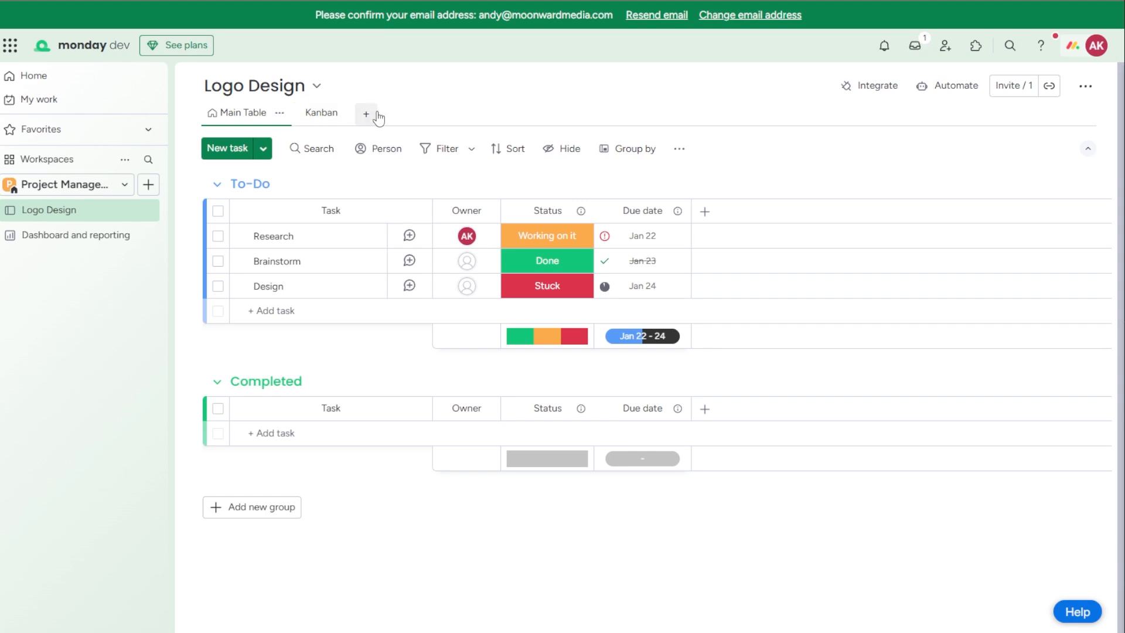
Move Research to Done and Brainstorm back to Working on it in the Kanban view
click(365, 115)
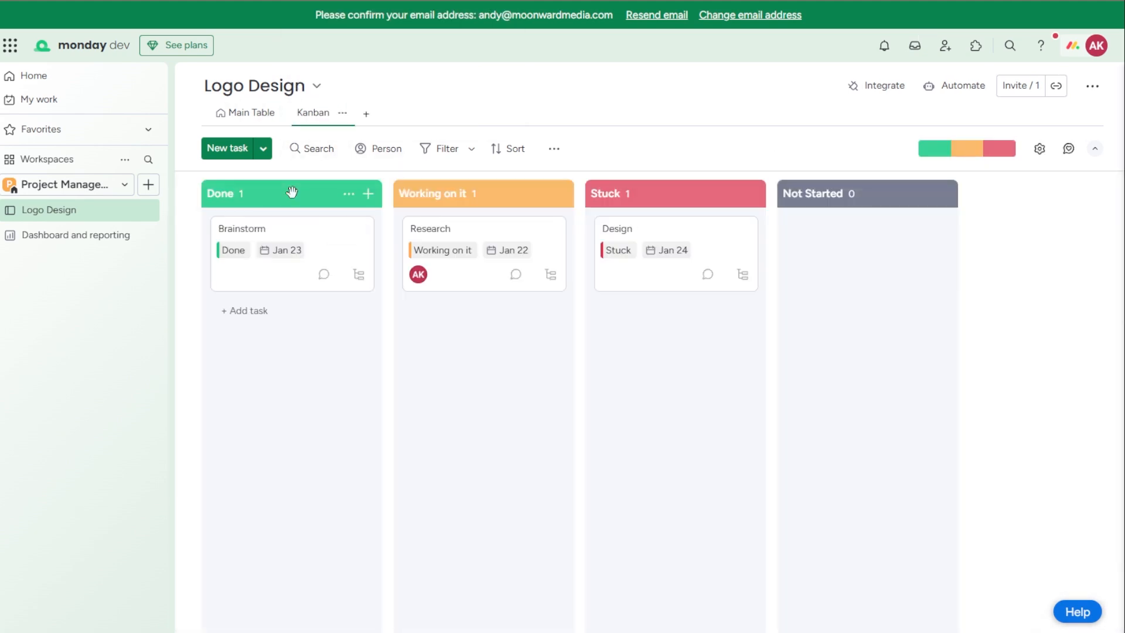
mouse_move(492, 193)
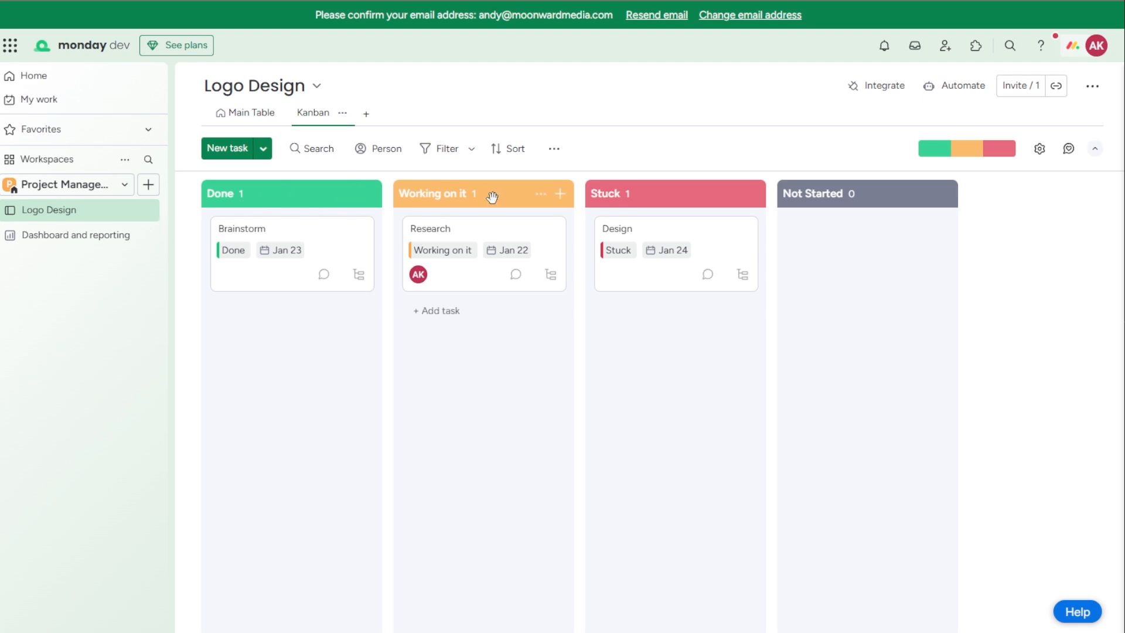
mouse_move(258, 198)
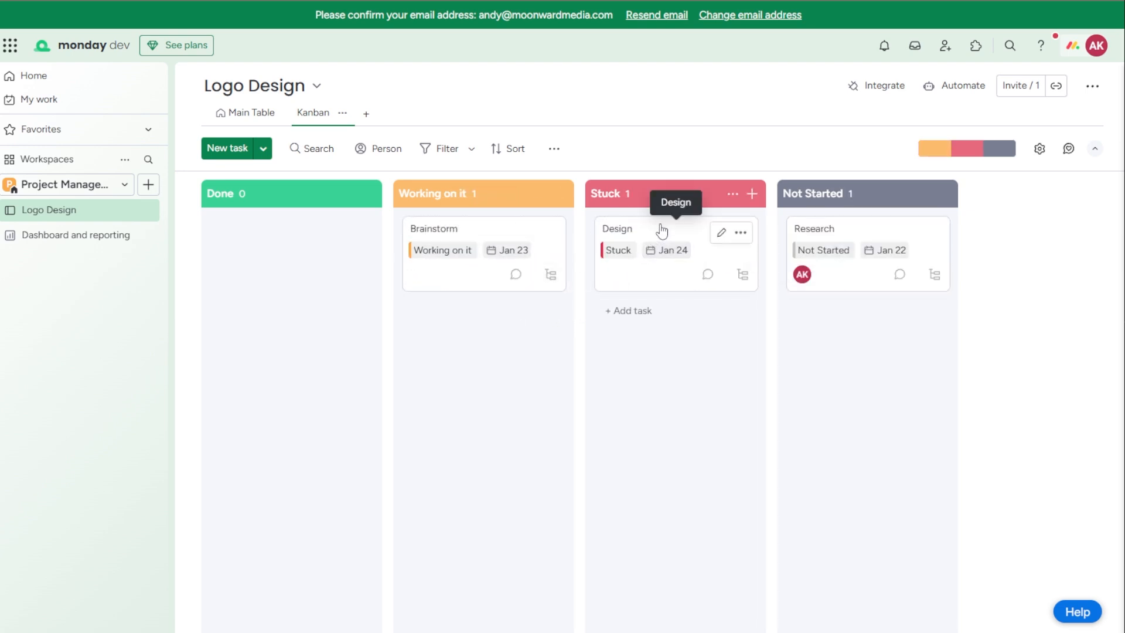
mouse_move(858, 237)
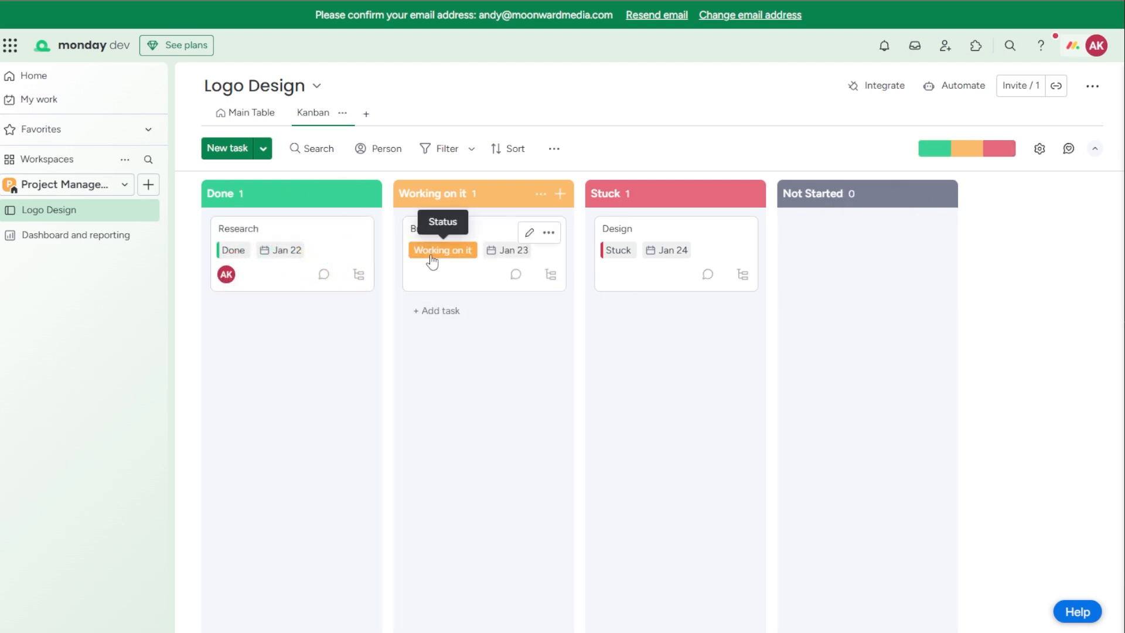
click(452, 228)
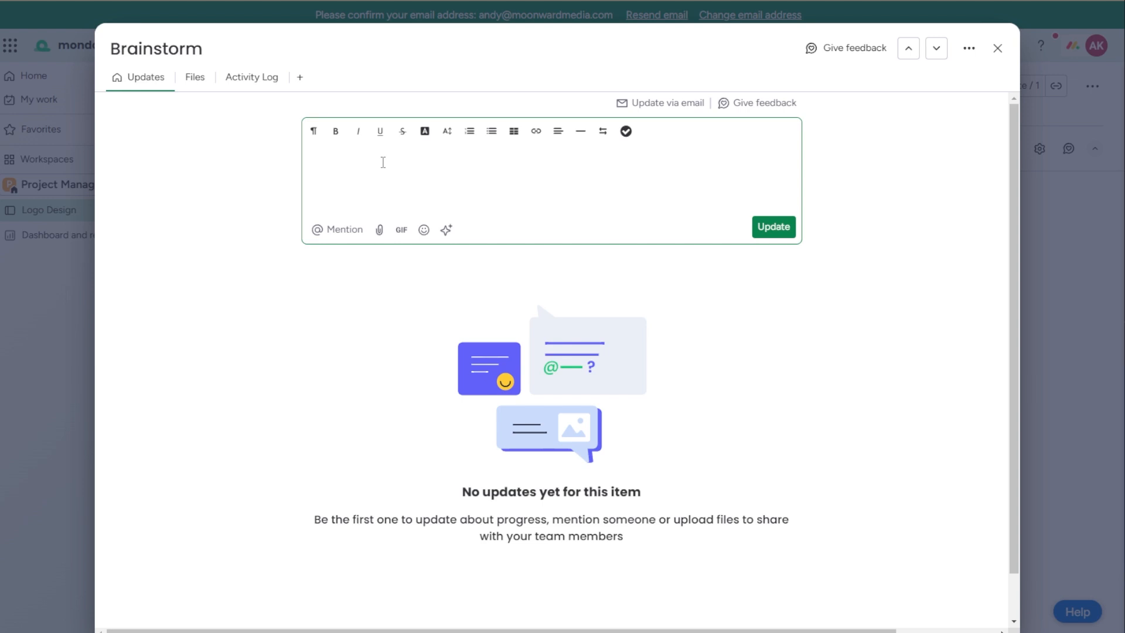
Review Brainstorm's empty Updates and Files sections, then close its item panel
click(382, 164)
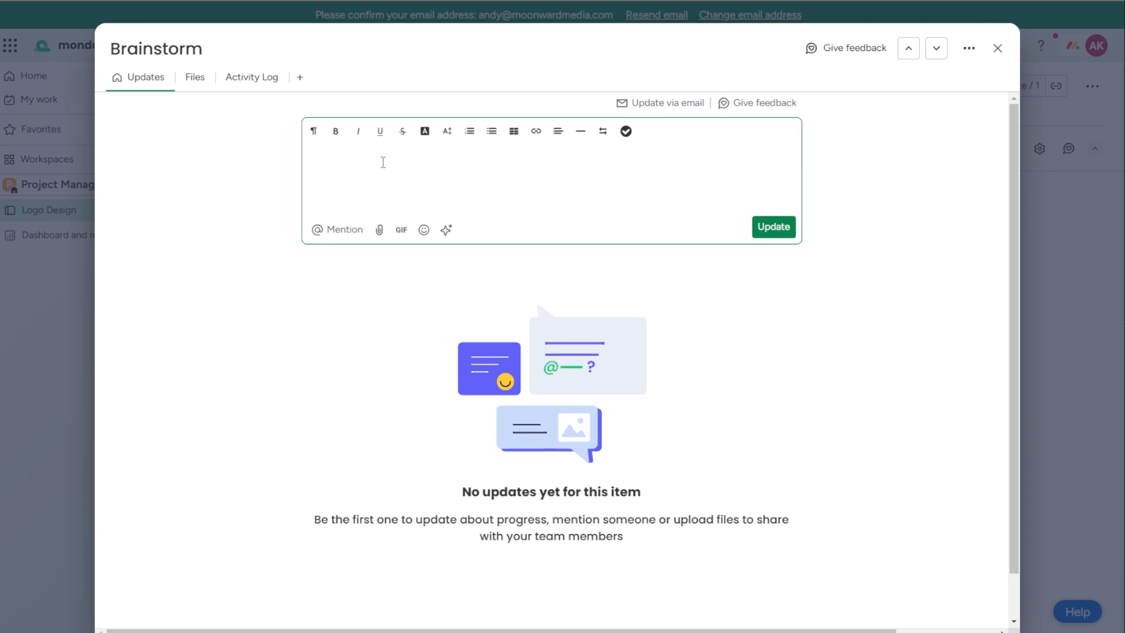
mouse_move(458, 60)
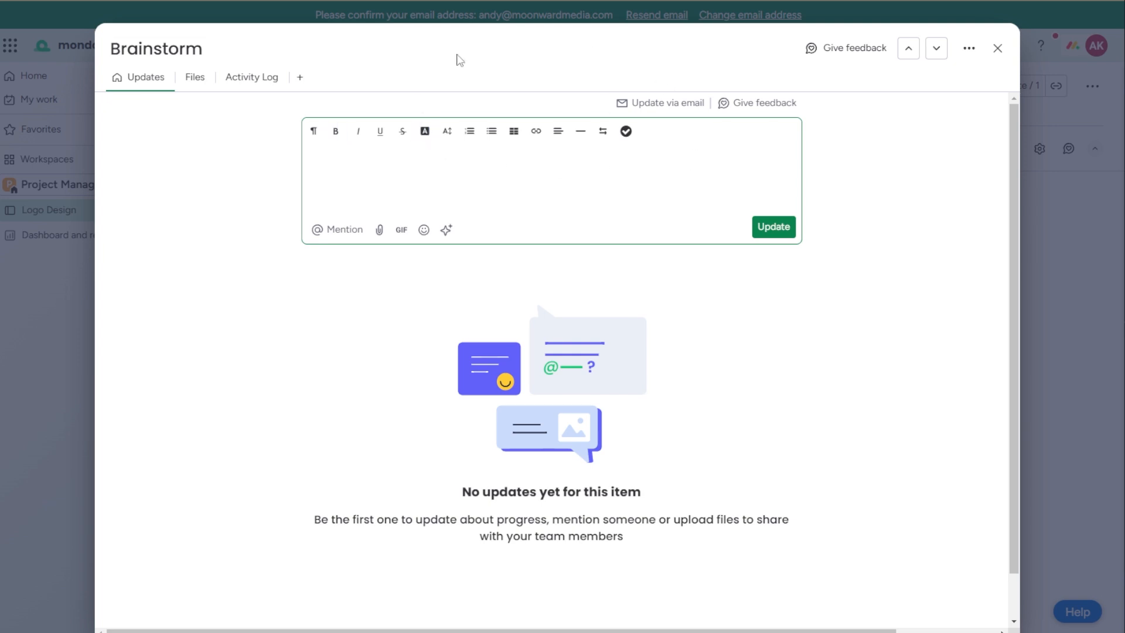
mouse_move(551, 291)
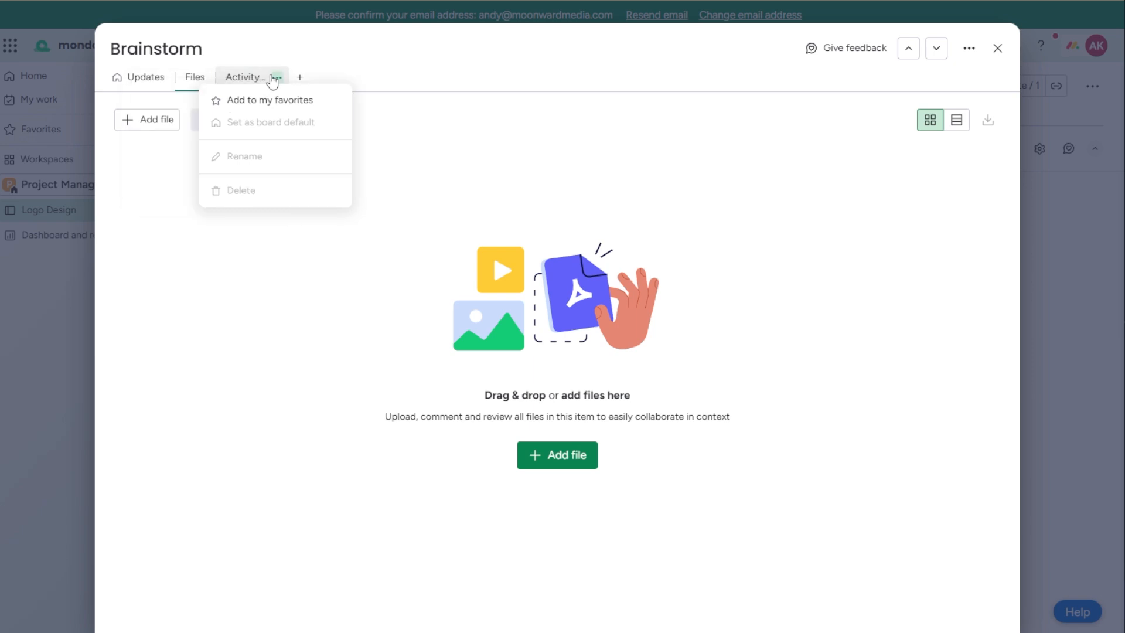
click(996, 47)
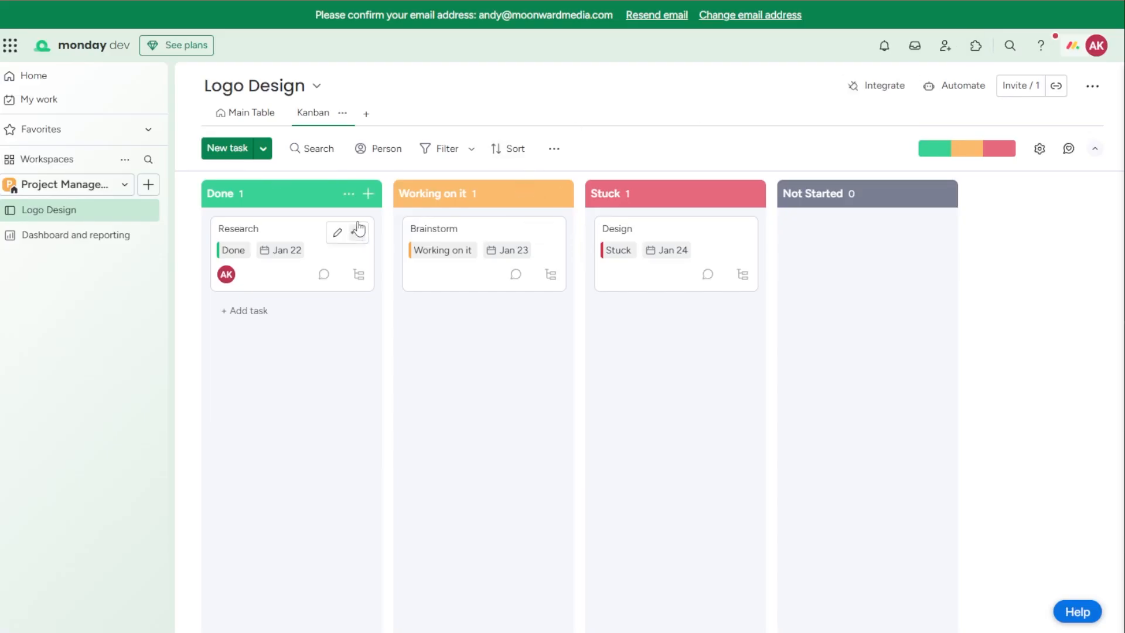
Add a Calendar view to Logo Design and move Design to January 31
click(366, 113)
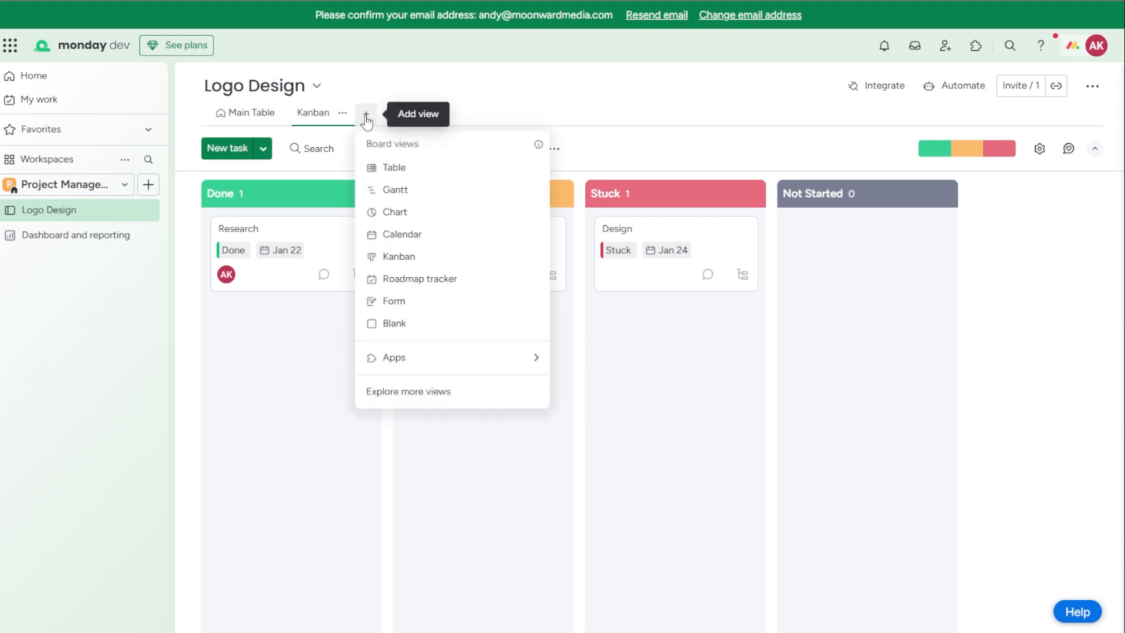
click(402, 234)
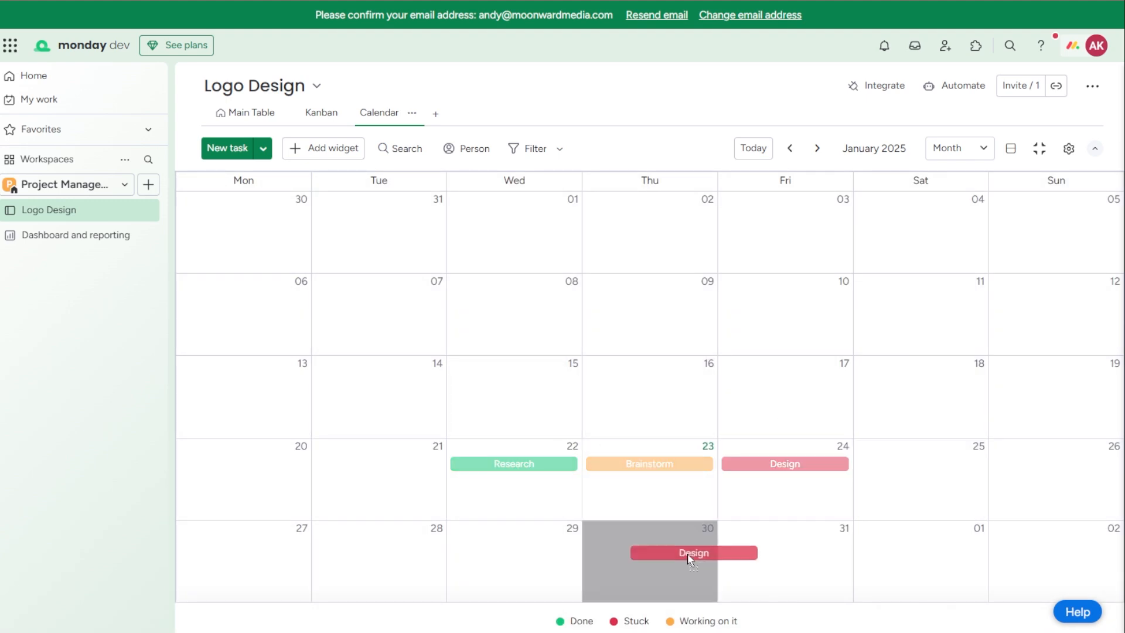
drag(693, 552, 782, 556)
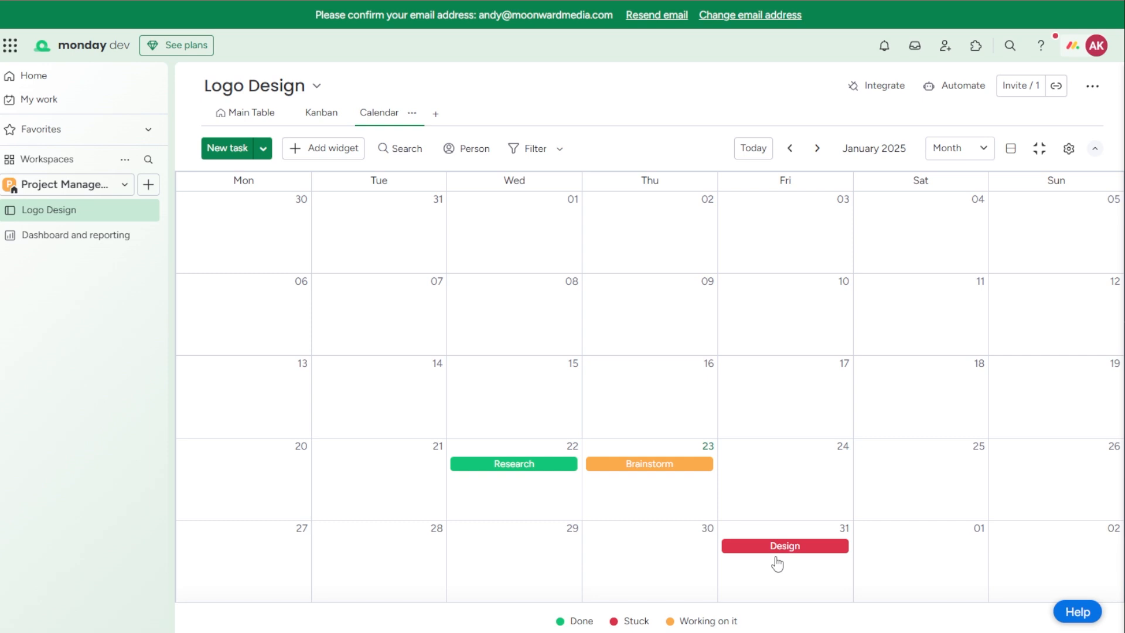
click(320, 112)
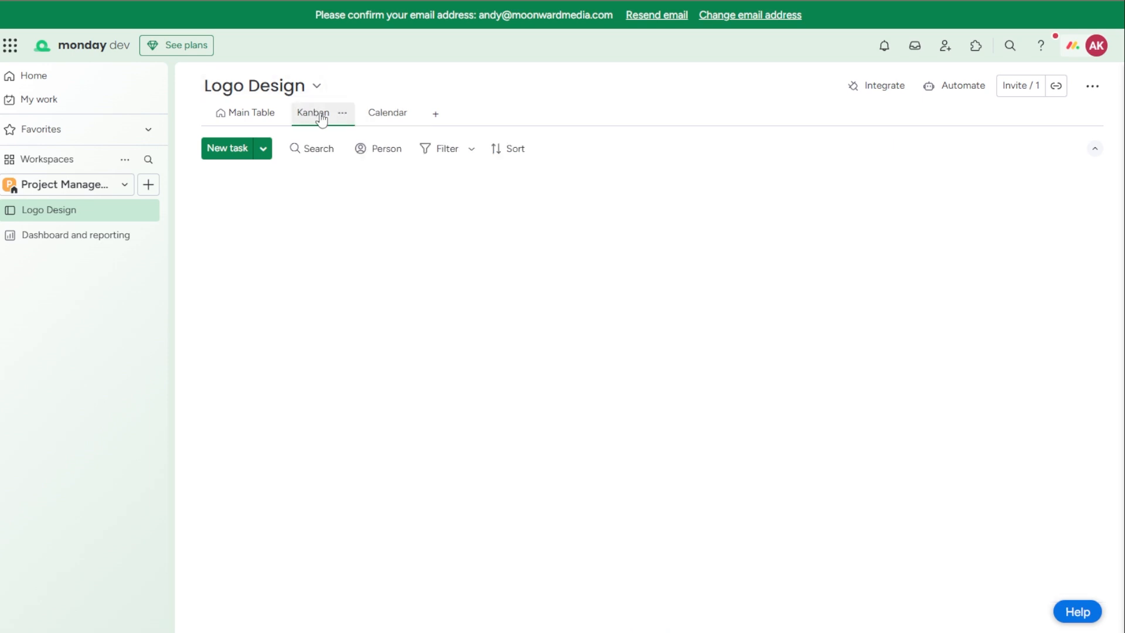
click(315, 112)
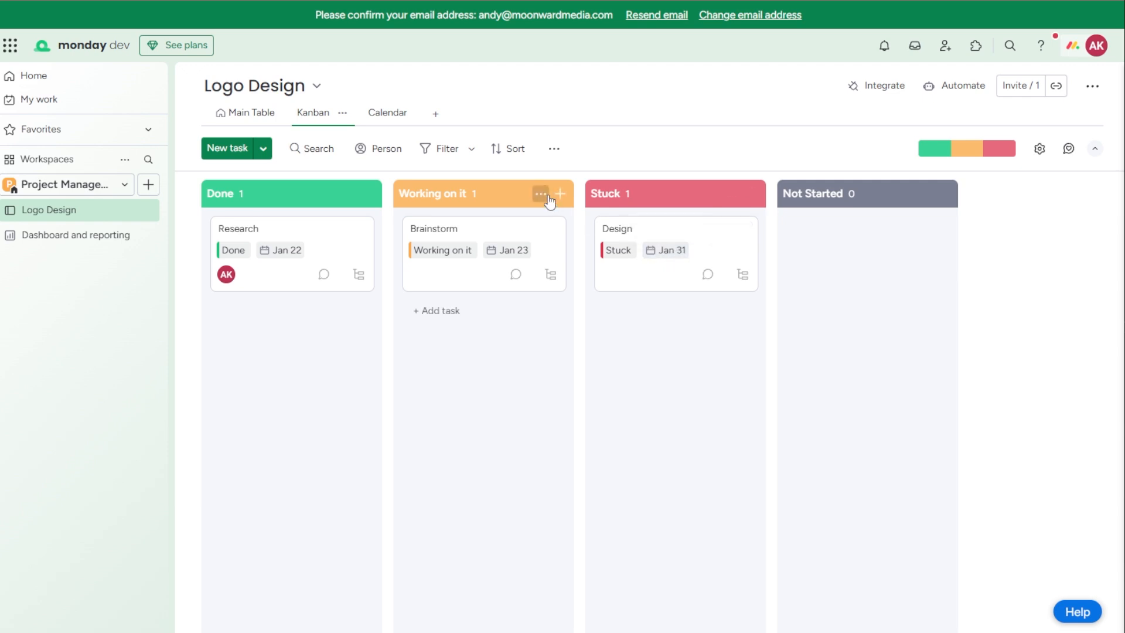
mouse_move(490, 157)
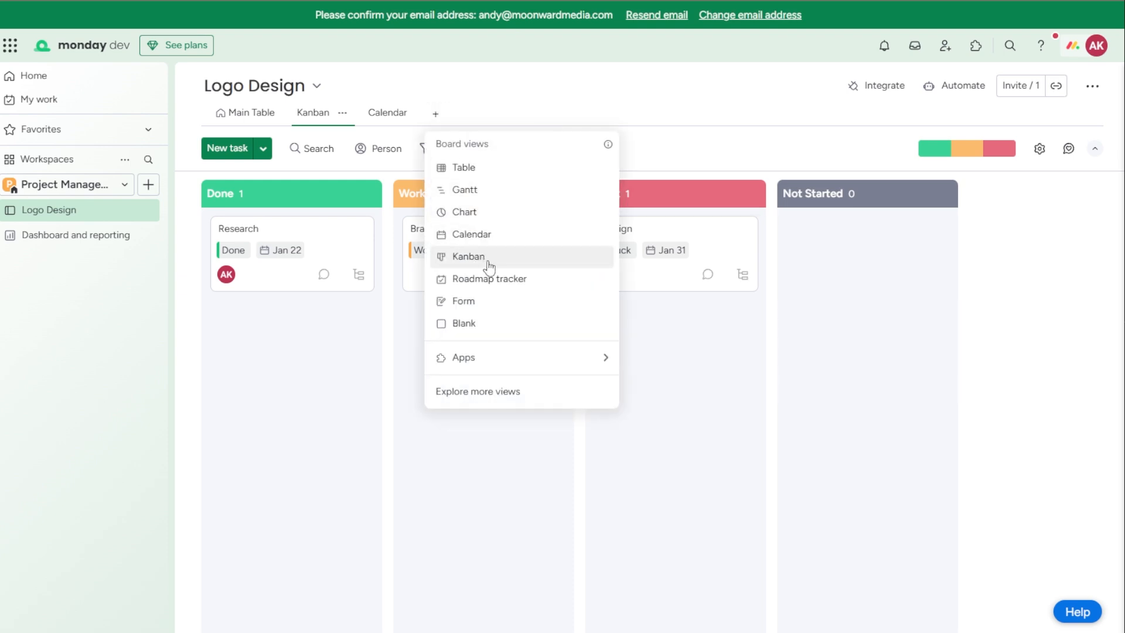
mouse_move(490, 172)
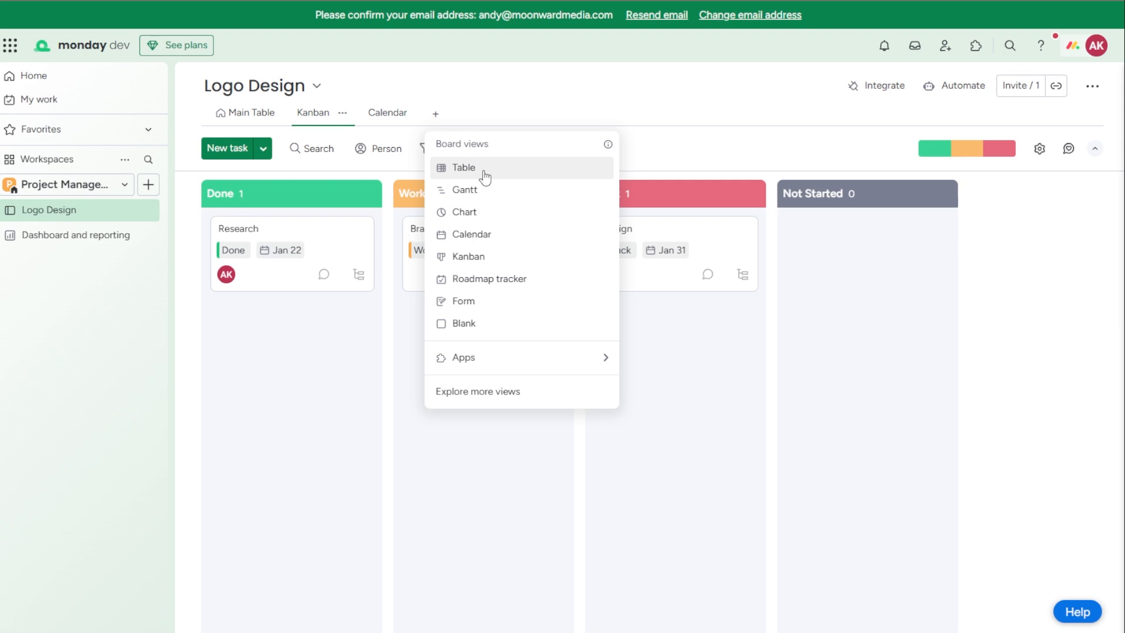
mouse_move(525, 246)
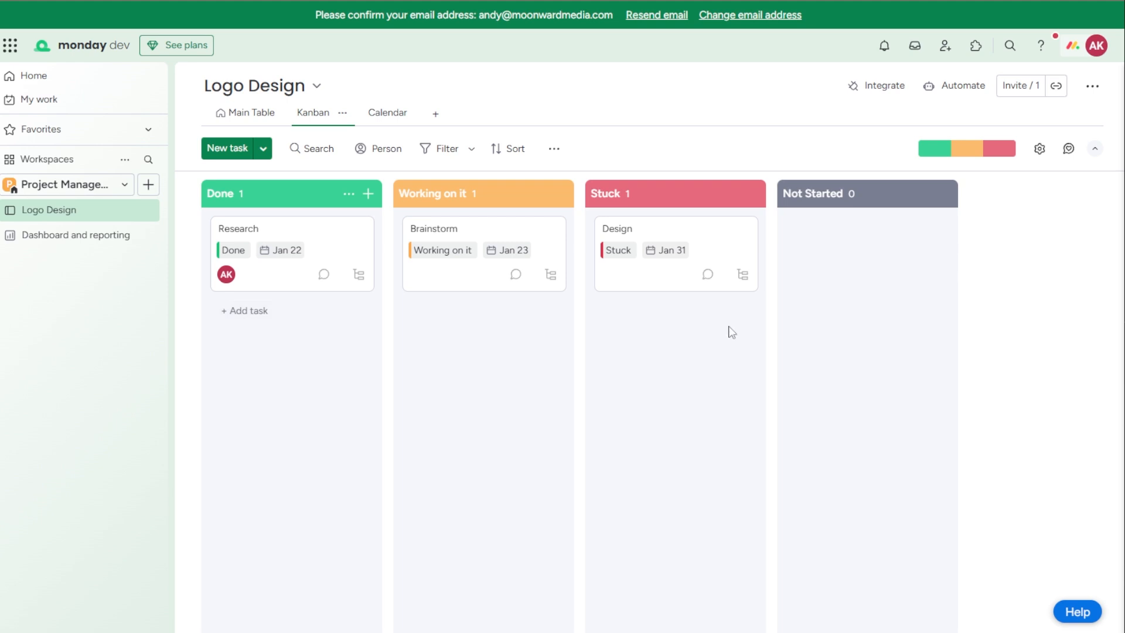
Create 'Hire a design' in Not Started, assigned to the suggested team member, due January 25
text(Hire)
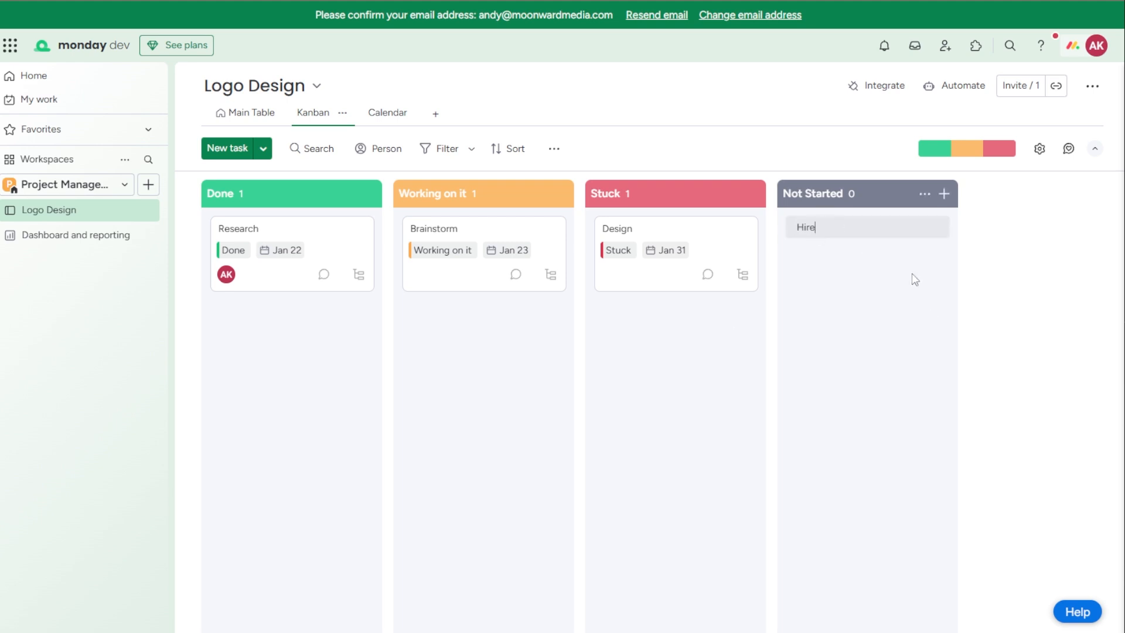
text(a desi)
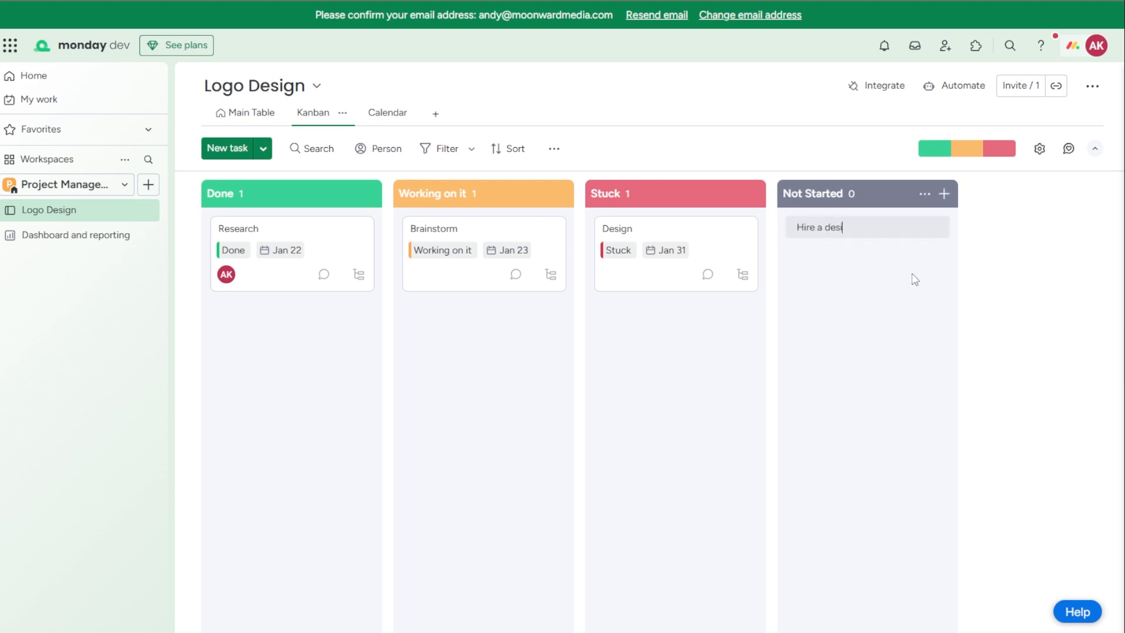
key(Enter)
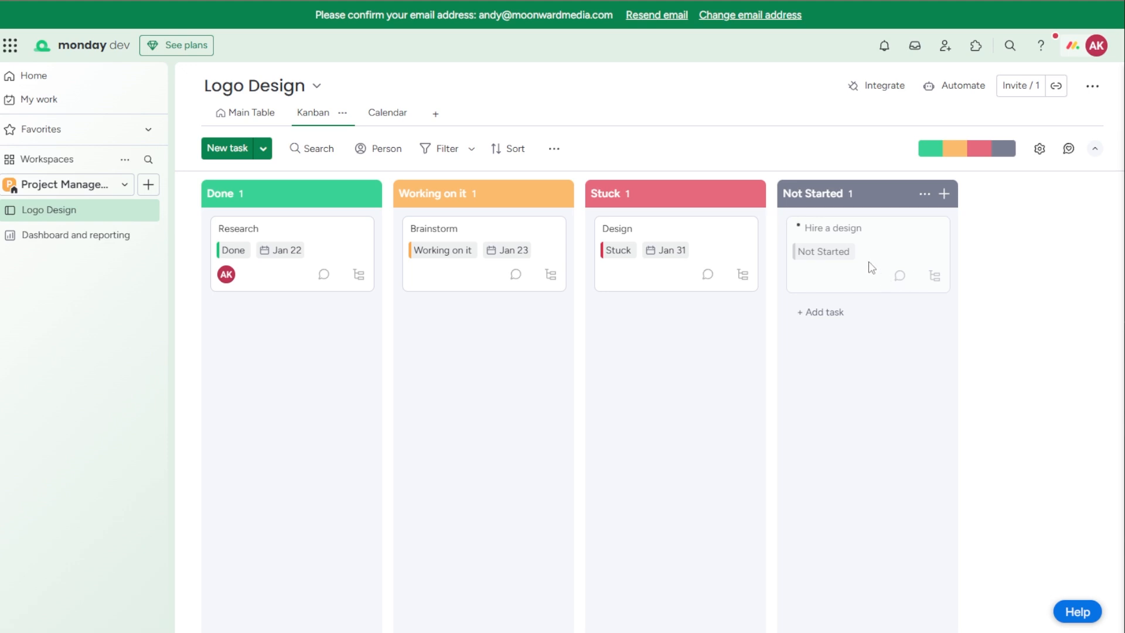
click(801, 274)
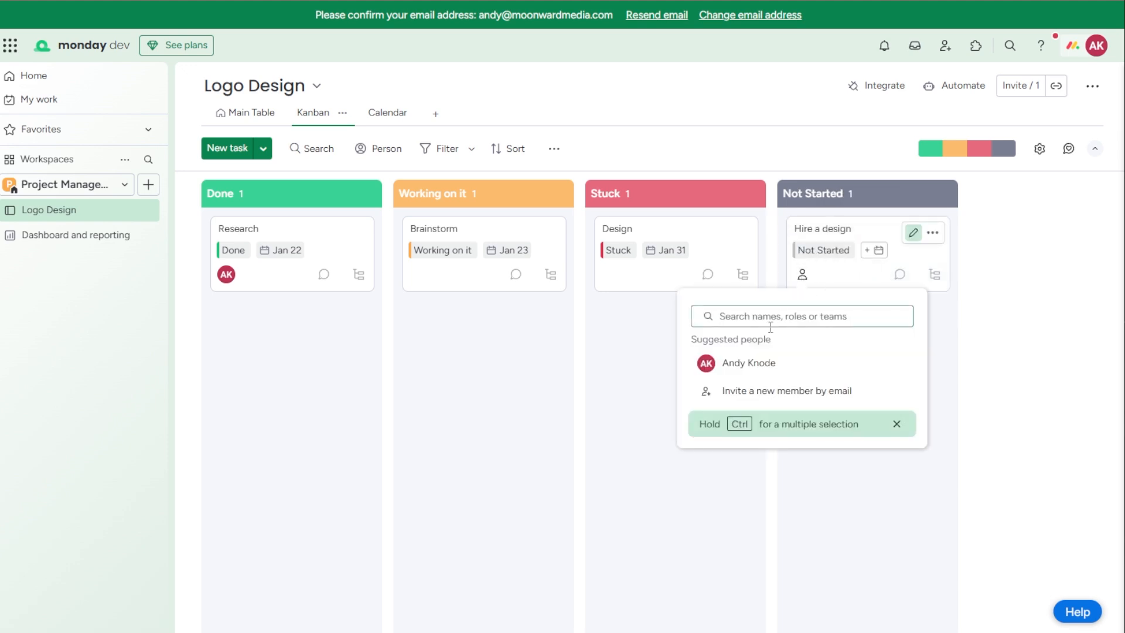
click(722, 363)
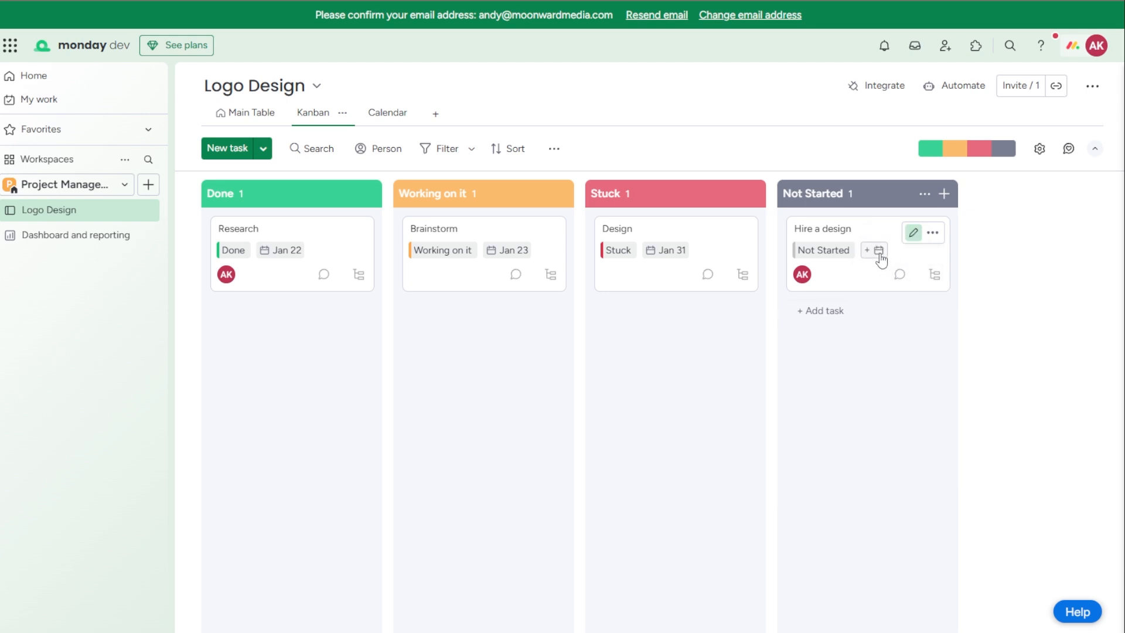
click(879, 250)
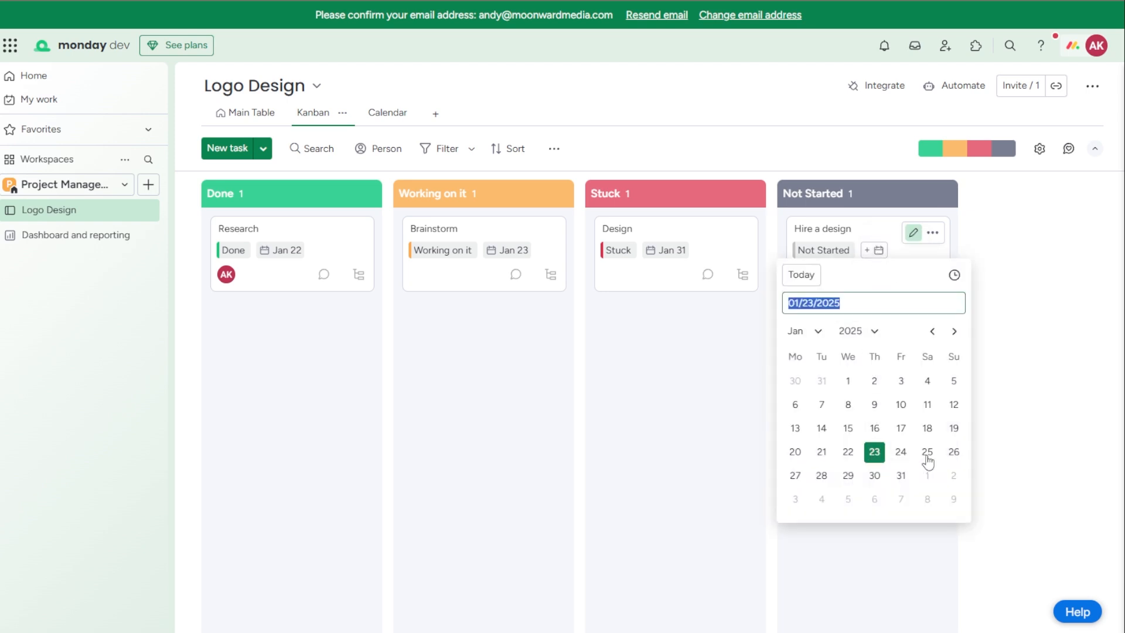
click(927, 452)
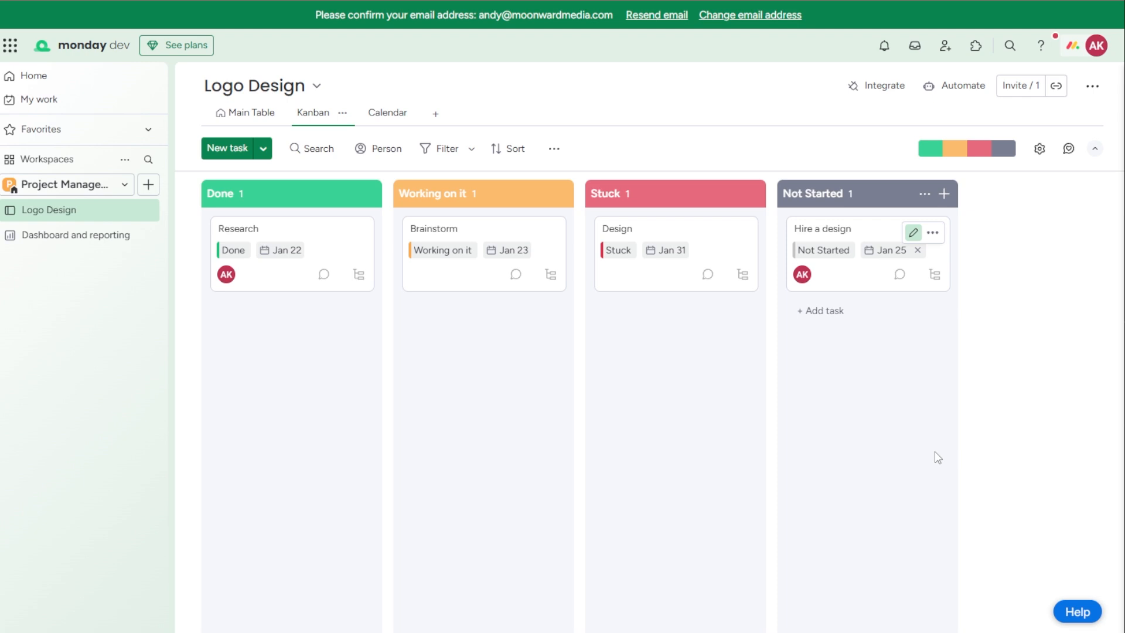
Review My Work in calendar view and switch back to its table list
click(39, 99)
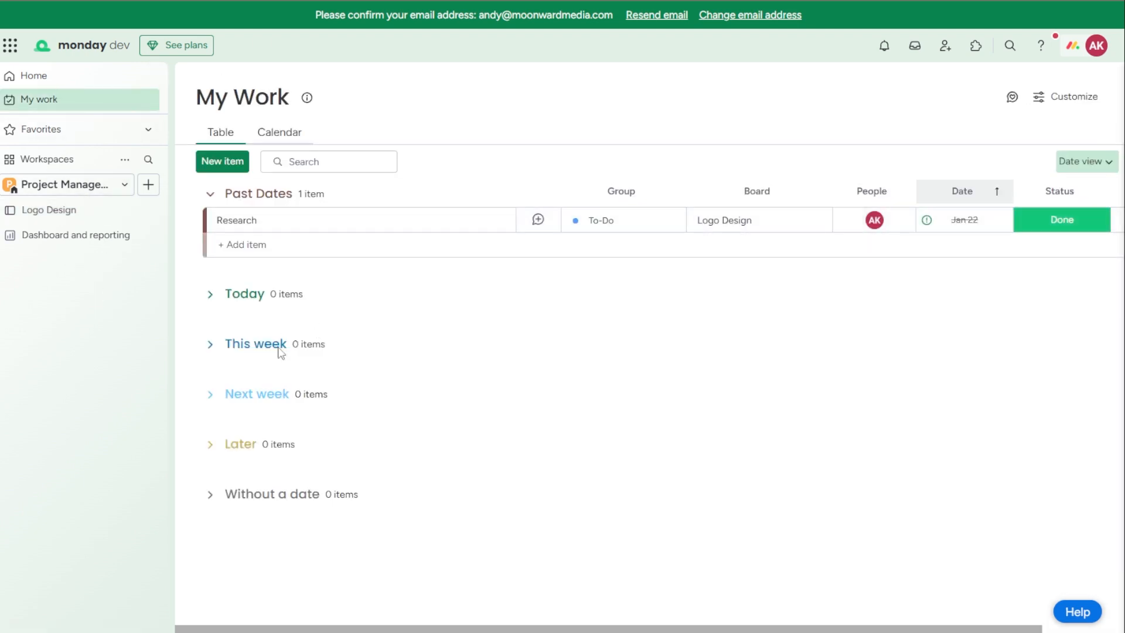
click(279, 132)
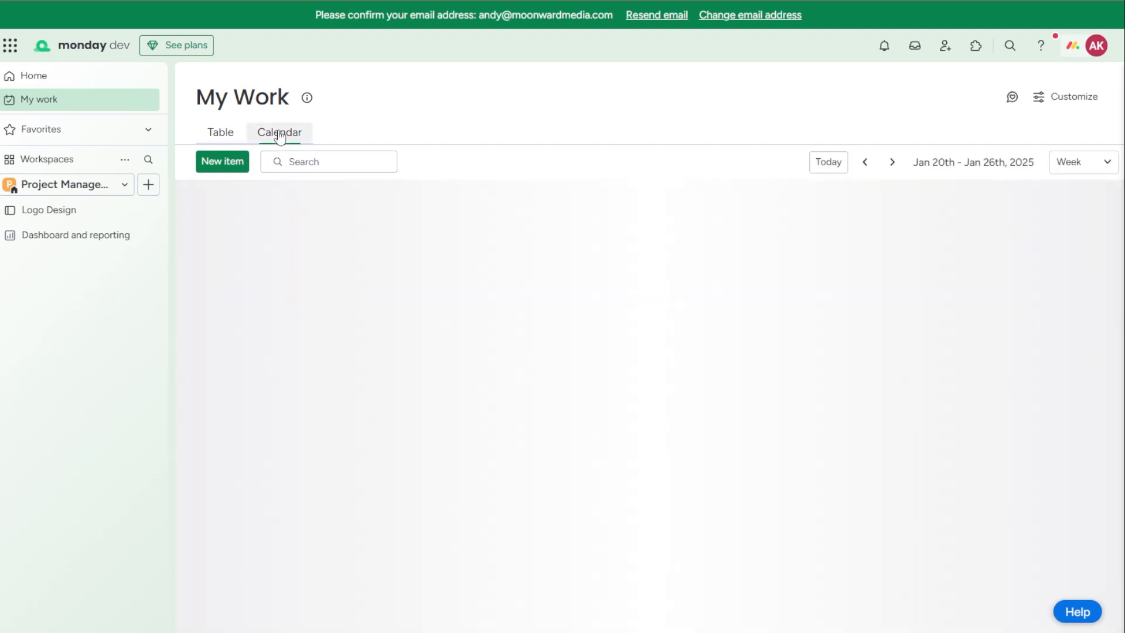
click(279, 132)
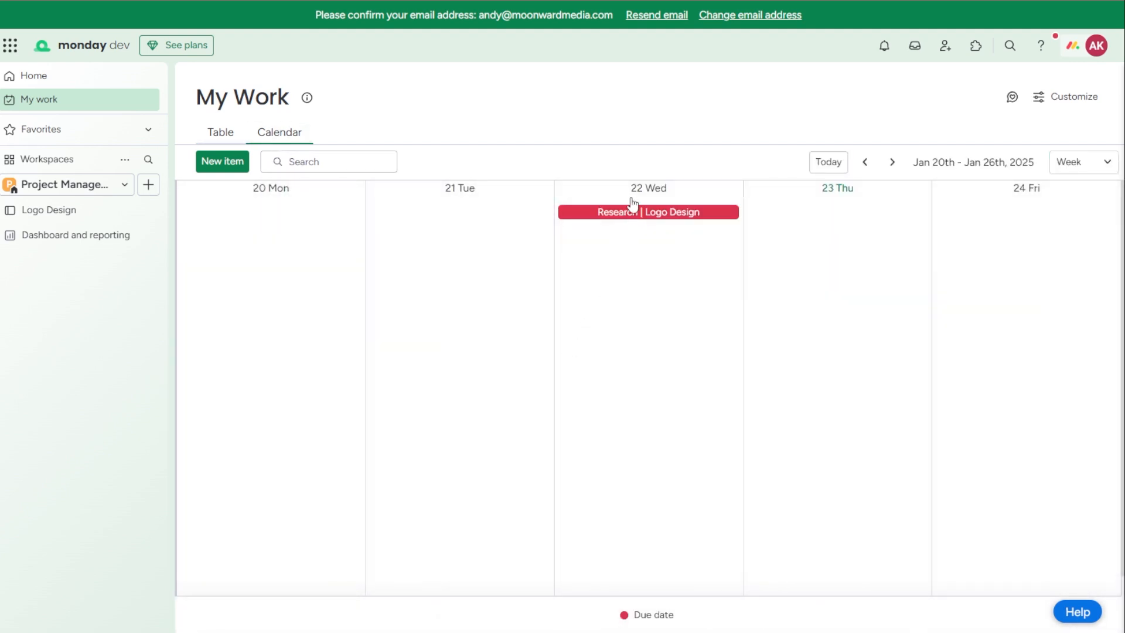
click(221, 132)
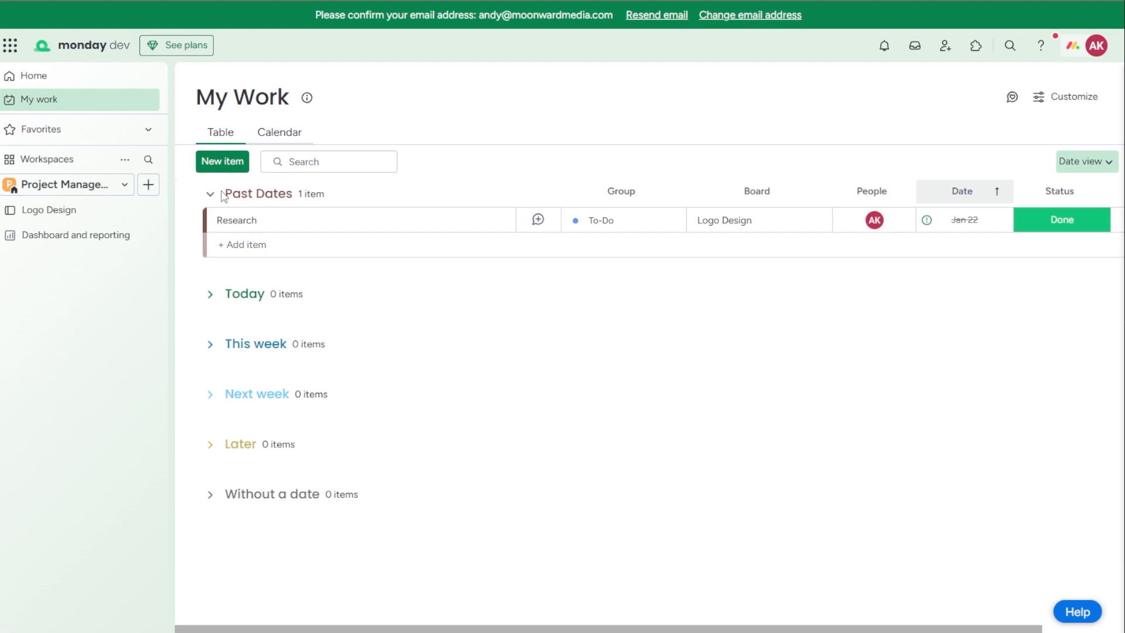
mouse_move(361, 256)
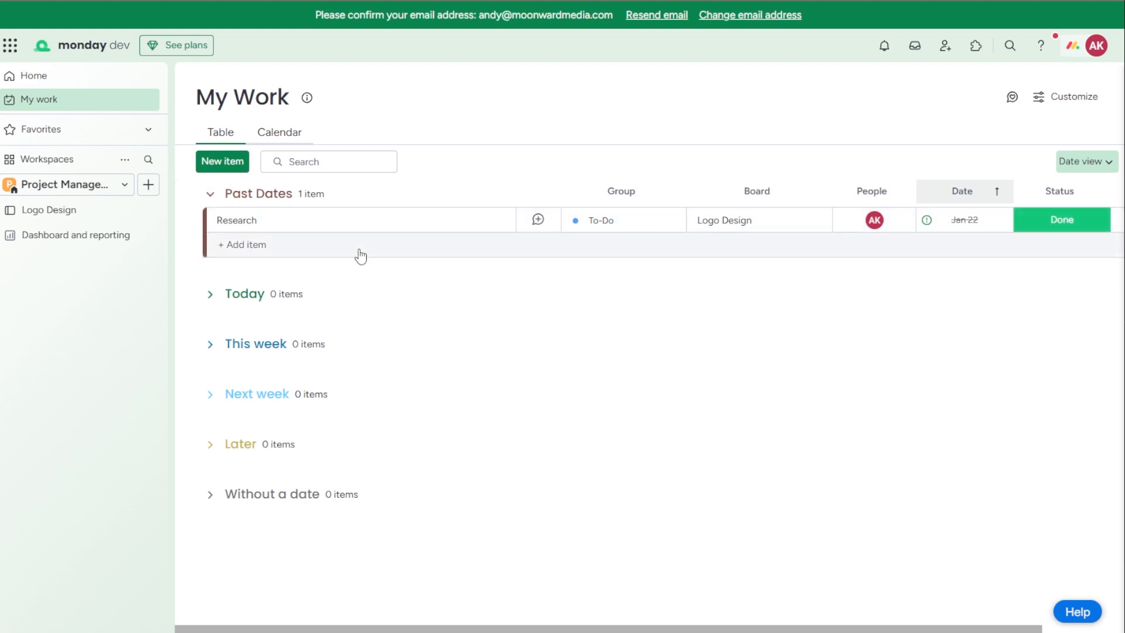
Set the Research task's status to Done and return to the Logo Design board
click(1062, 220)
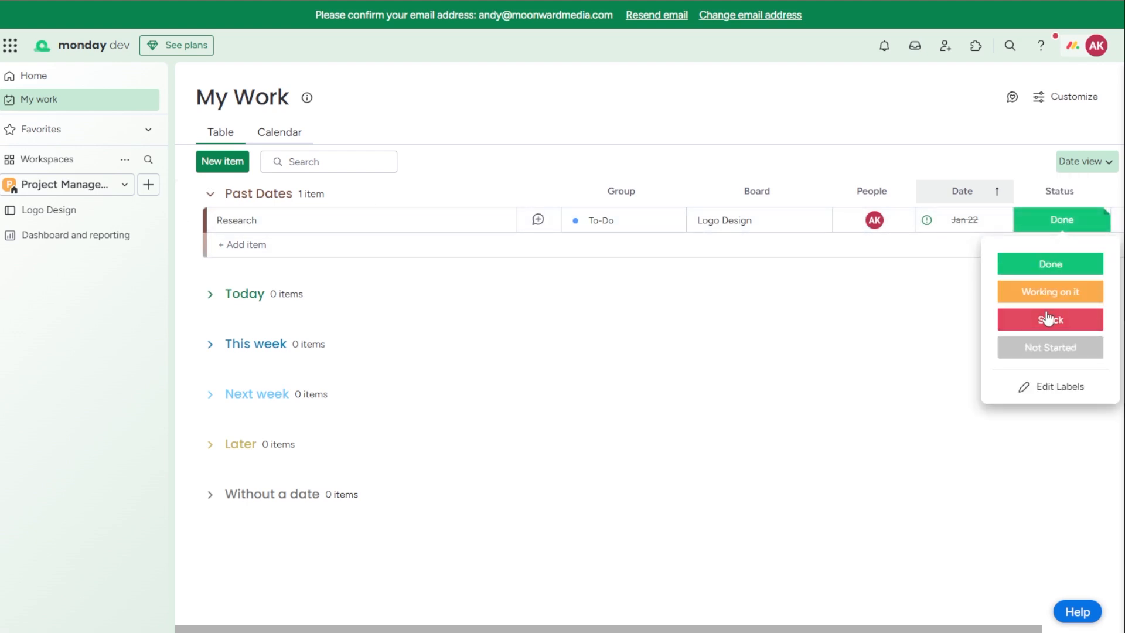
click(1050, 264)
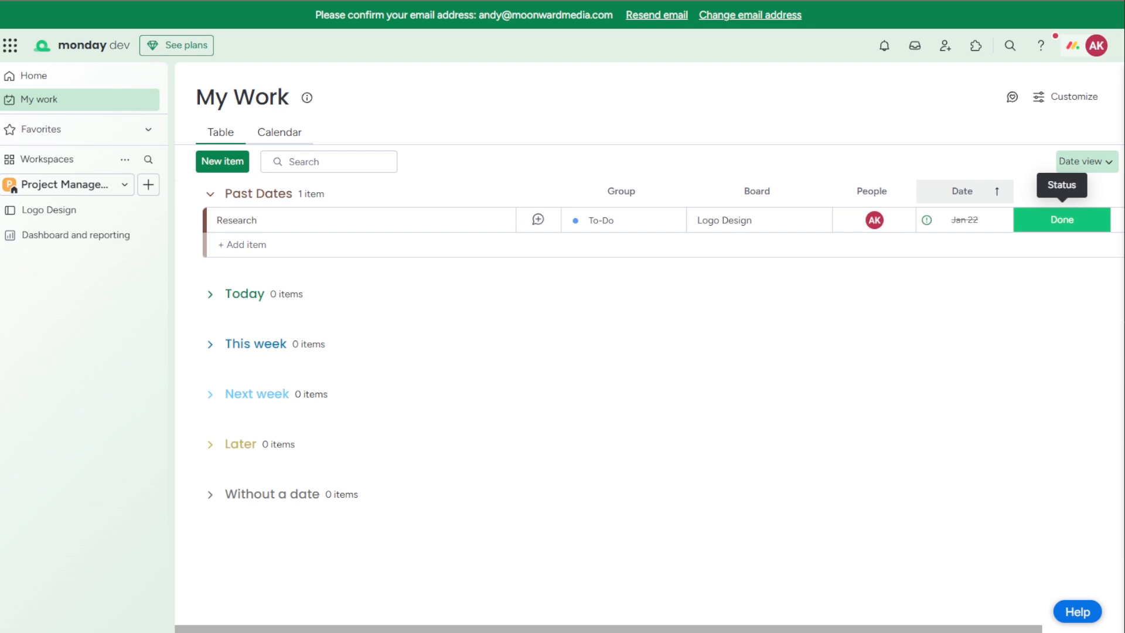
click(50, 210)
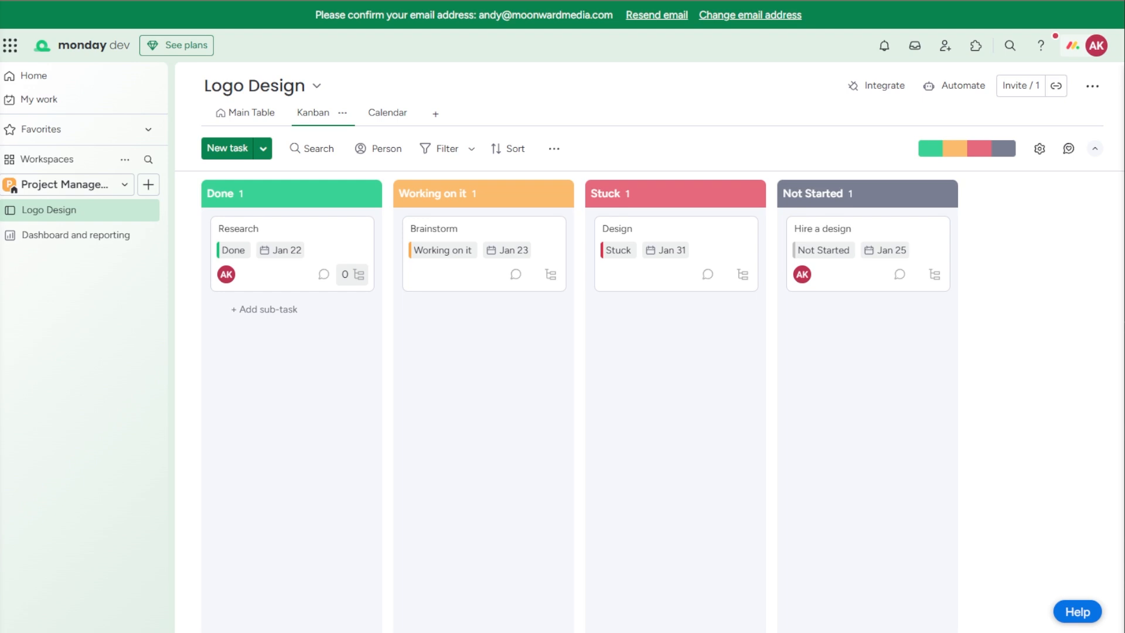
mouse_move(959, 93)
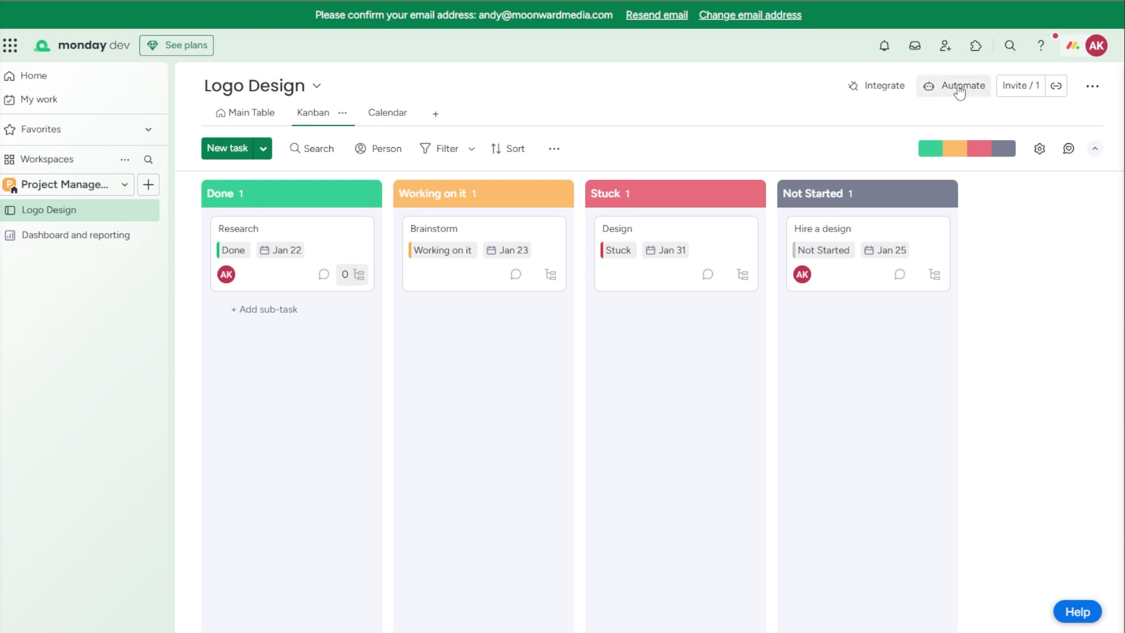
Bring up the Automation center templates for the Logo Design board
click(961, 86)
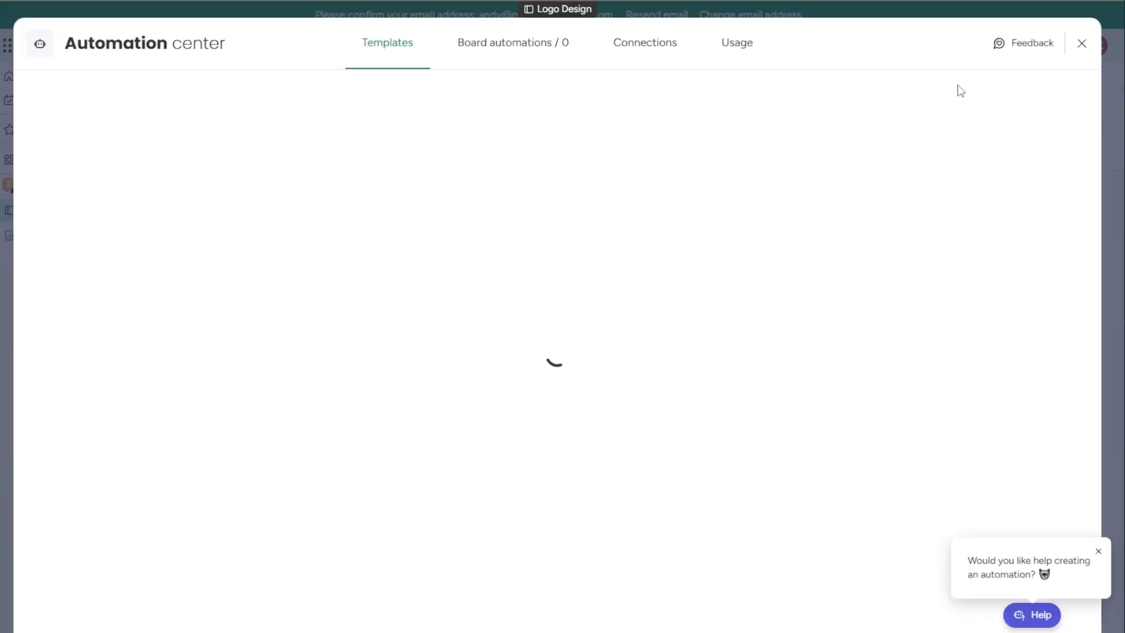
mouse_move(657, 241)
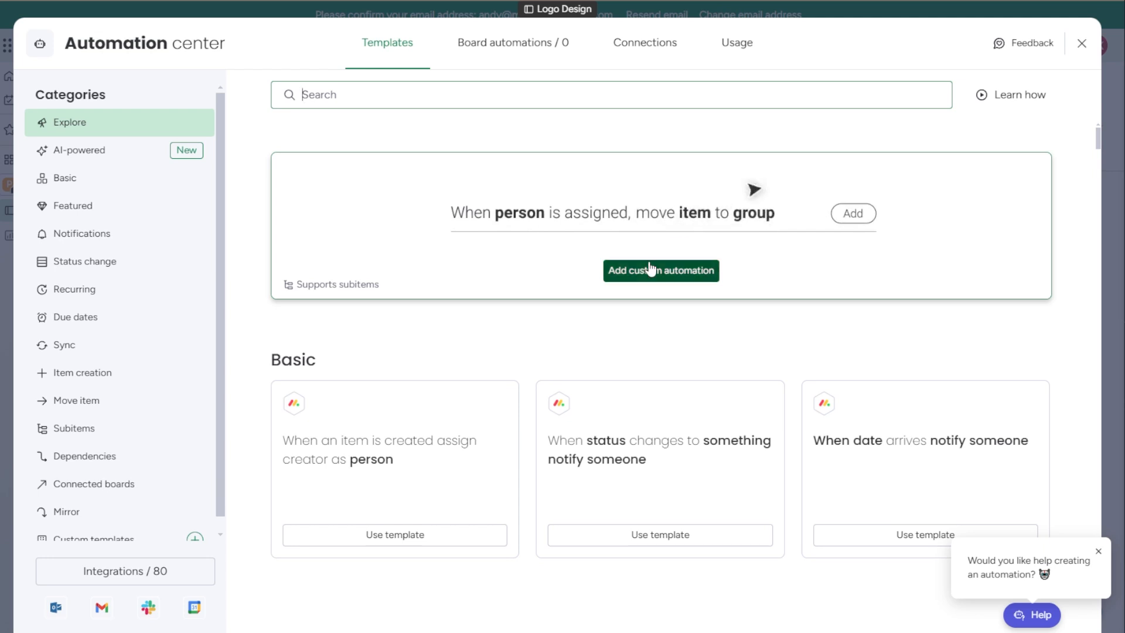
Create the 'item created → assign creator as Owner' automation and switch it on
click(661, 271)
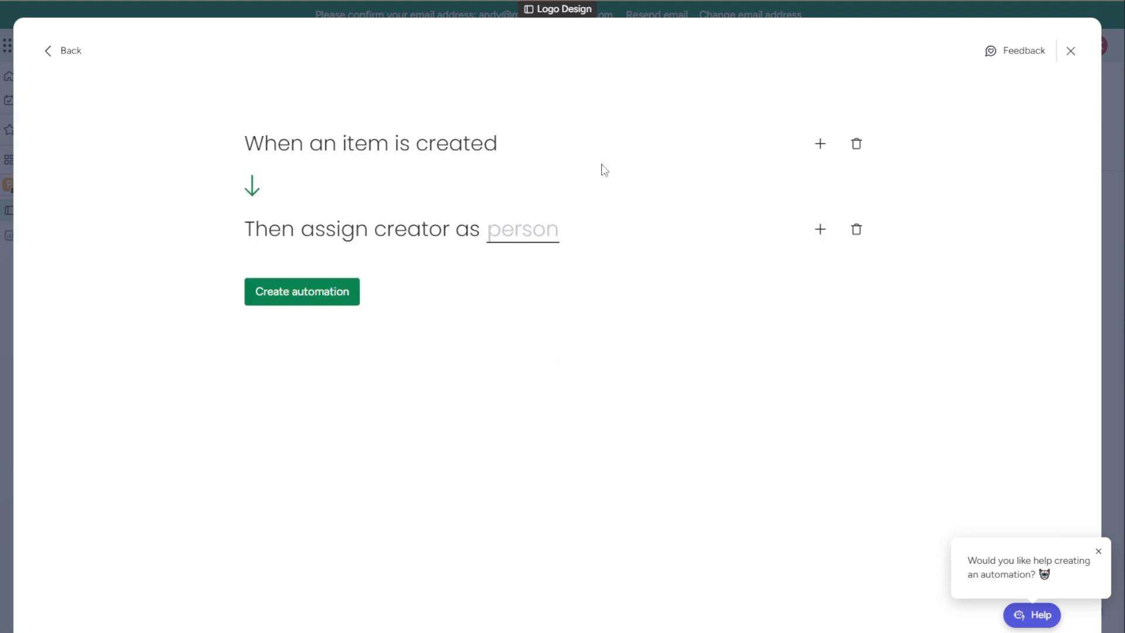
mouse_move(320, 239)
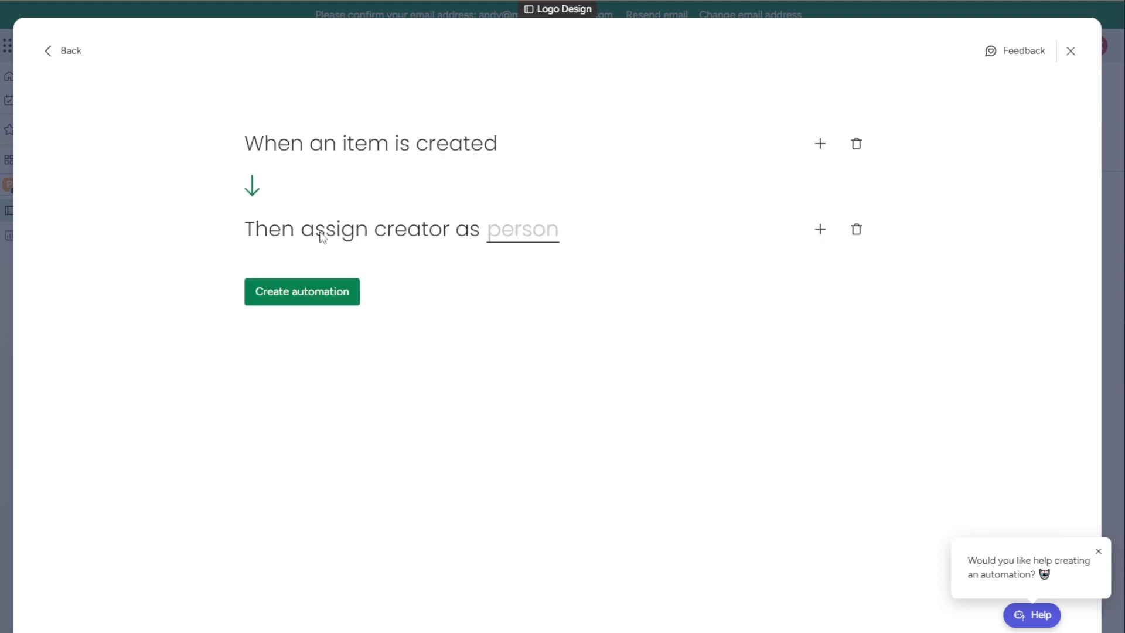
mouse_move(513, 239)
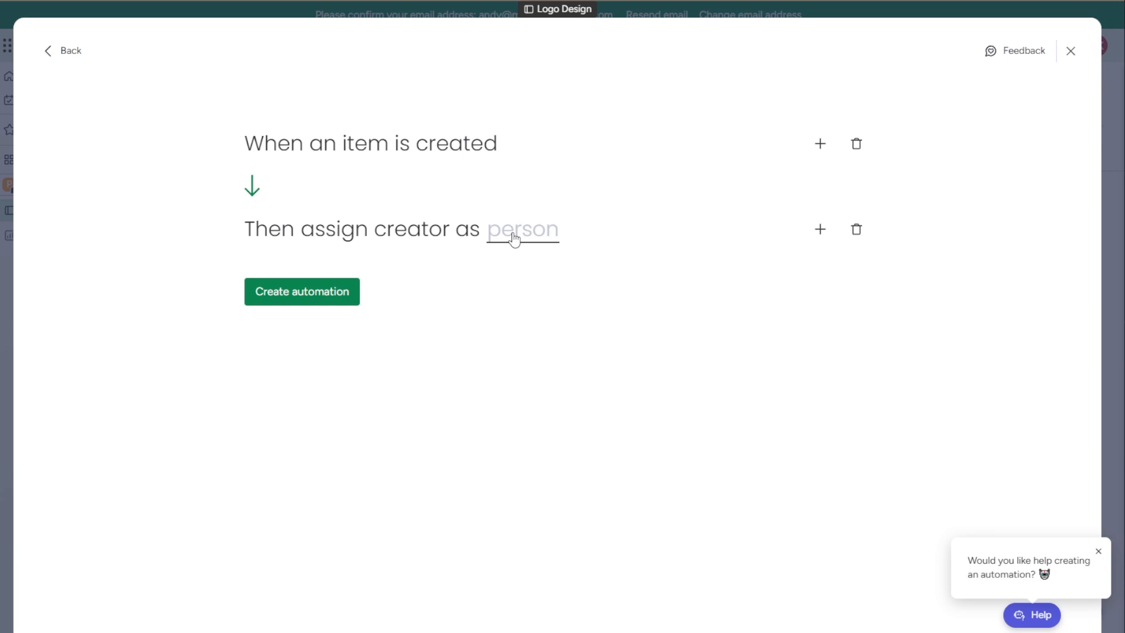
click(520, 231)
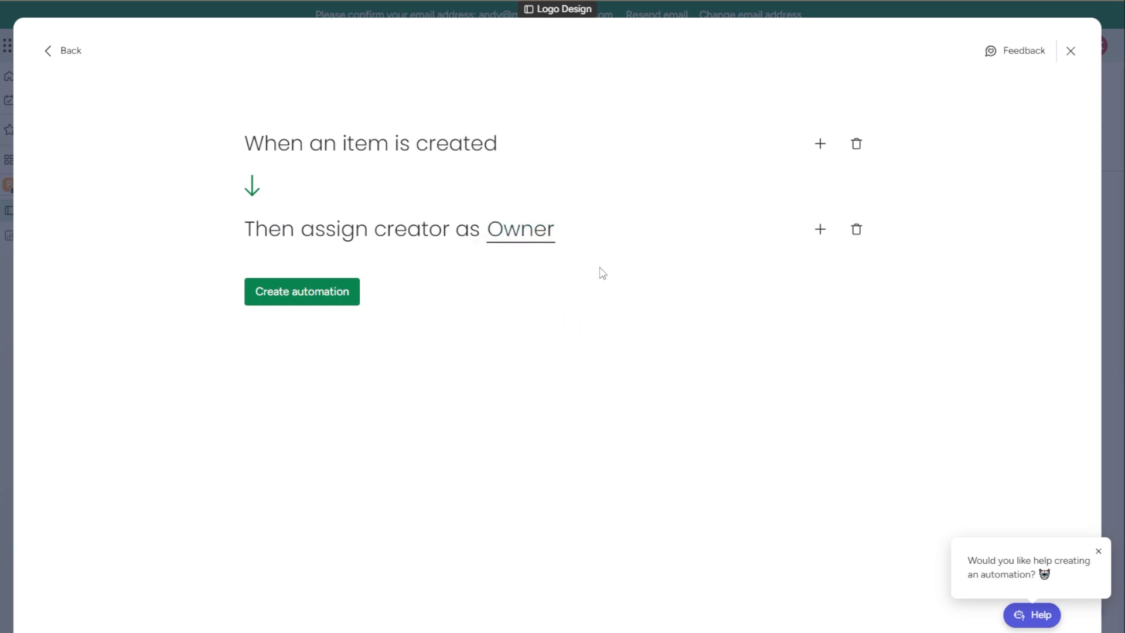
click(301, 292)
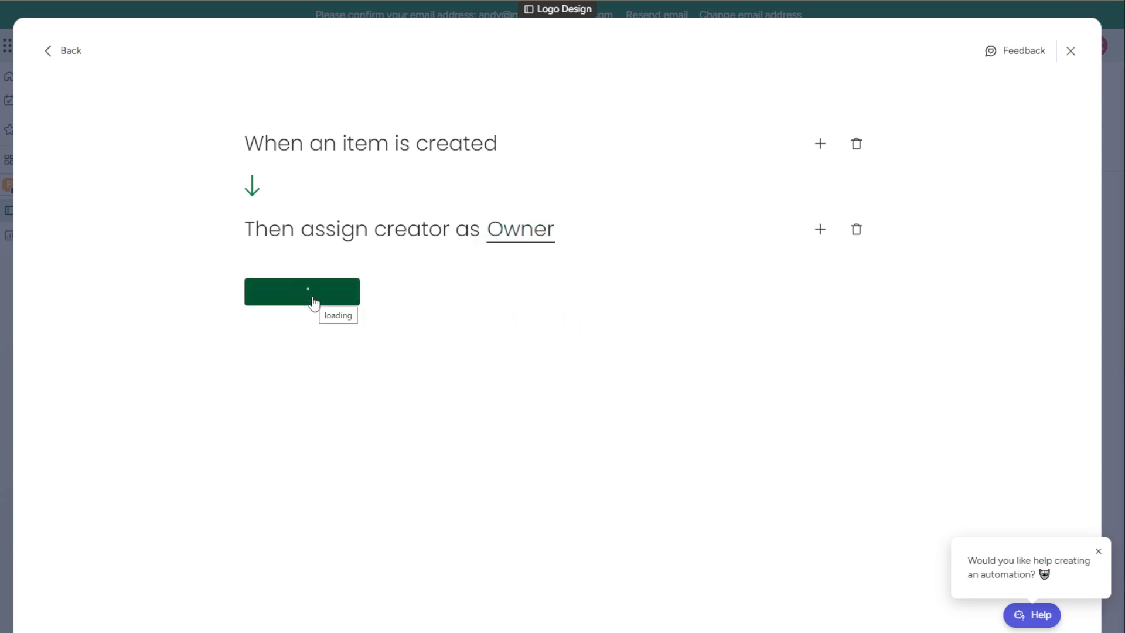
click(302, 290)
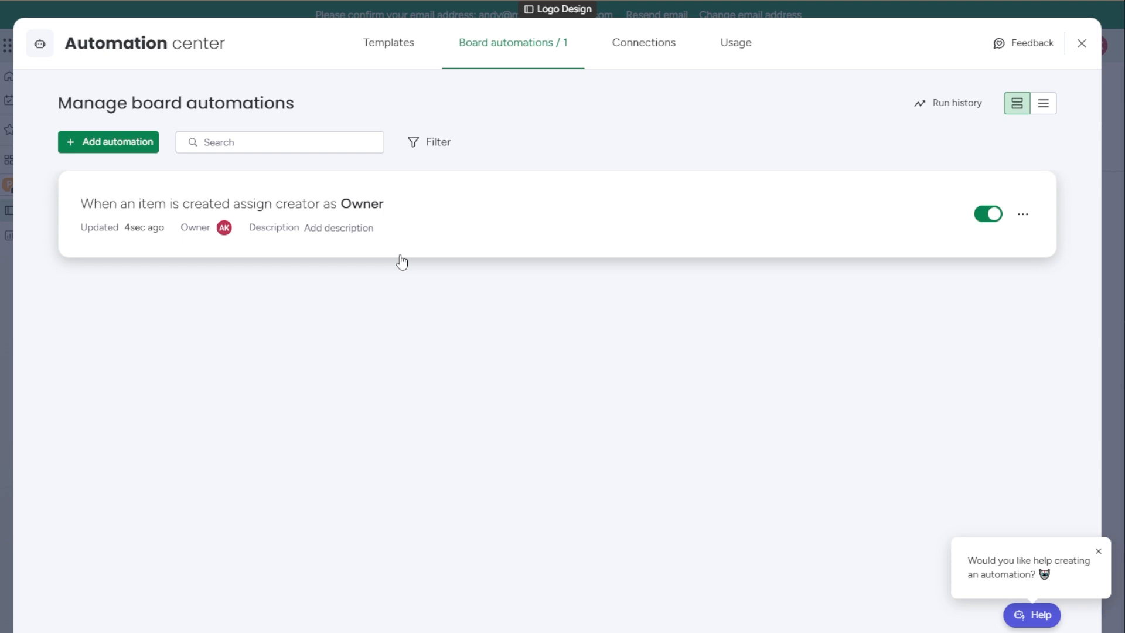
click(108, 142)
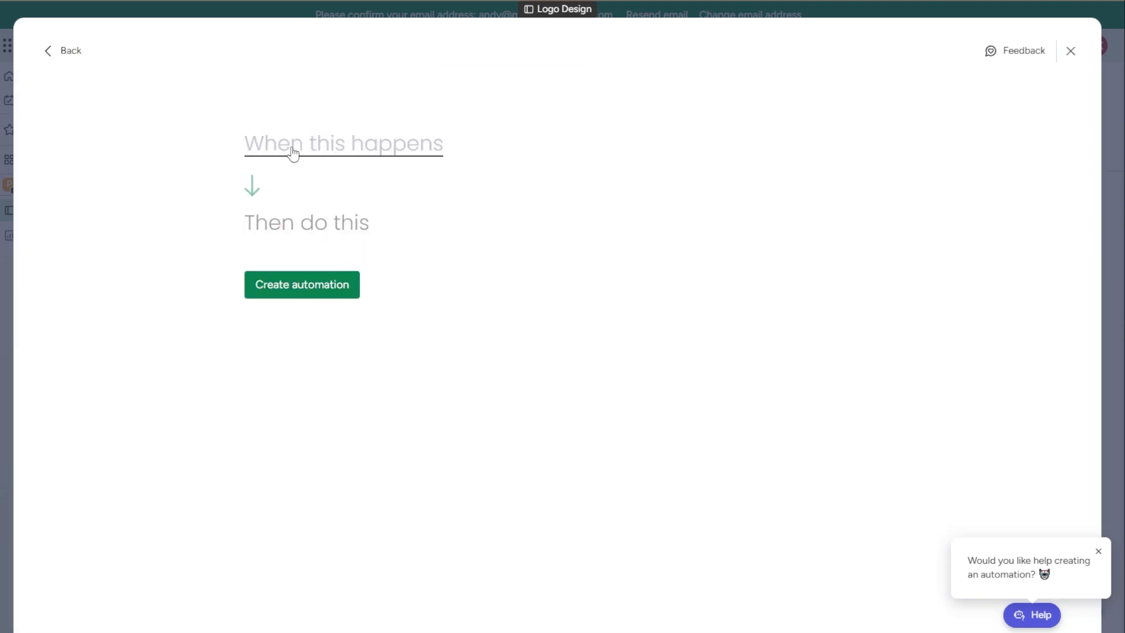
click(342, 143)
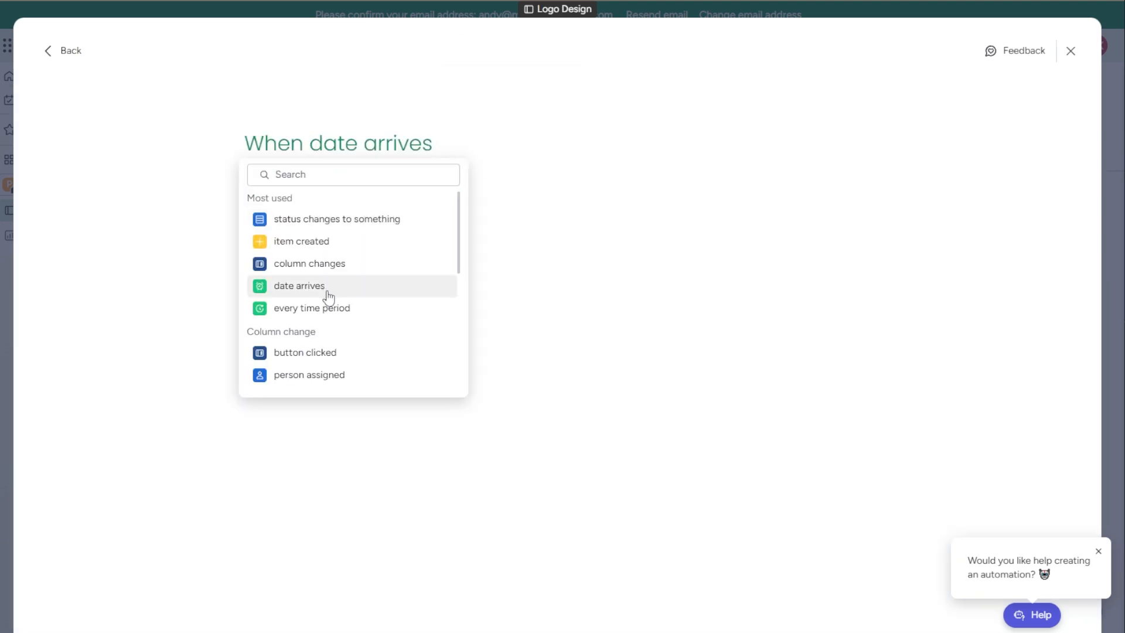
click(300, 285)
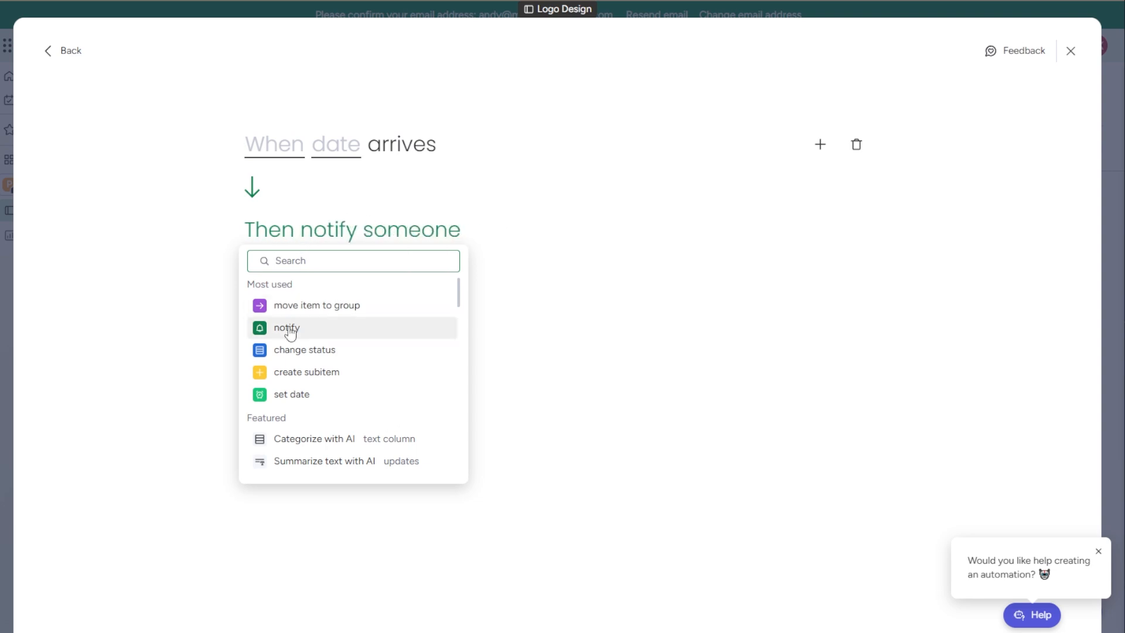
click(286, 328)
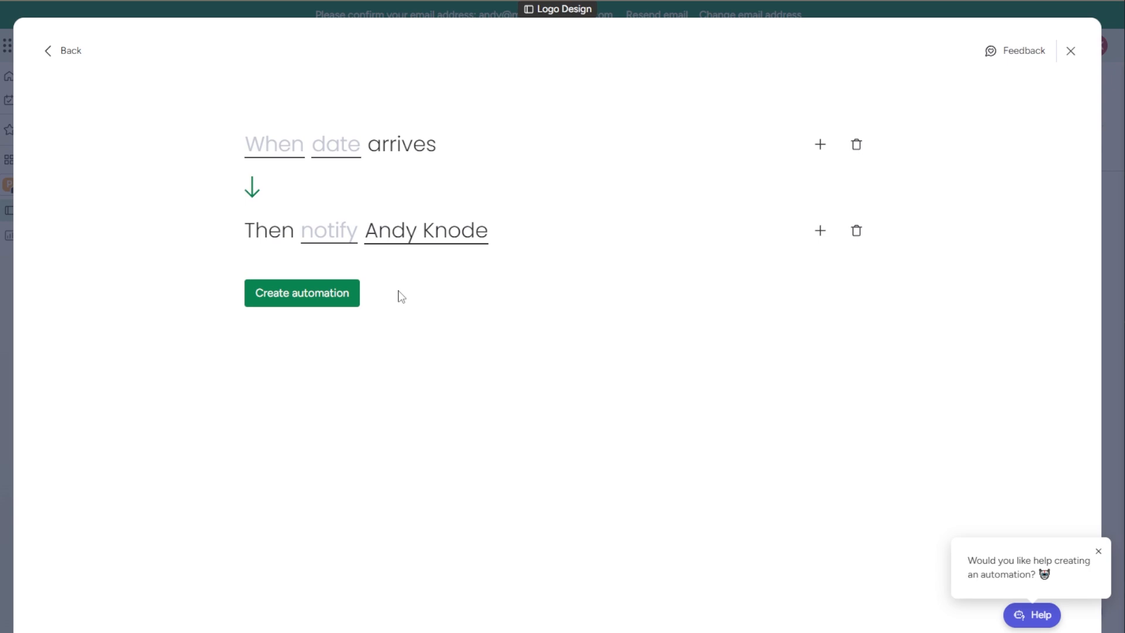
mouse_move(438, 229)
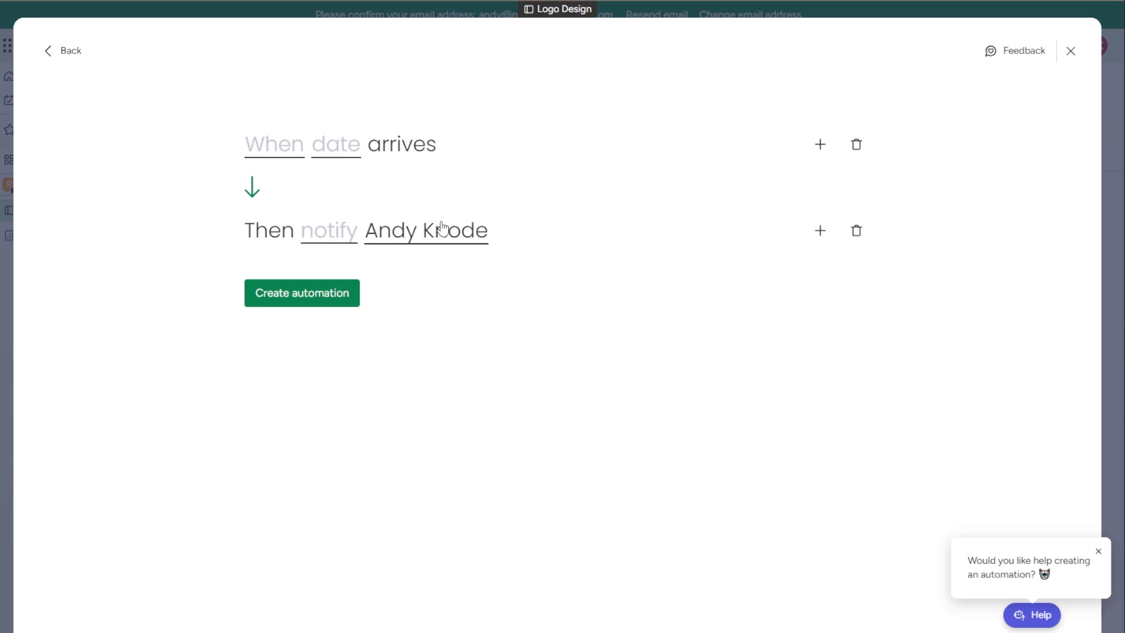
mouse_move(518, 277)
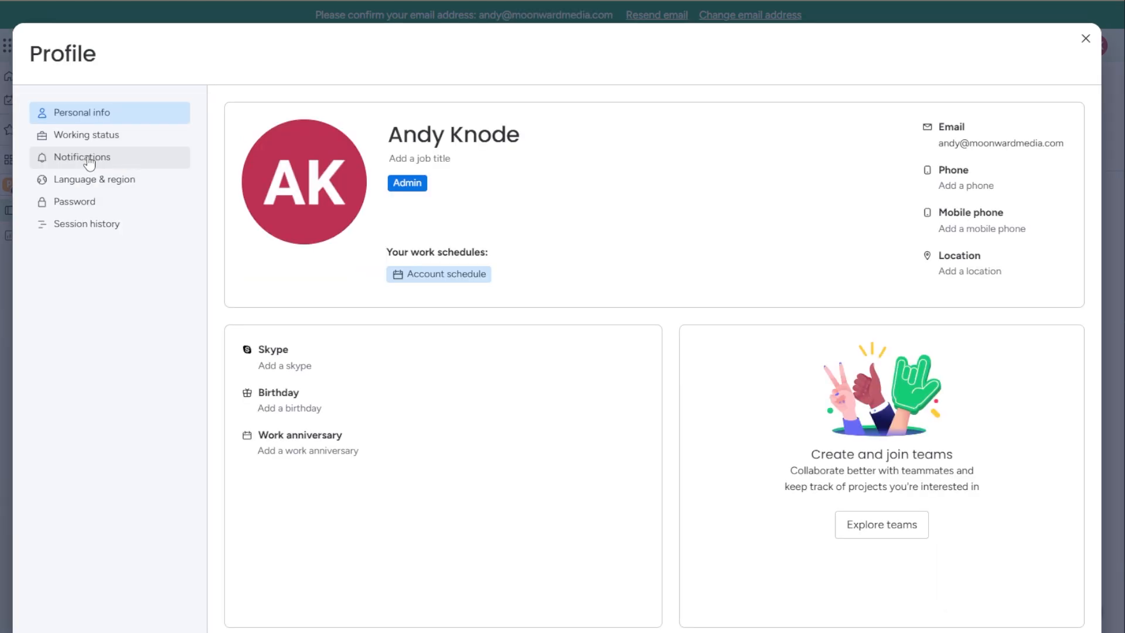
Review the profile's notification preferences and close the profile window
click(82, 157)
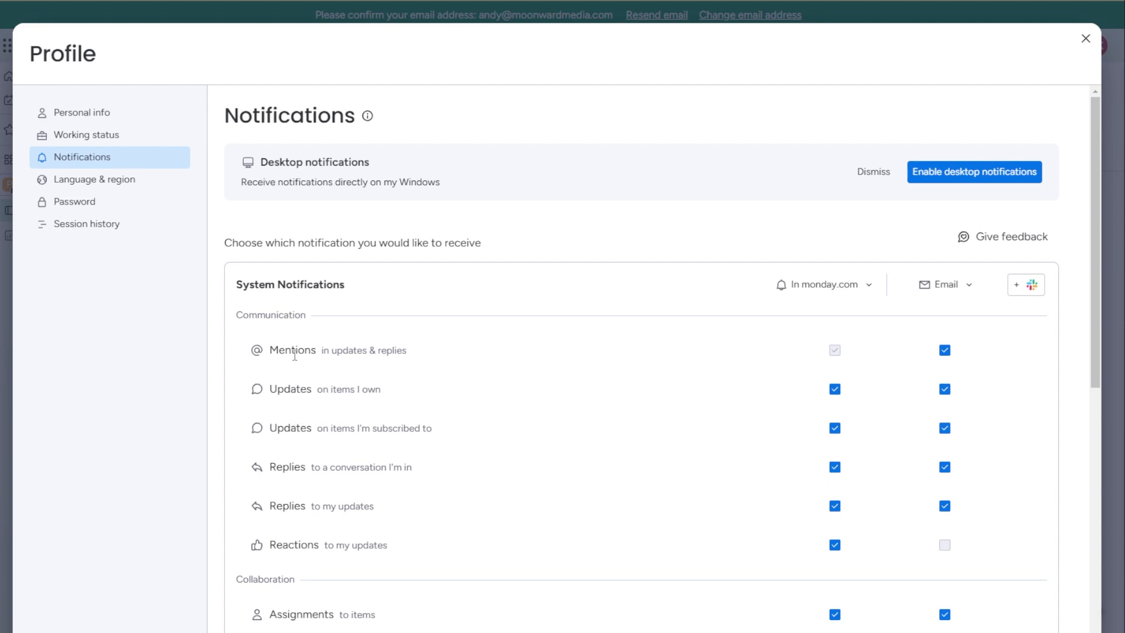
mouse_move(288, 396)
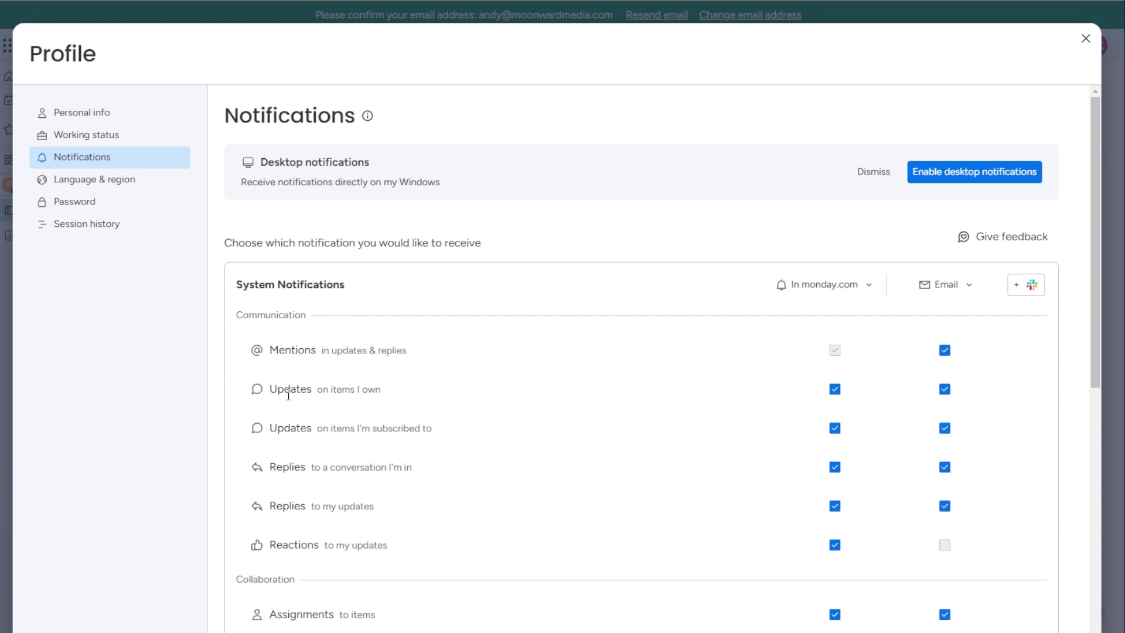
scroll(down, 3)
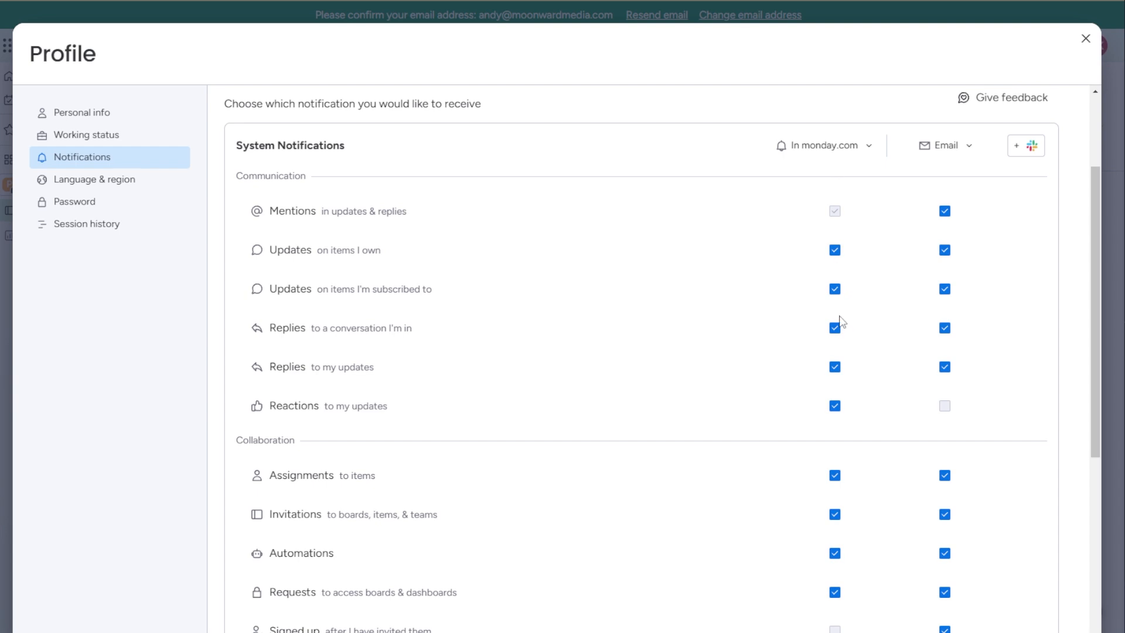
scroll(down, 3)
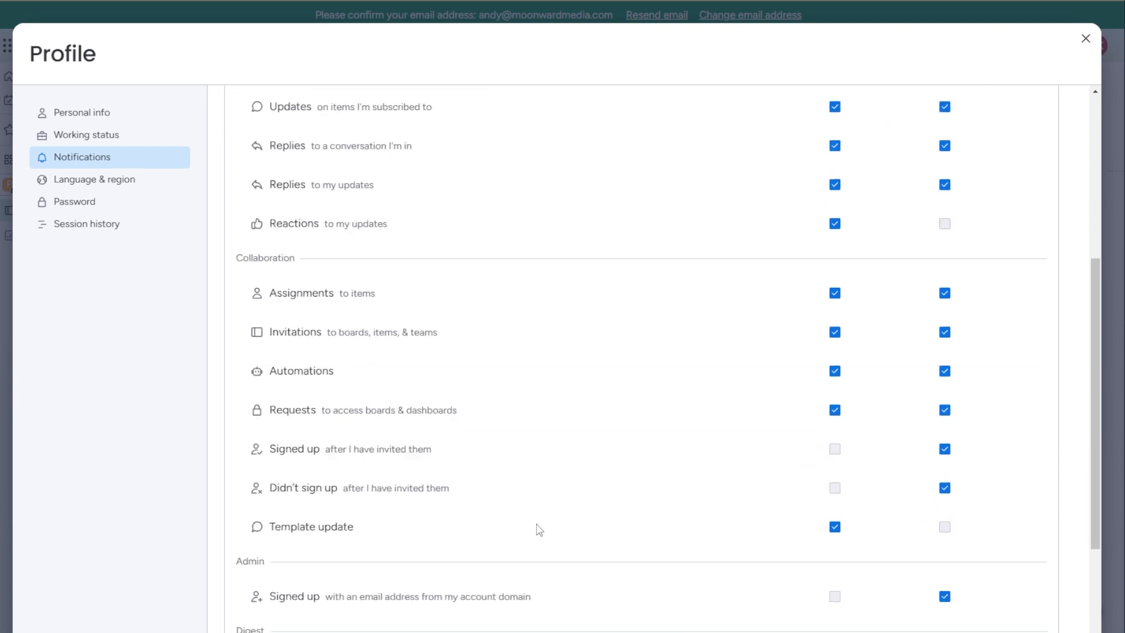
scroll(down, 3)
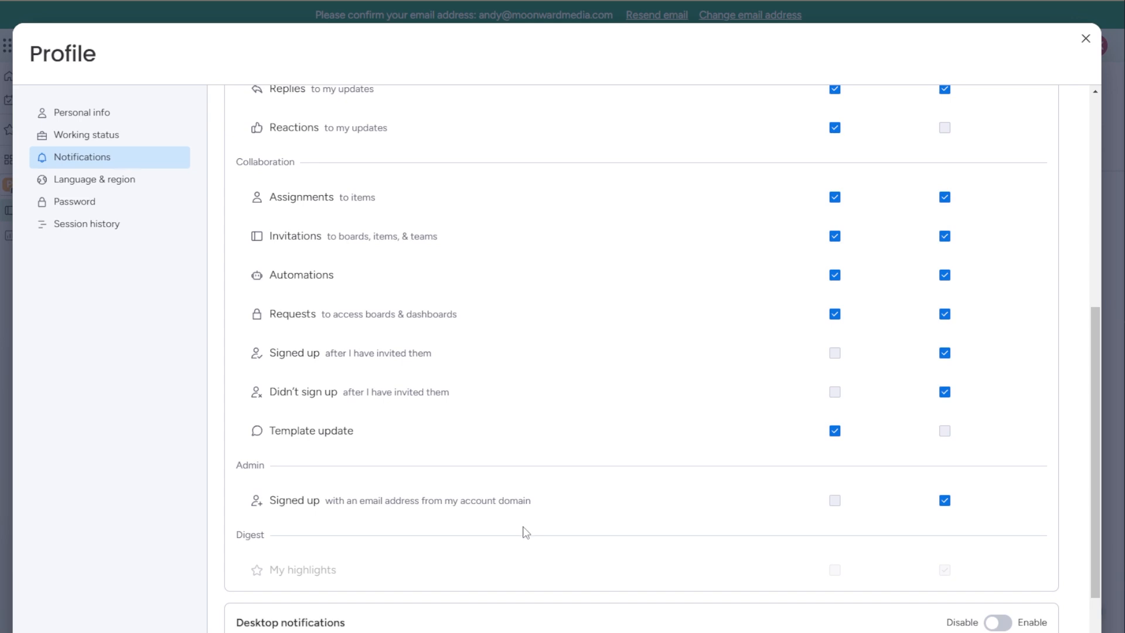
scroll(up, 3)
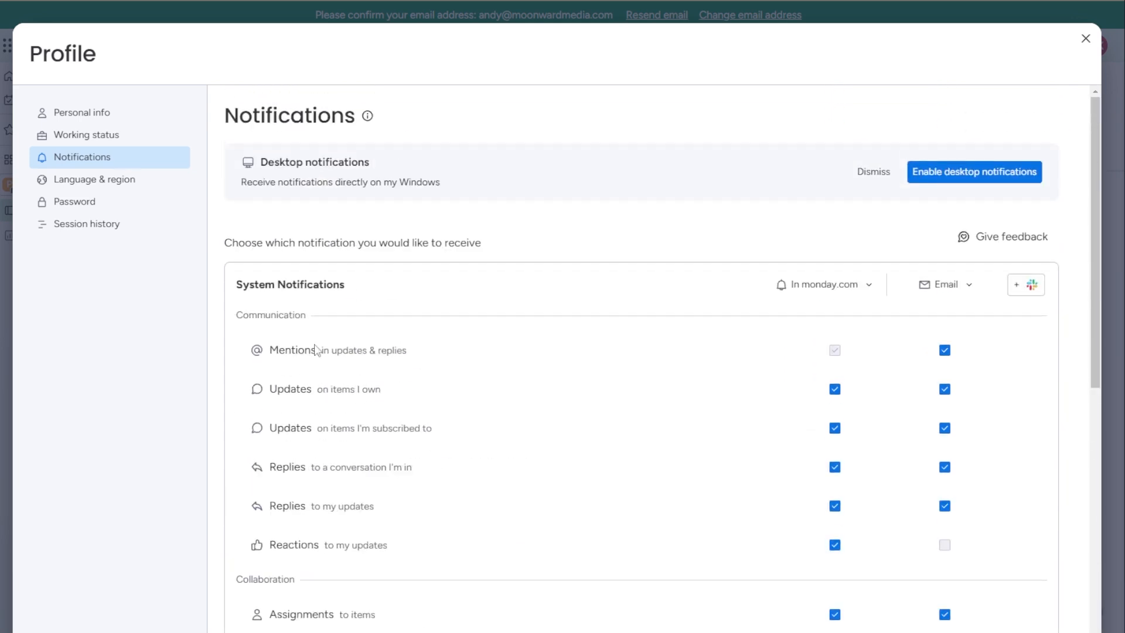
click(1082, 38)
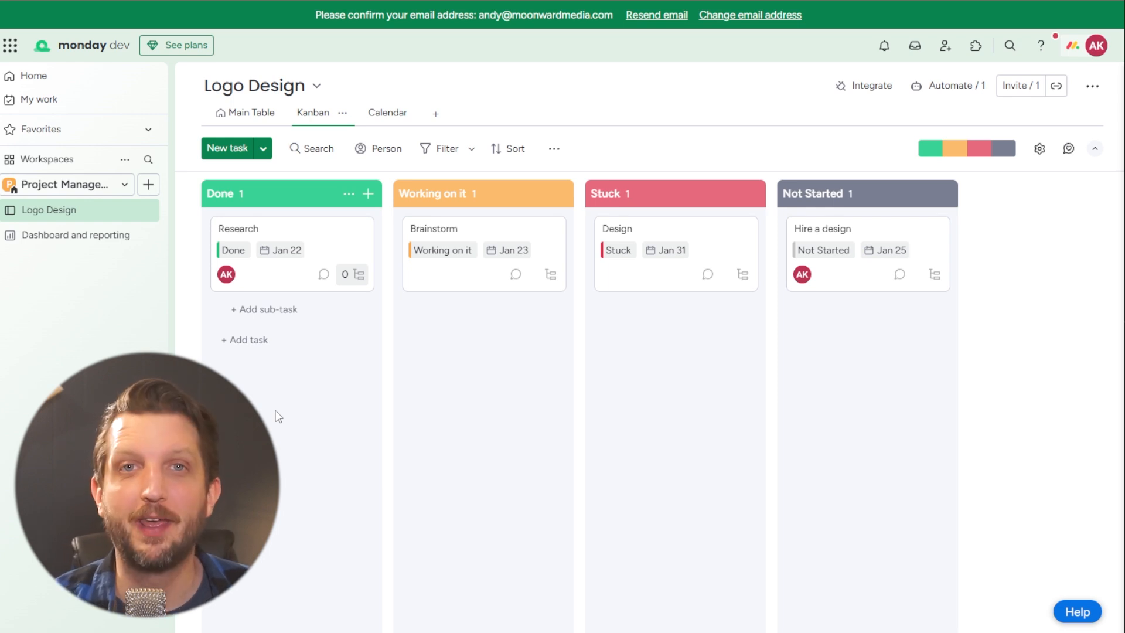